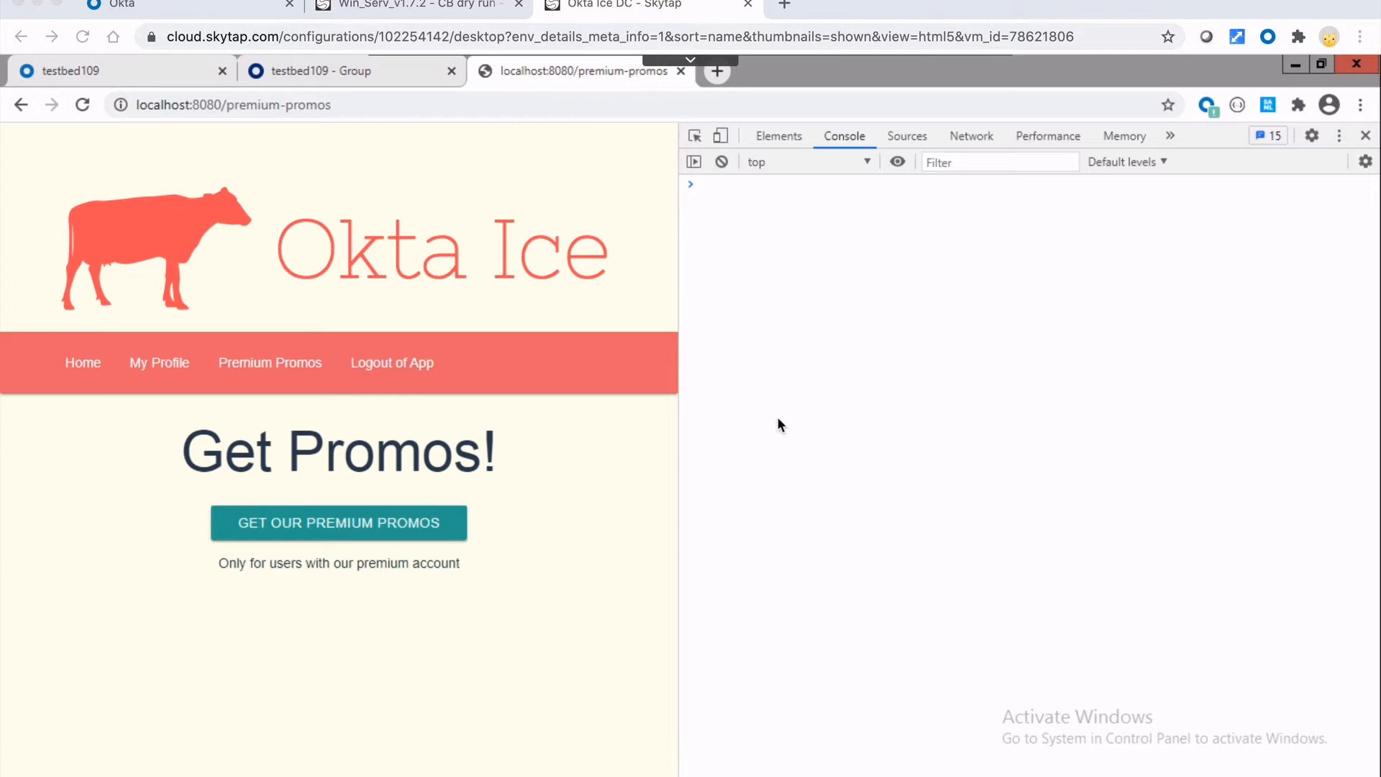
mouse_move(743, 121)
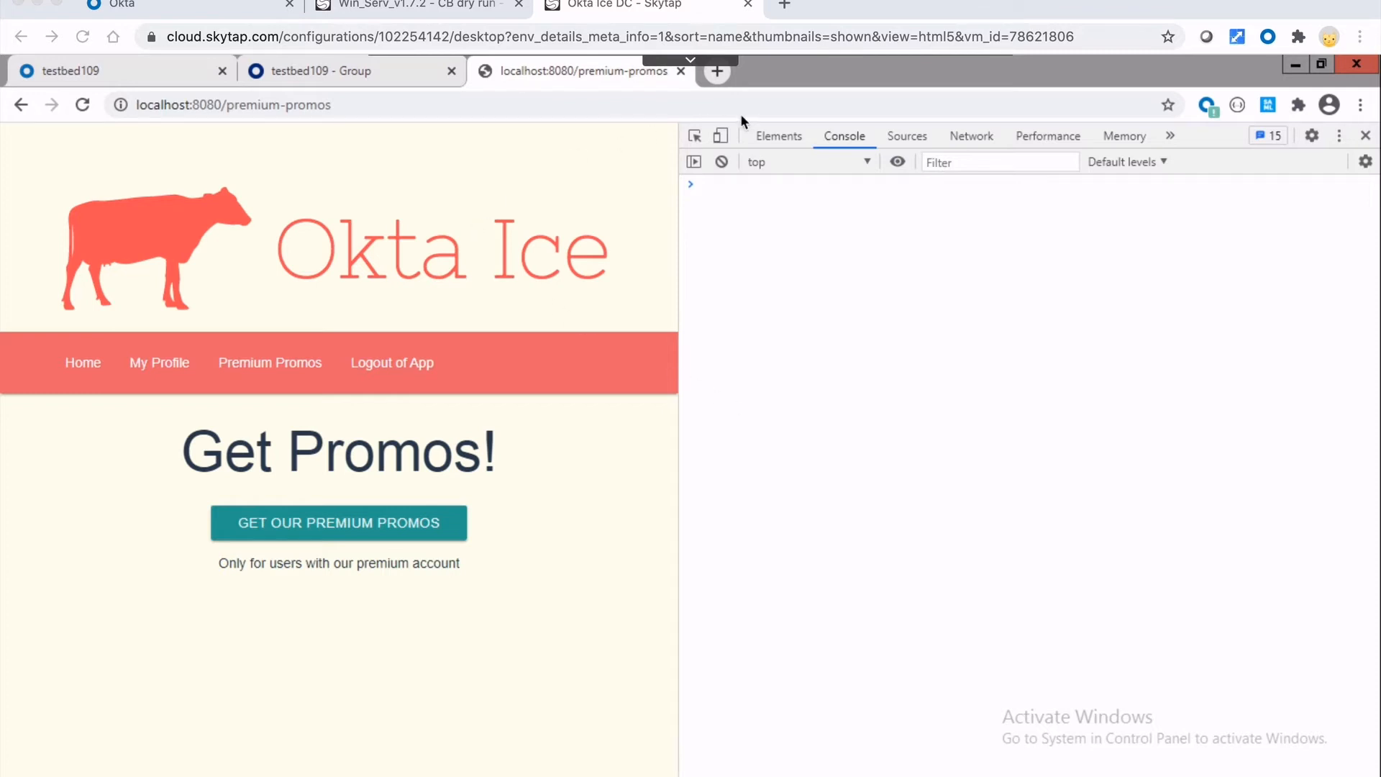
click(717, 72)
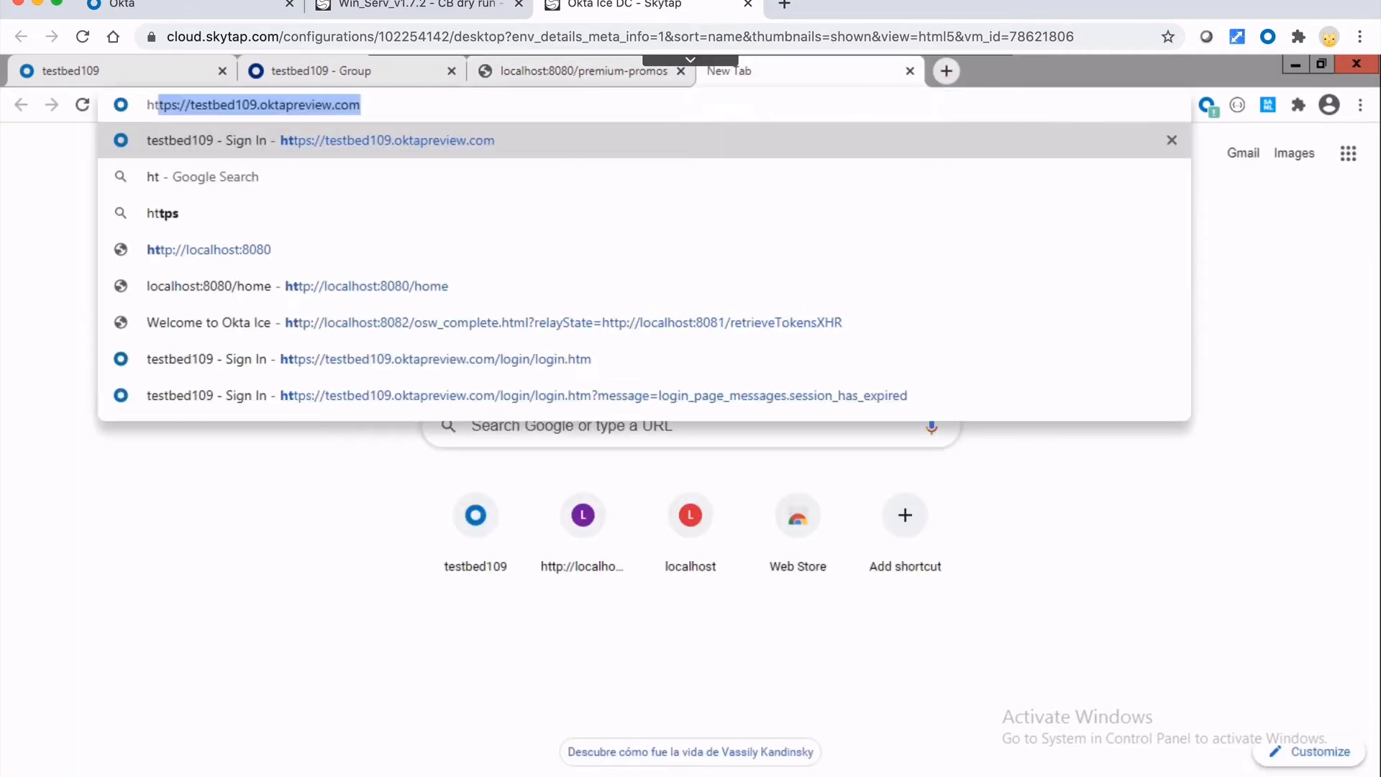
text(http://localhost:8080)
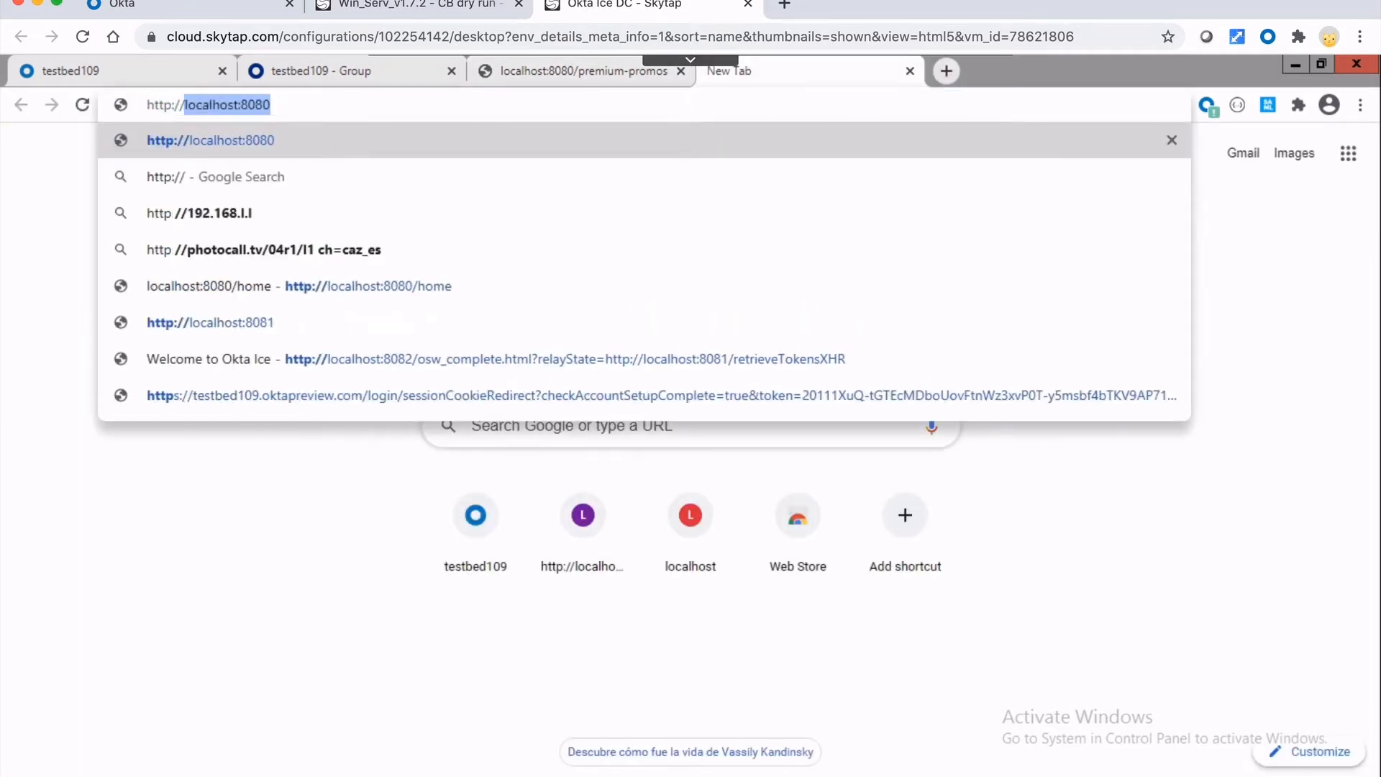
key(Backspace)
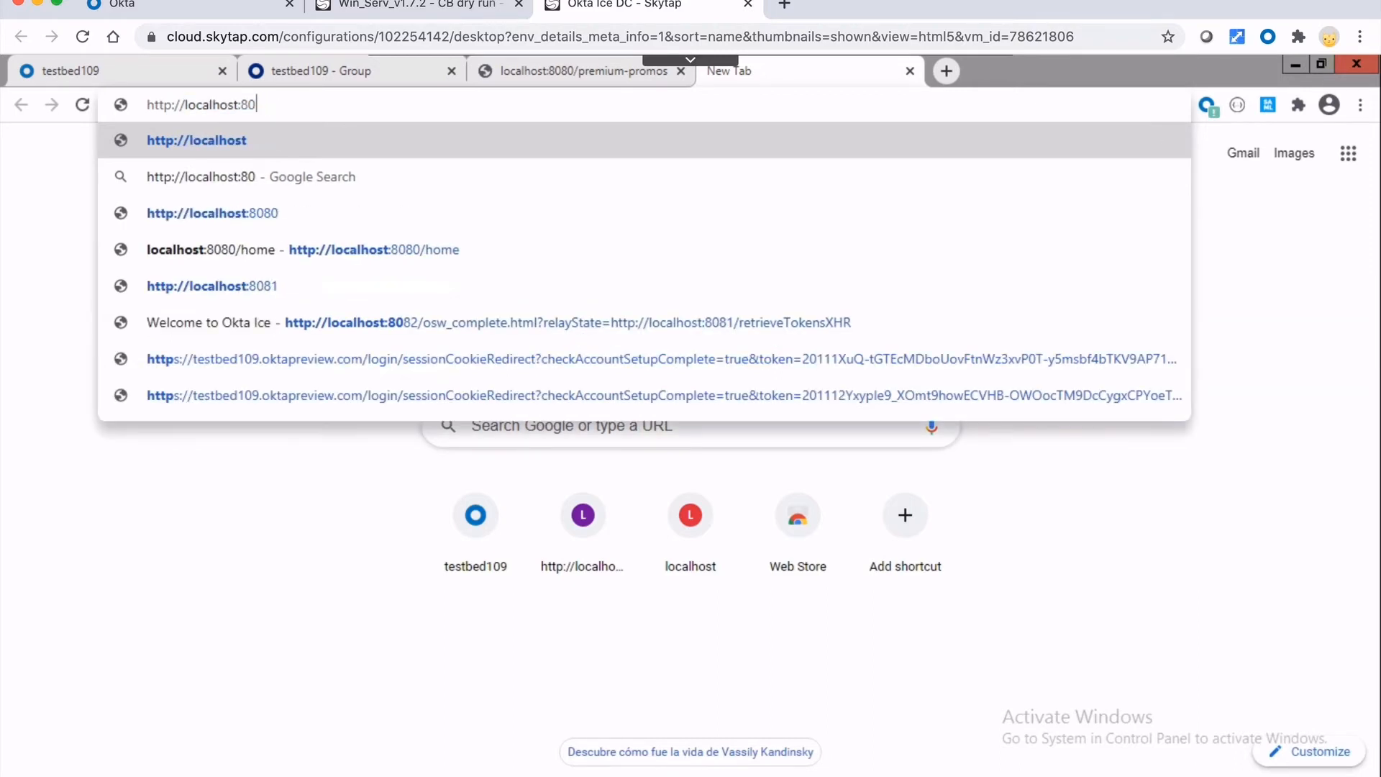
key(Backspace)
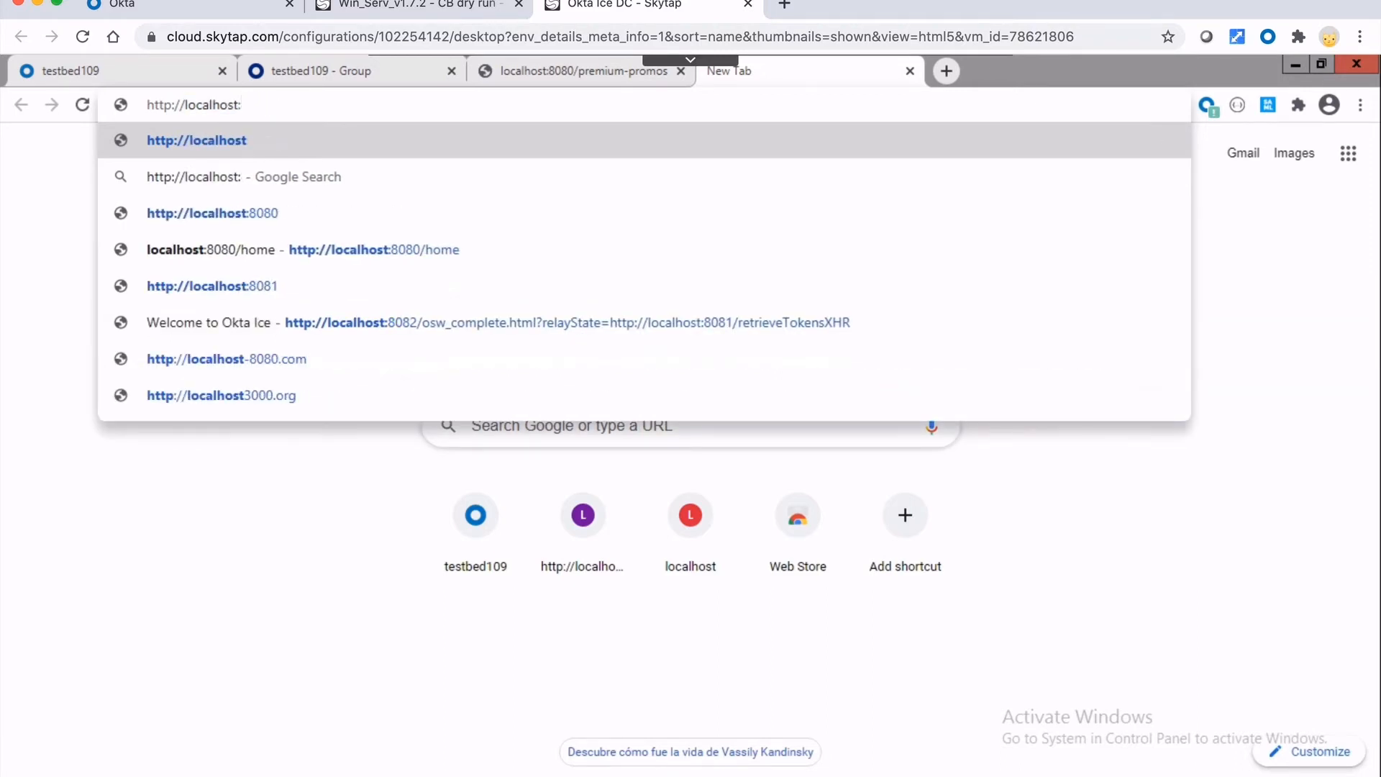
text(5000)
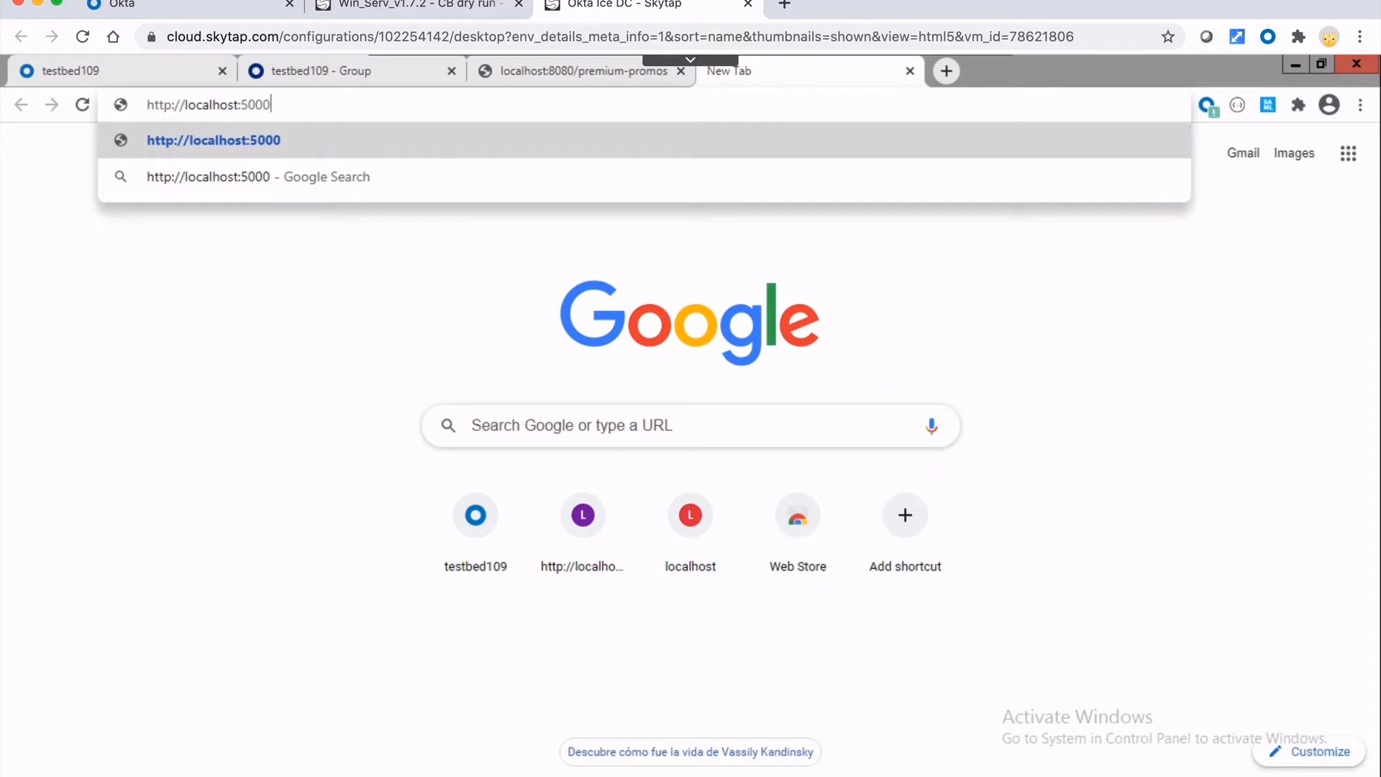
text(/promos)
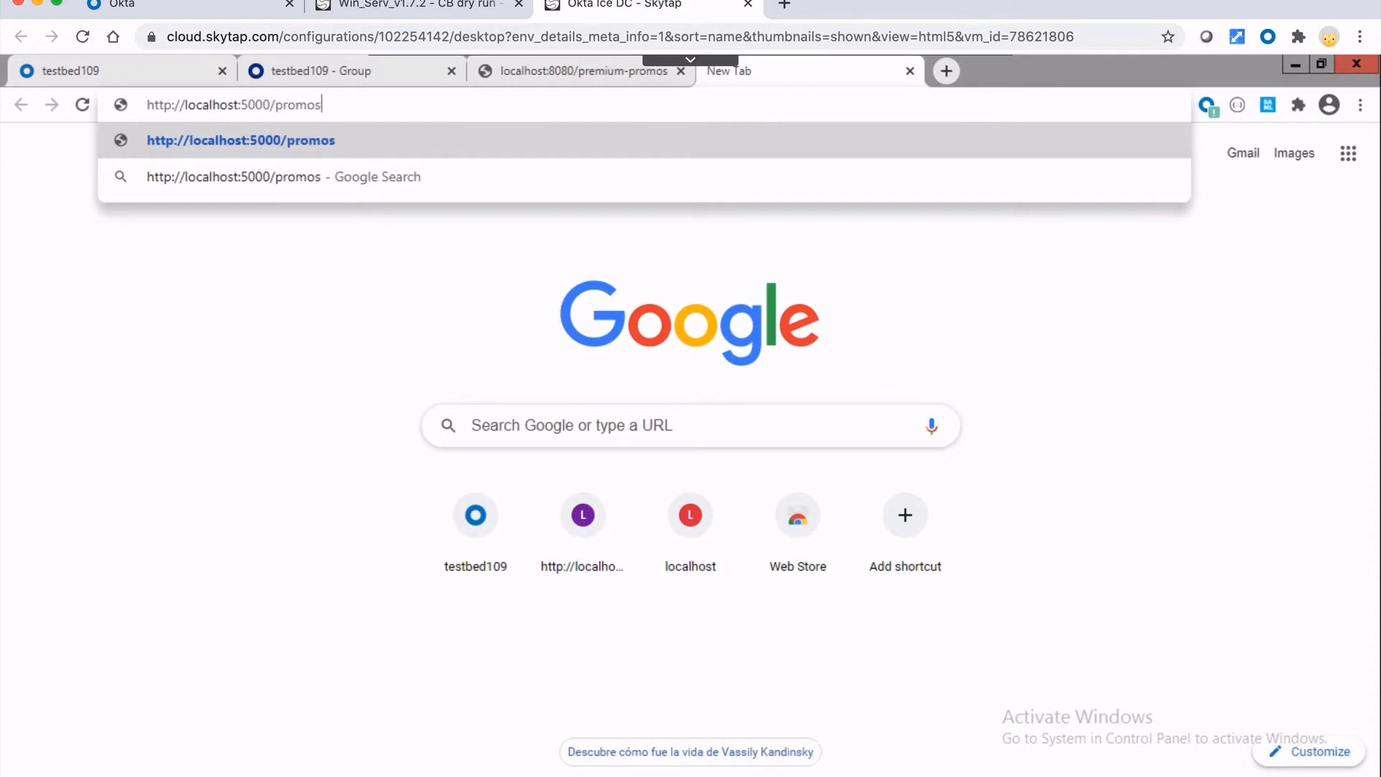
text(/PREMIUM)
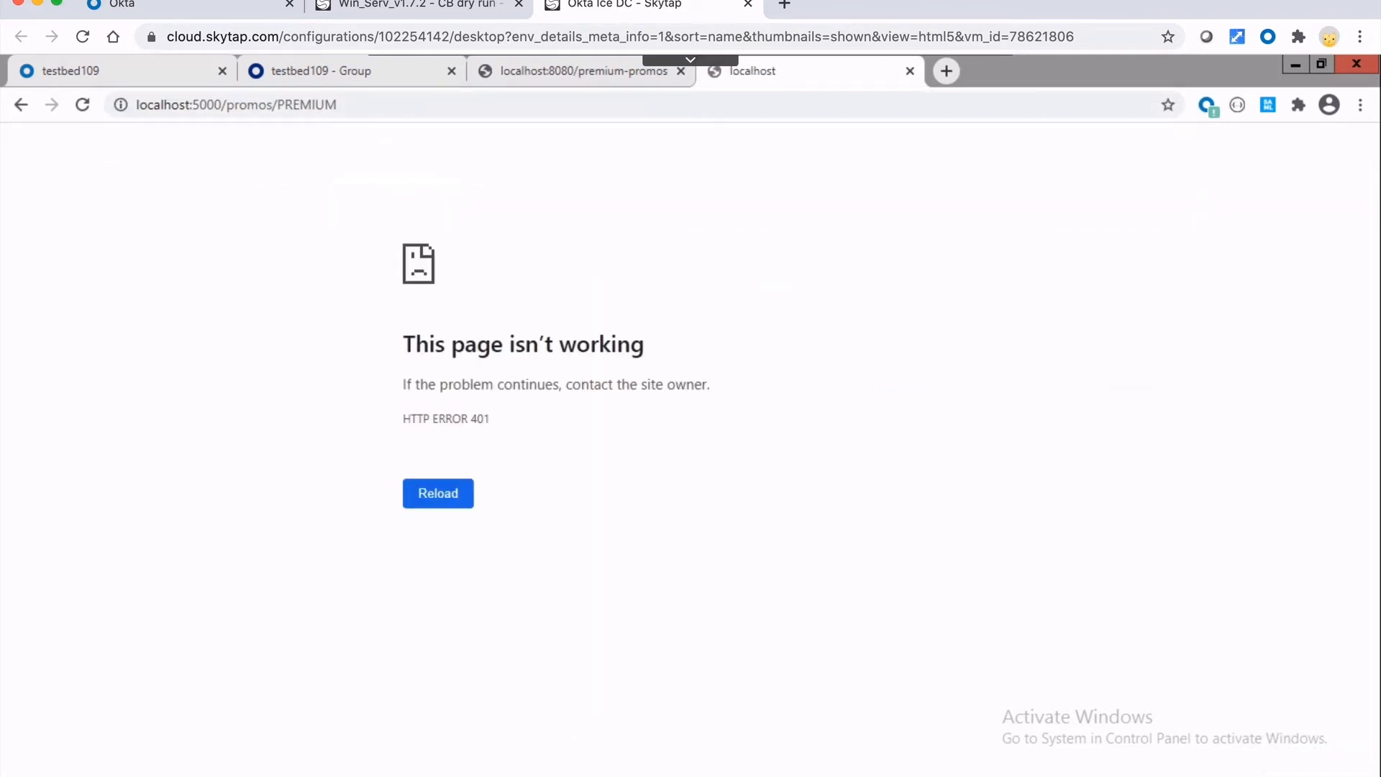
mouse_move(557, 541)
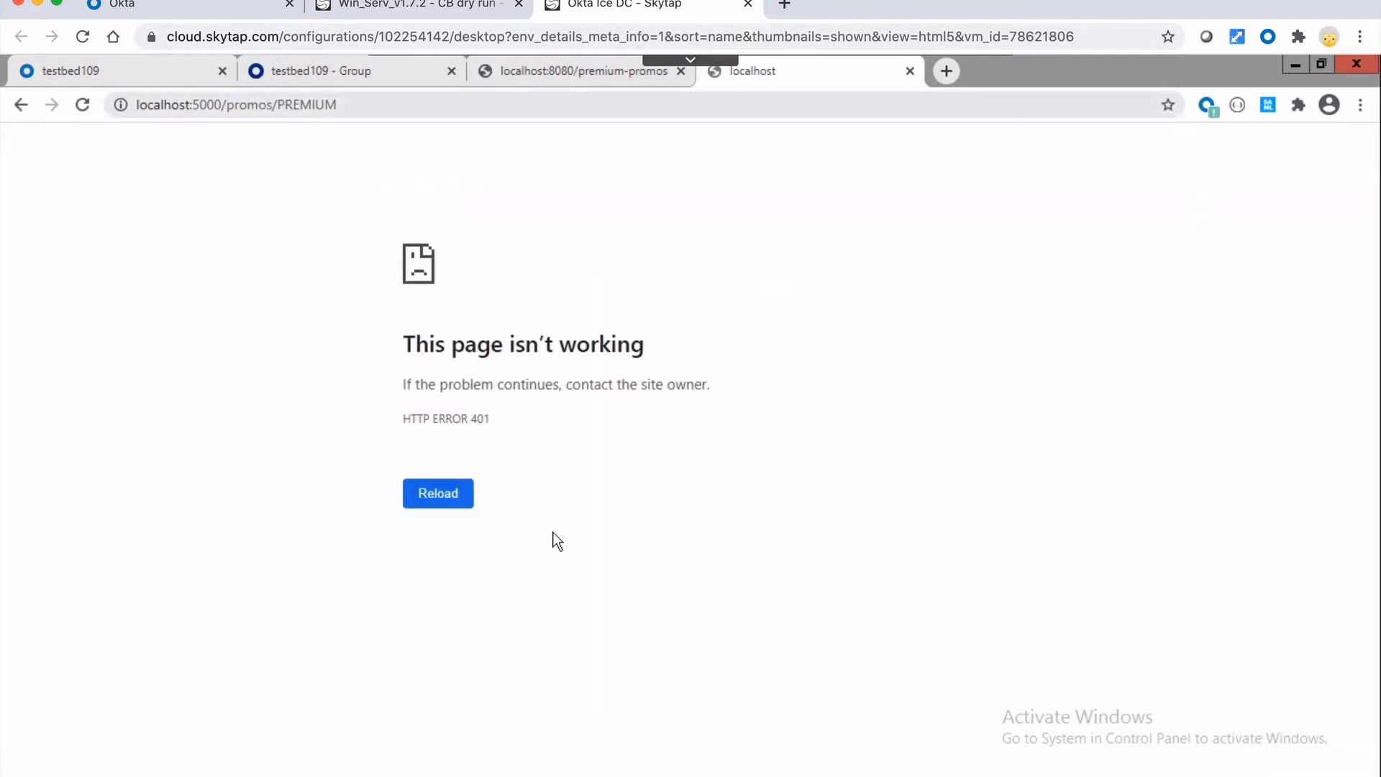
double_click(457, 419)
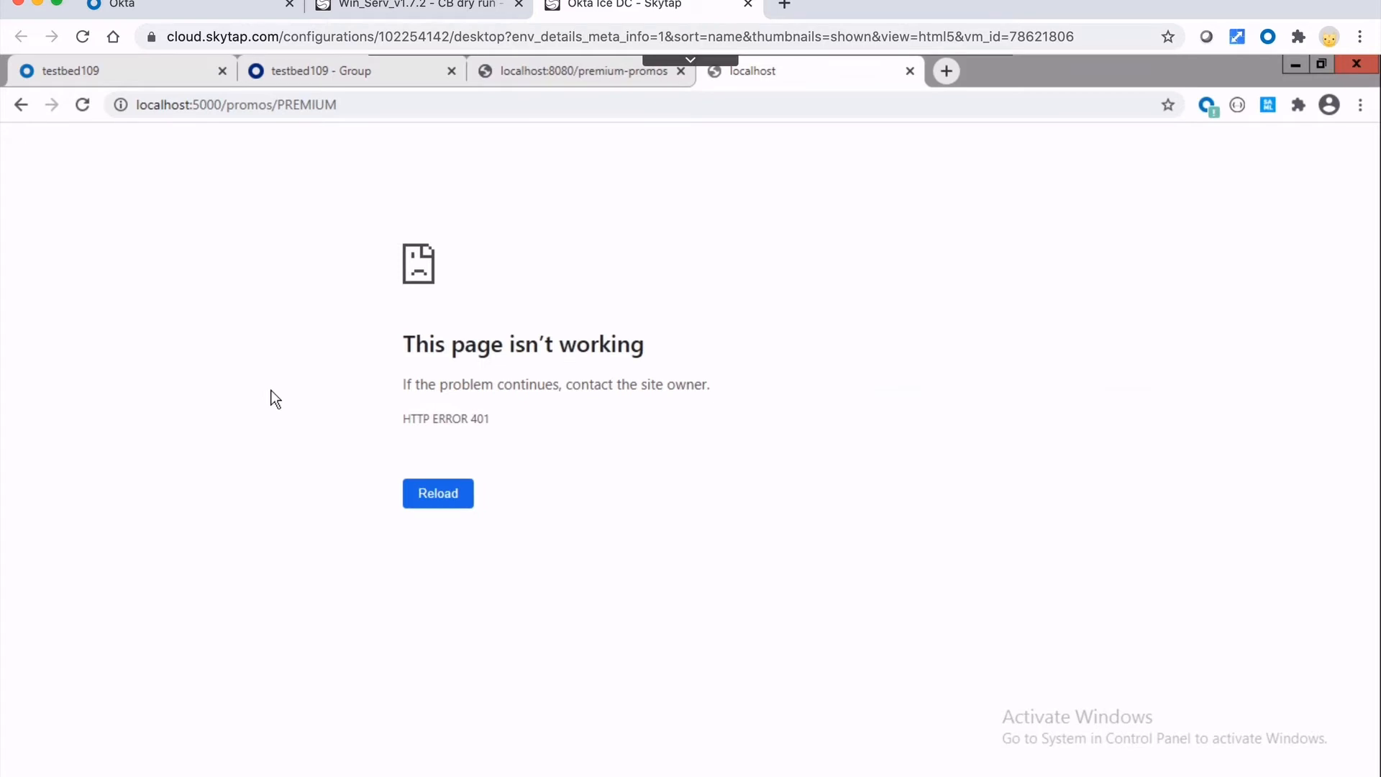
mouse_move(282, 167)
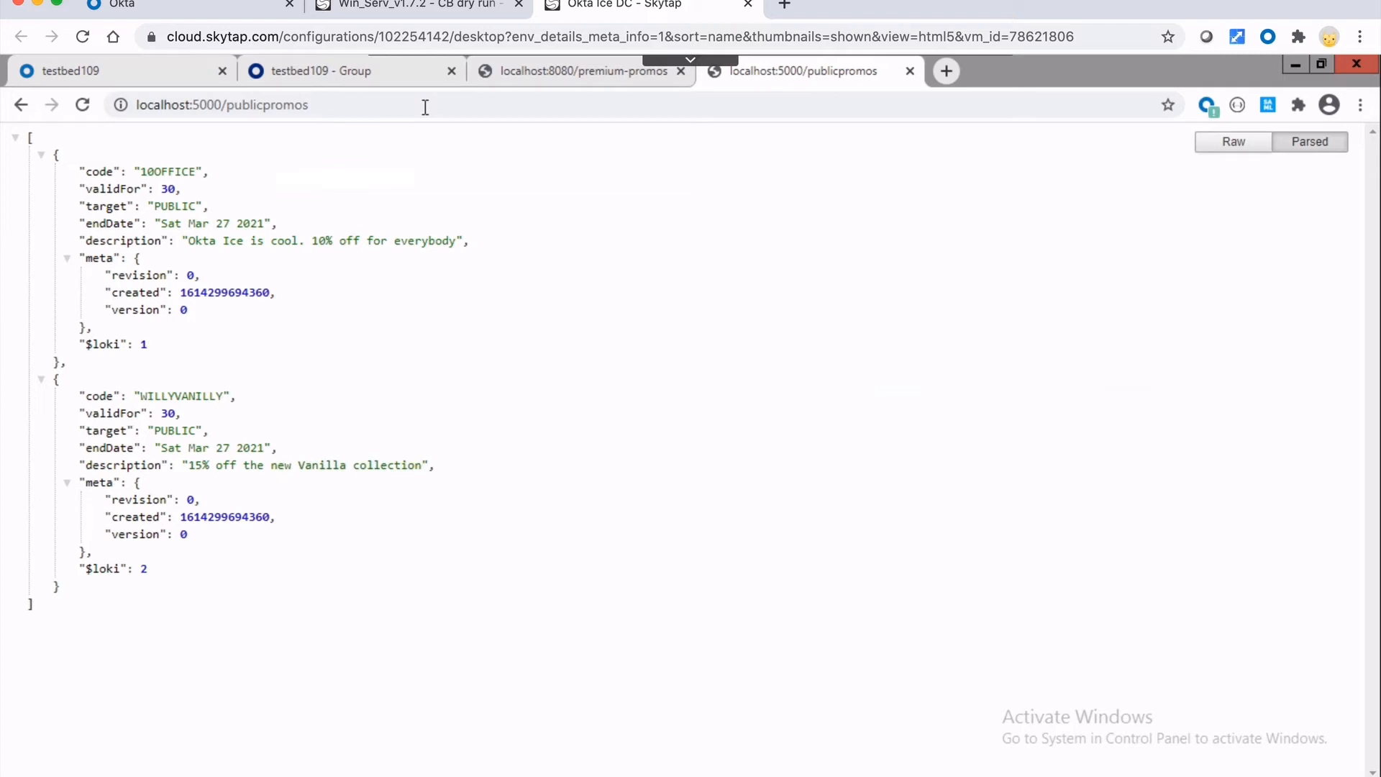
mouse_move(440, 128)
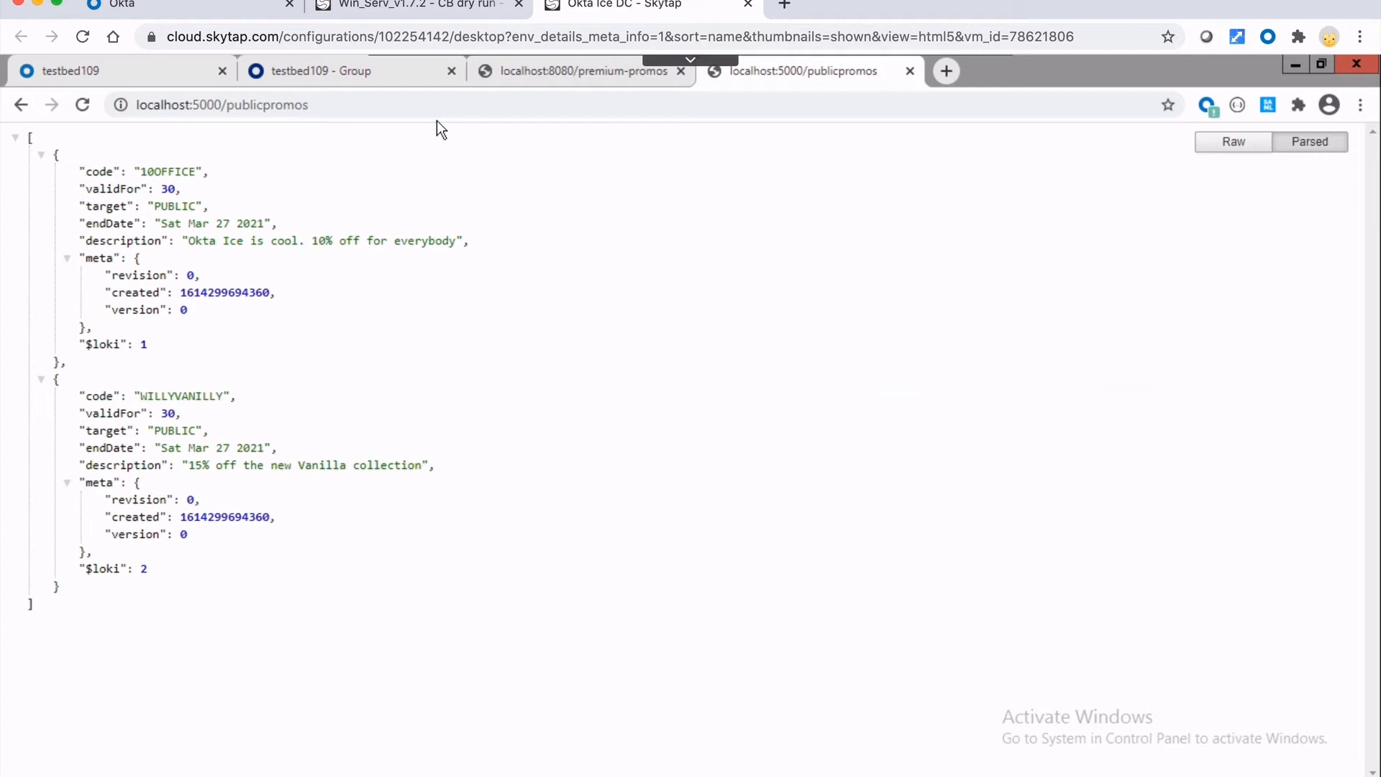
mouse_move(506, 80)
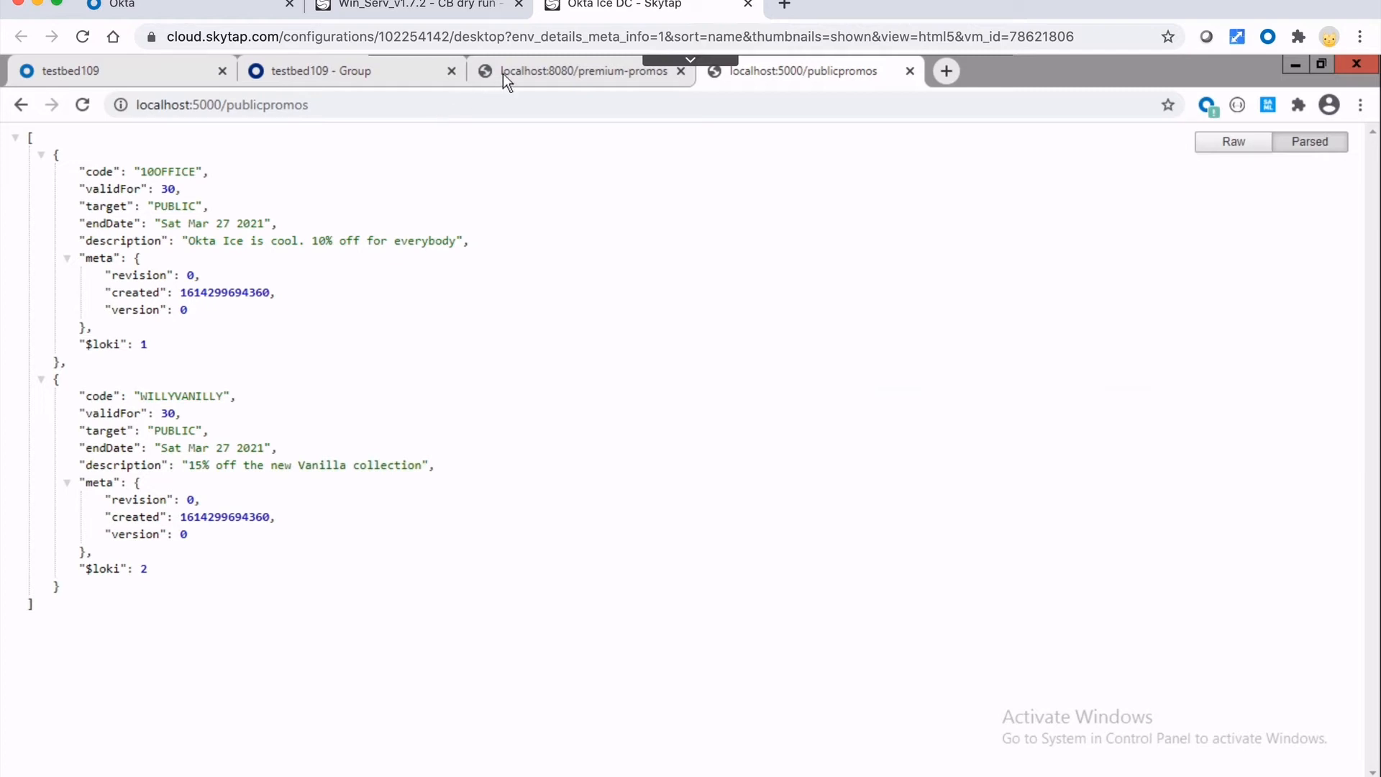
- Return to the premium-promos tab and bring up the nodemon console logging PREMIUM and PUBLIC promos
click(581, 72)
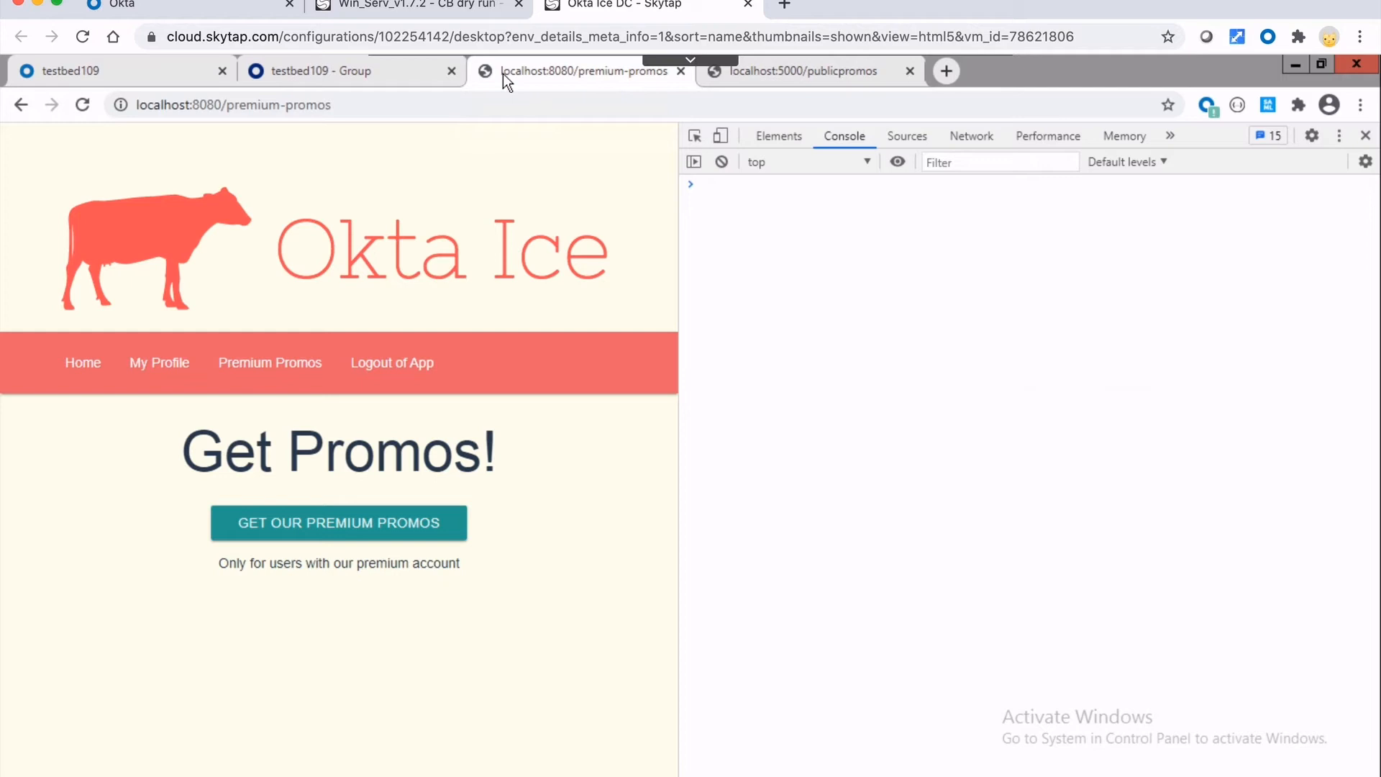
mouse_move(338, 522)
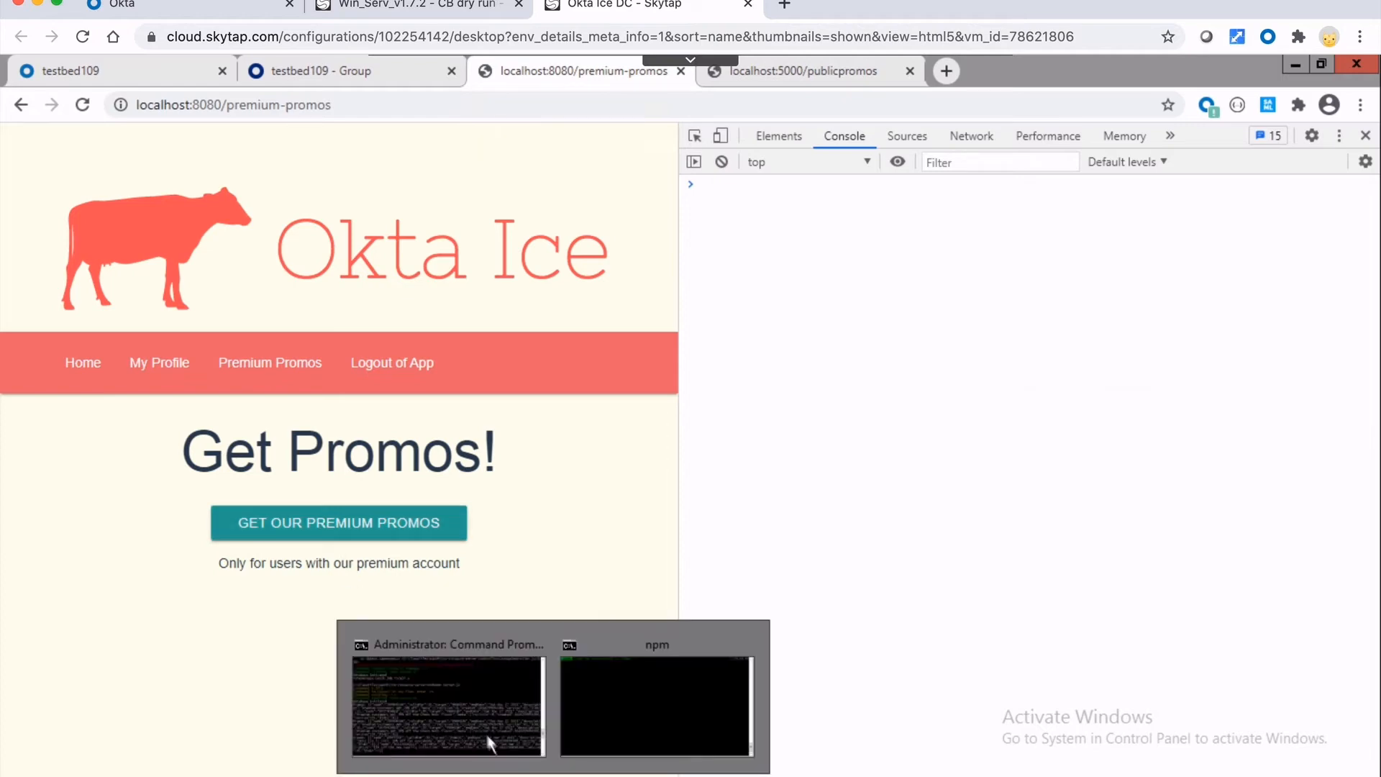
click(447, 705)
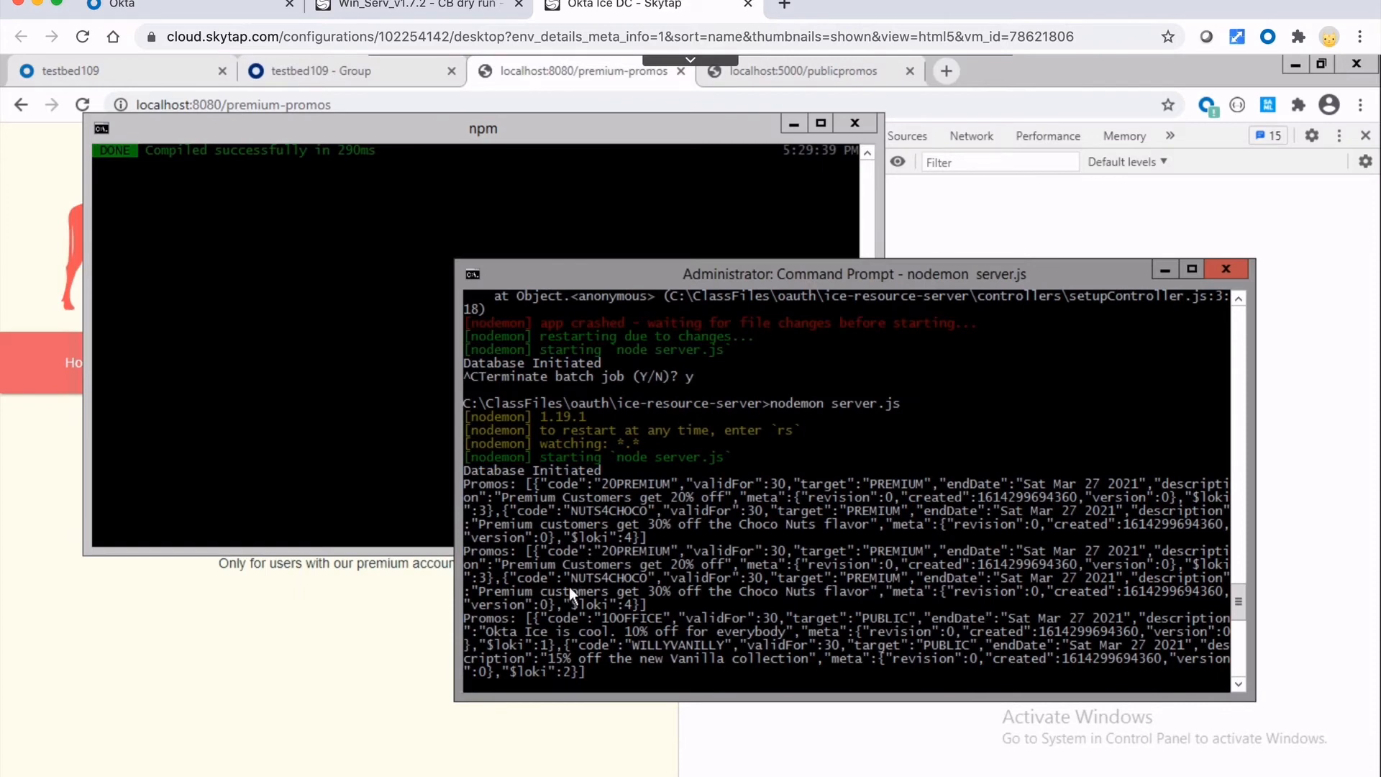
mouse_move(269, 662)
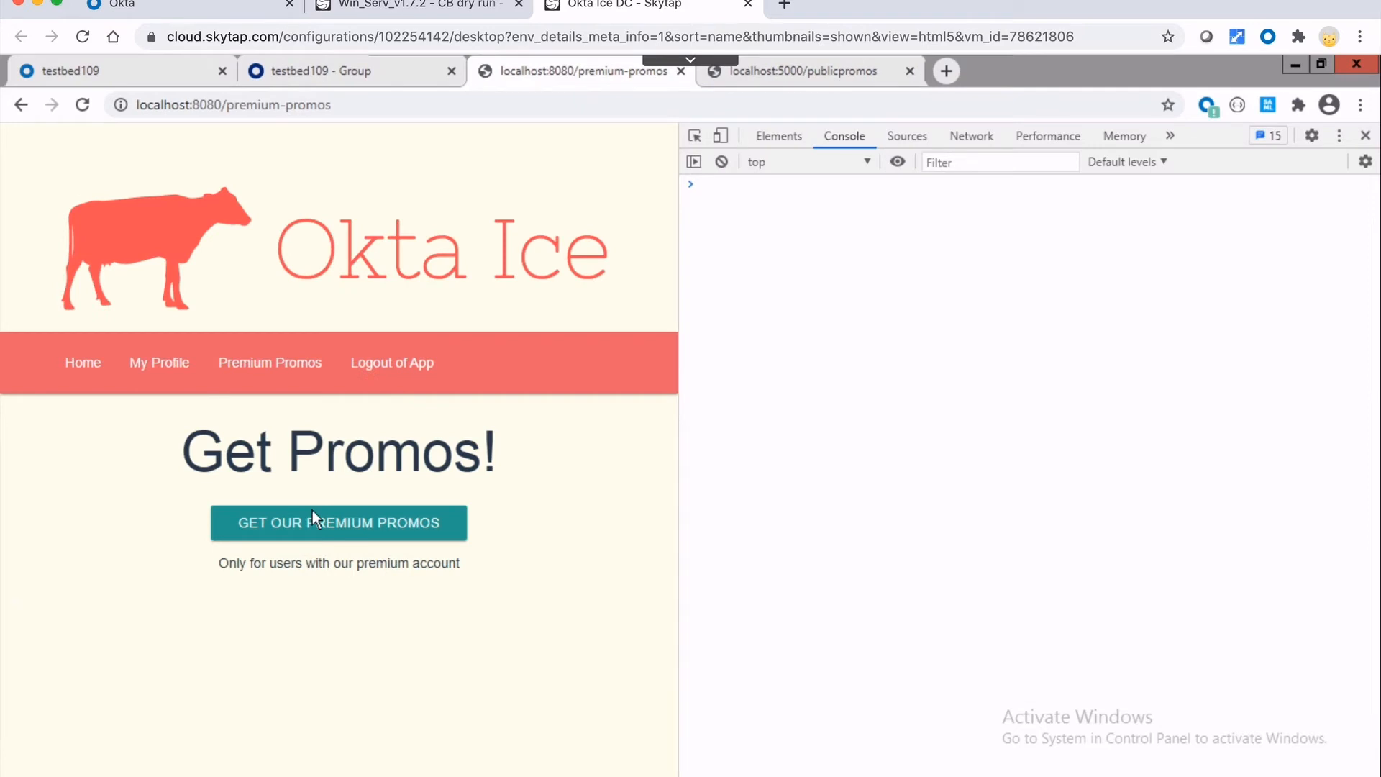
mouse_move(317, 523)
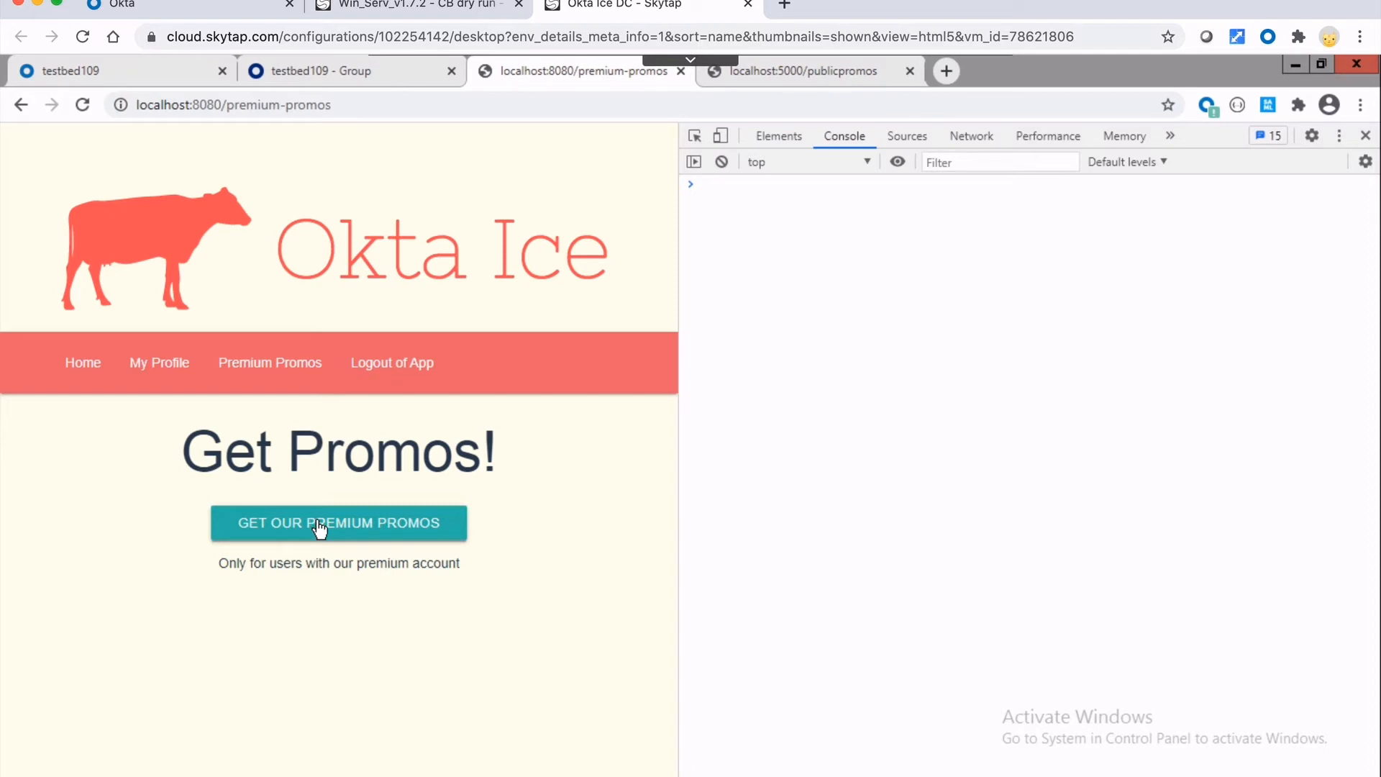
mouse_move(401, 374)
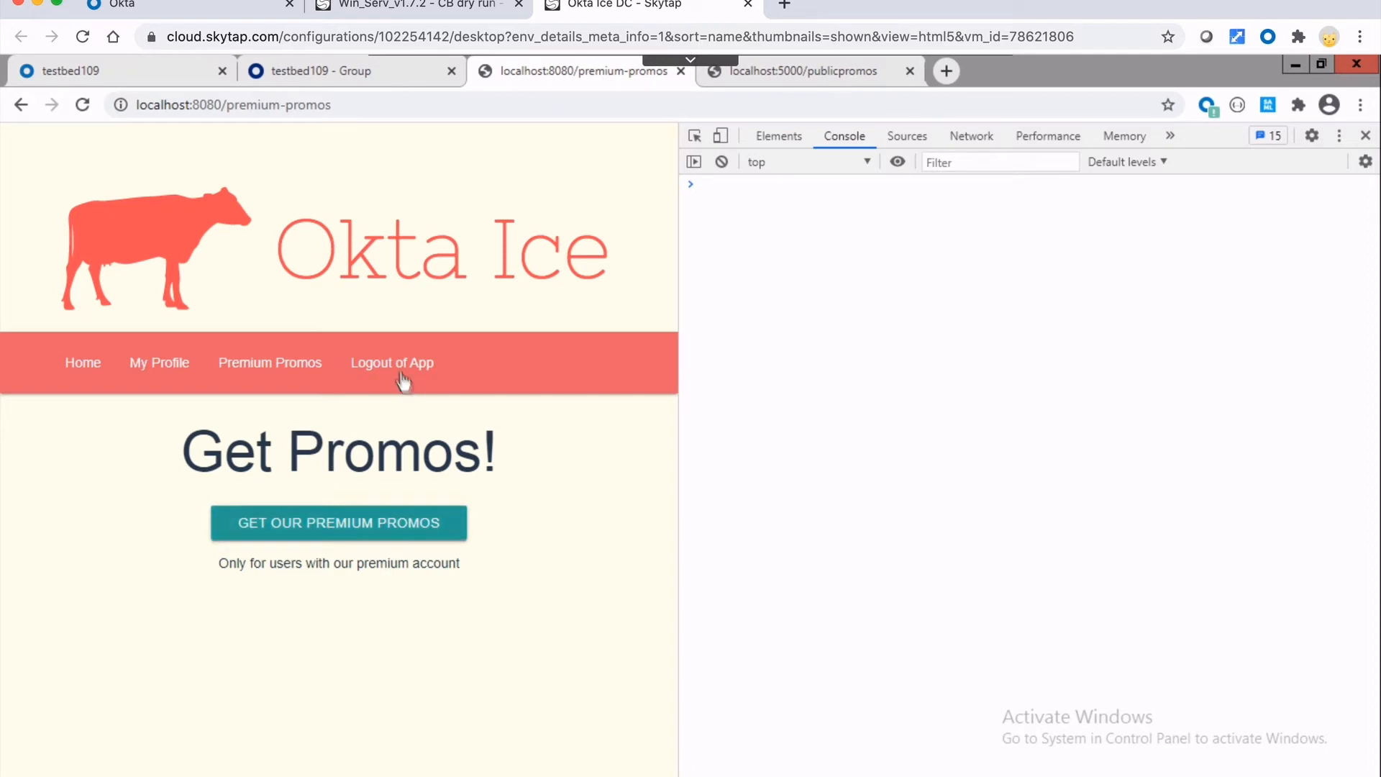
mouse_move(392, 363)
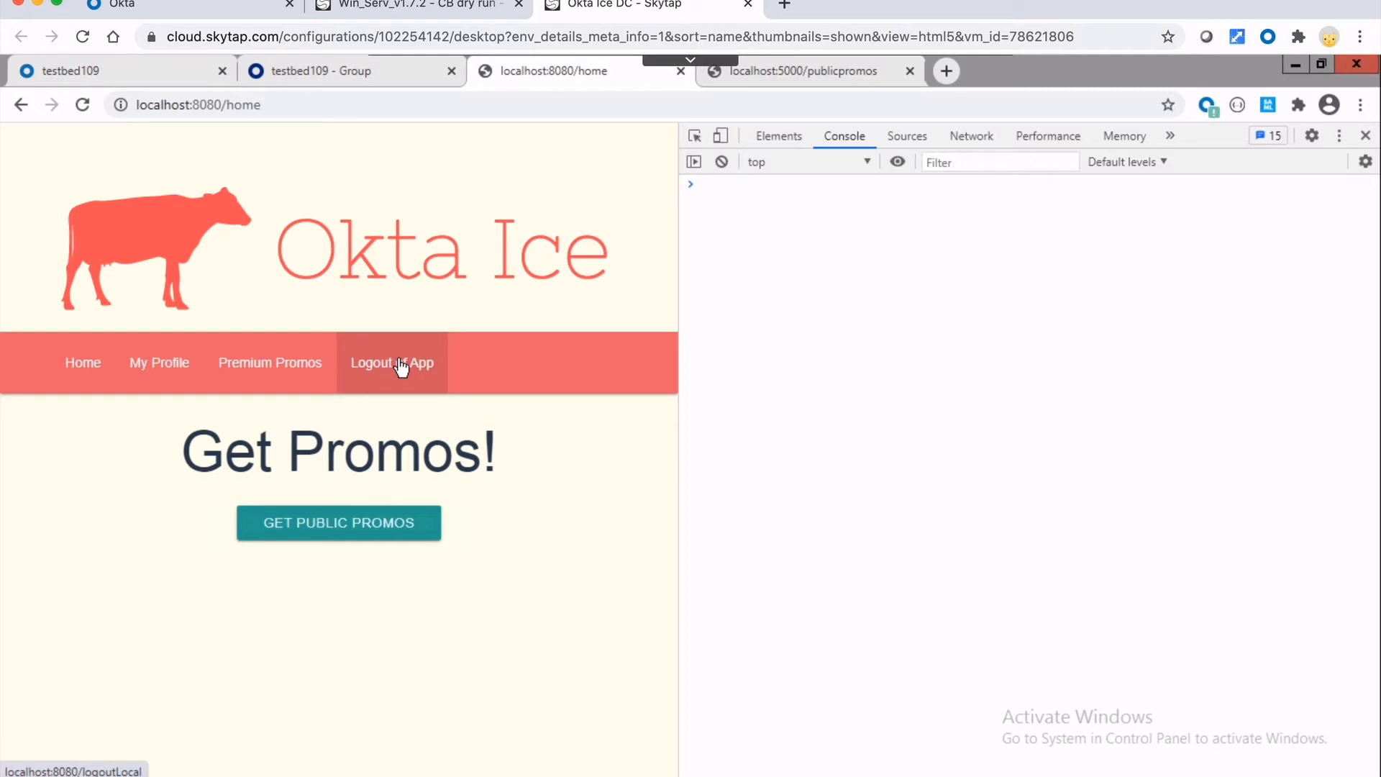
mouse_move(1048, 141)
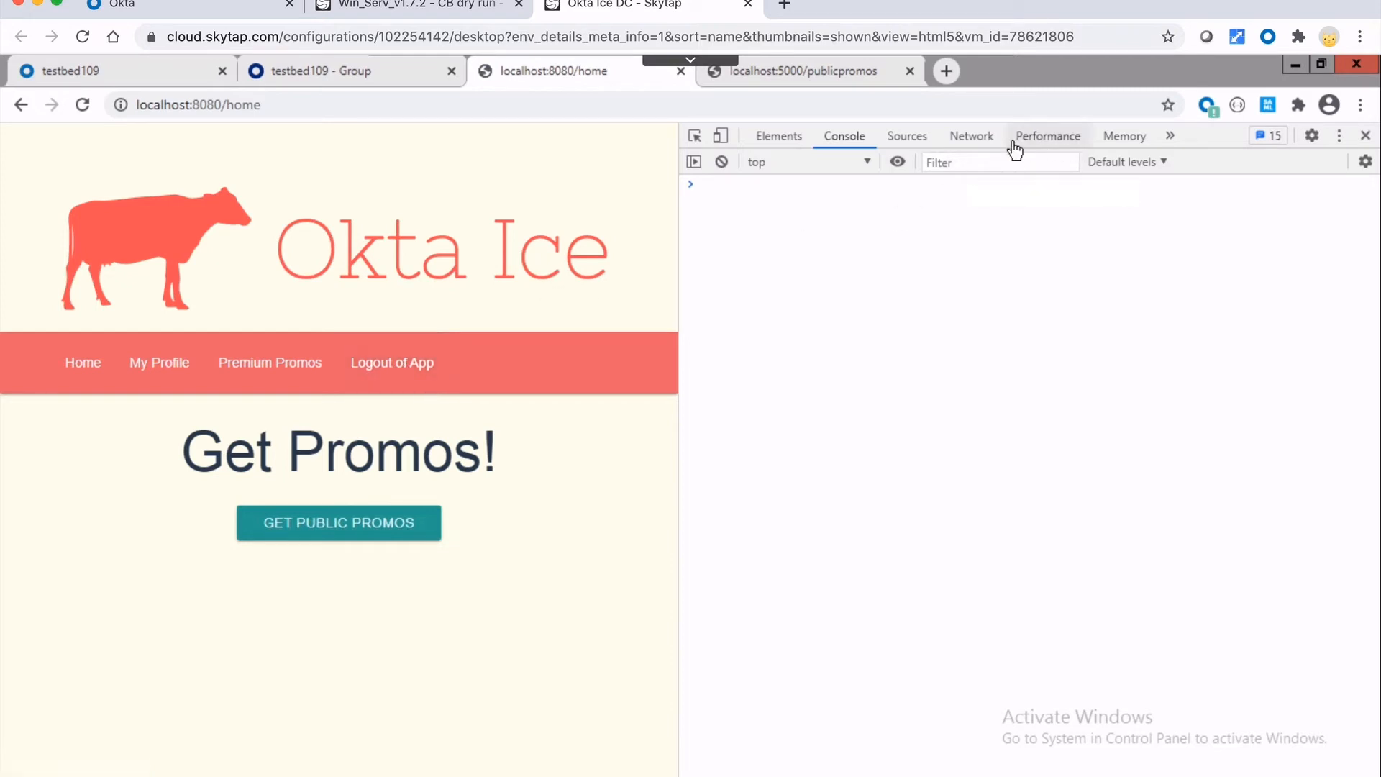
- Show the Local Storage inspector in DevTools and return to the Okta Ice home page
click(1170, 135)
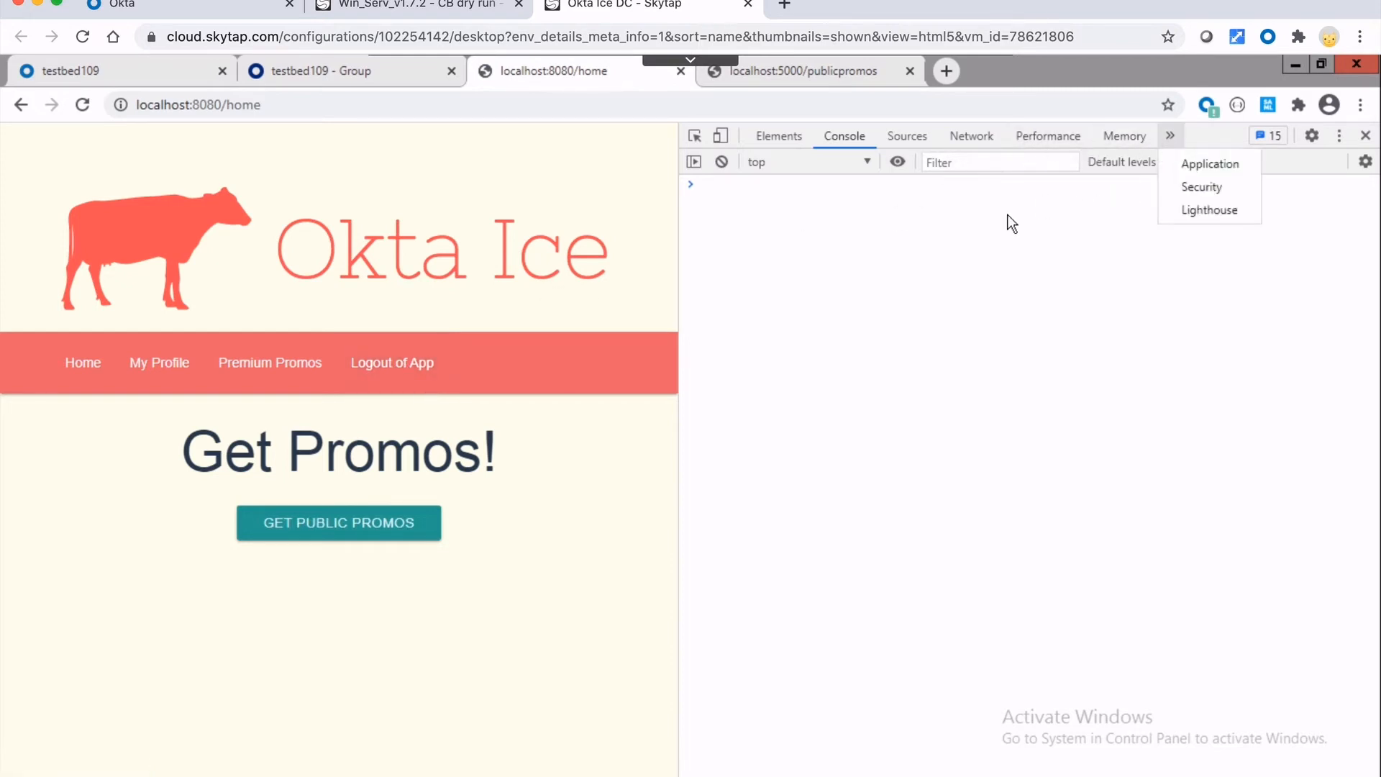
click(1210, 164)
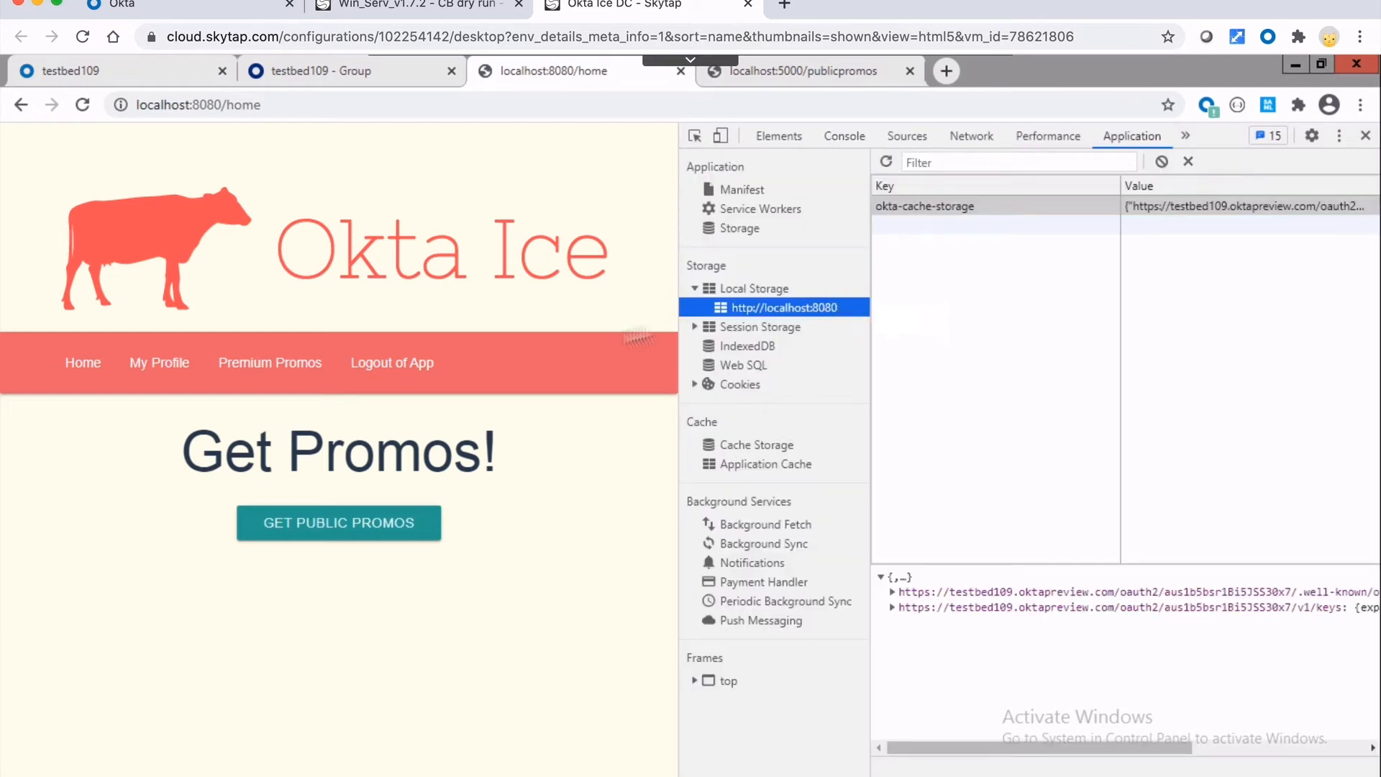
mouse_move(269, 363)
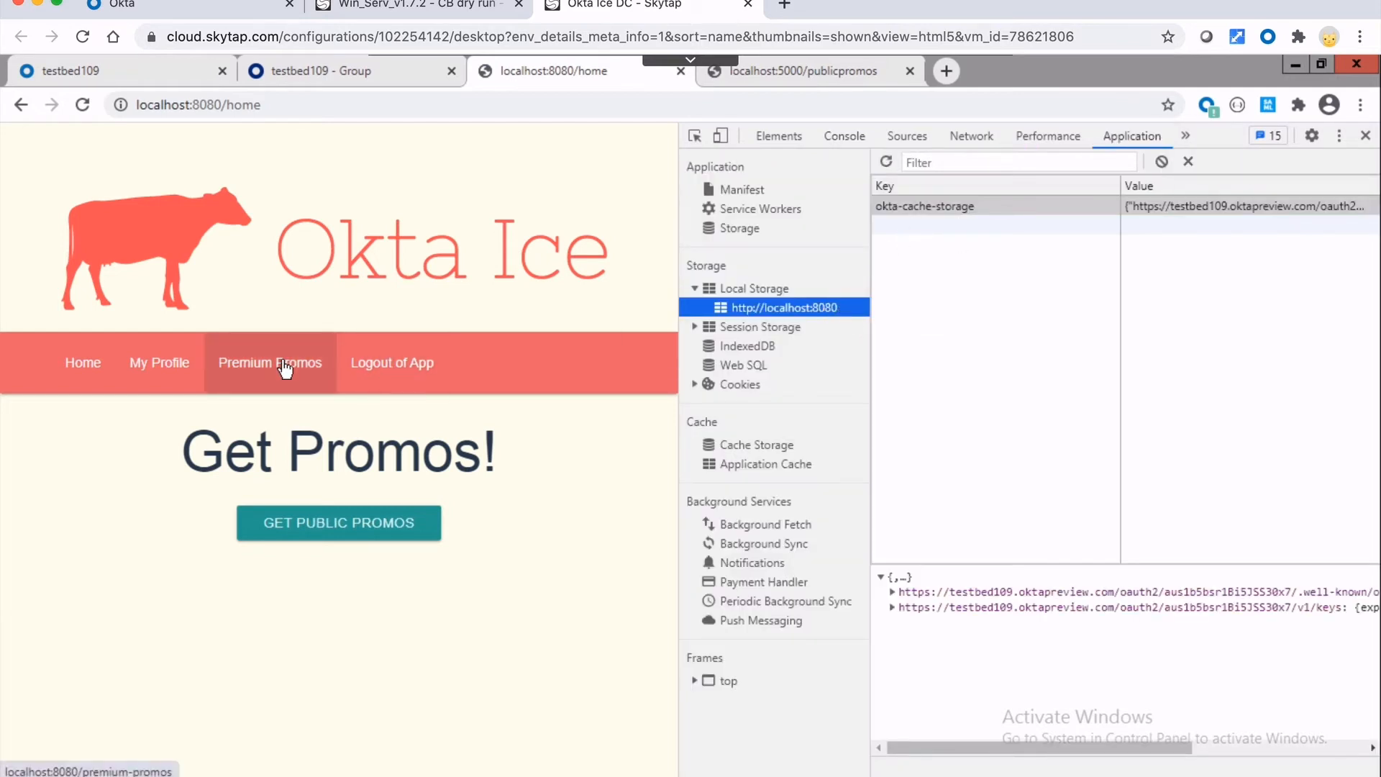
mouse_move(144, 120)
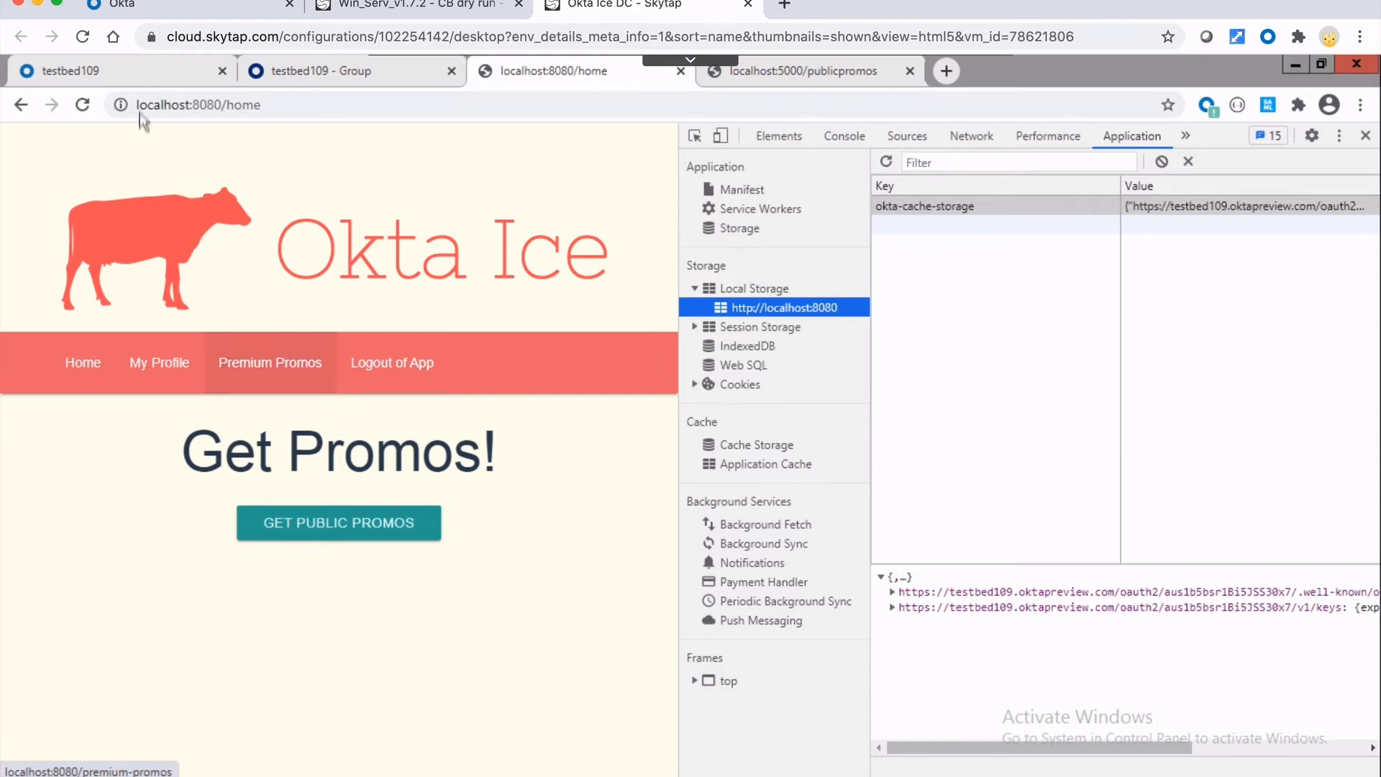
click(71, 70)
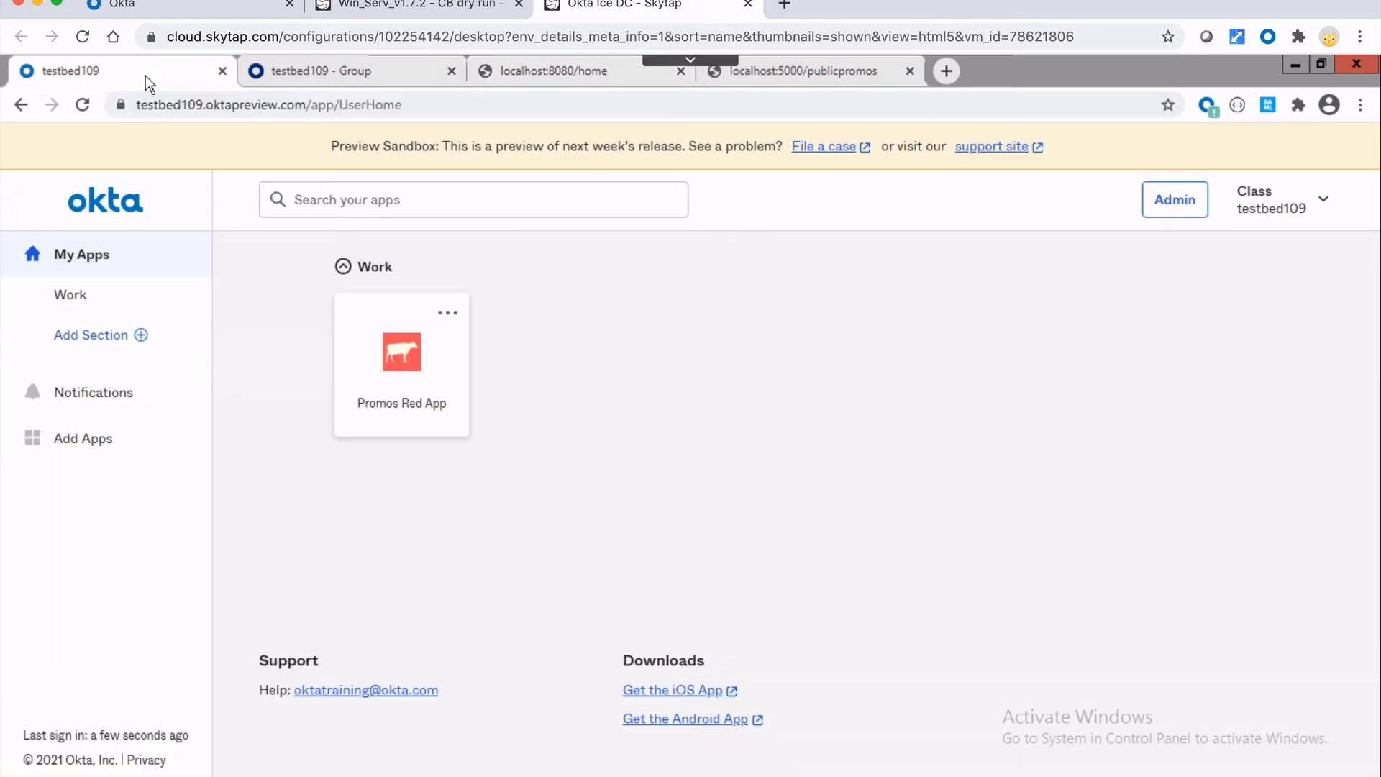
click(546, 70)
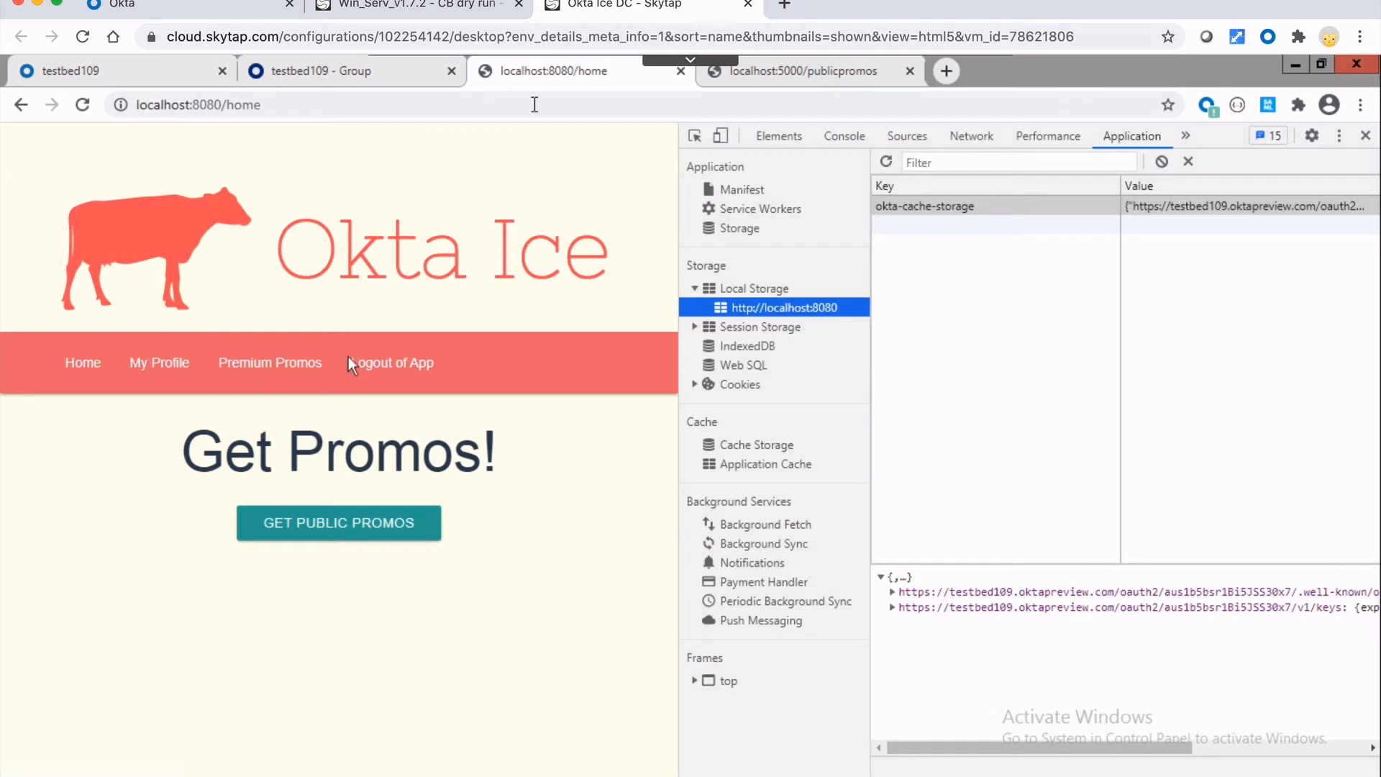
mouse_move(270, 363)
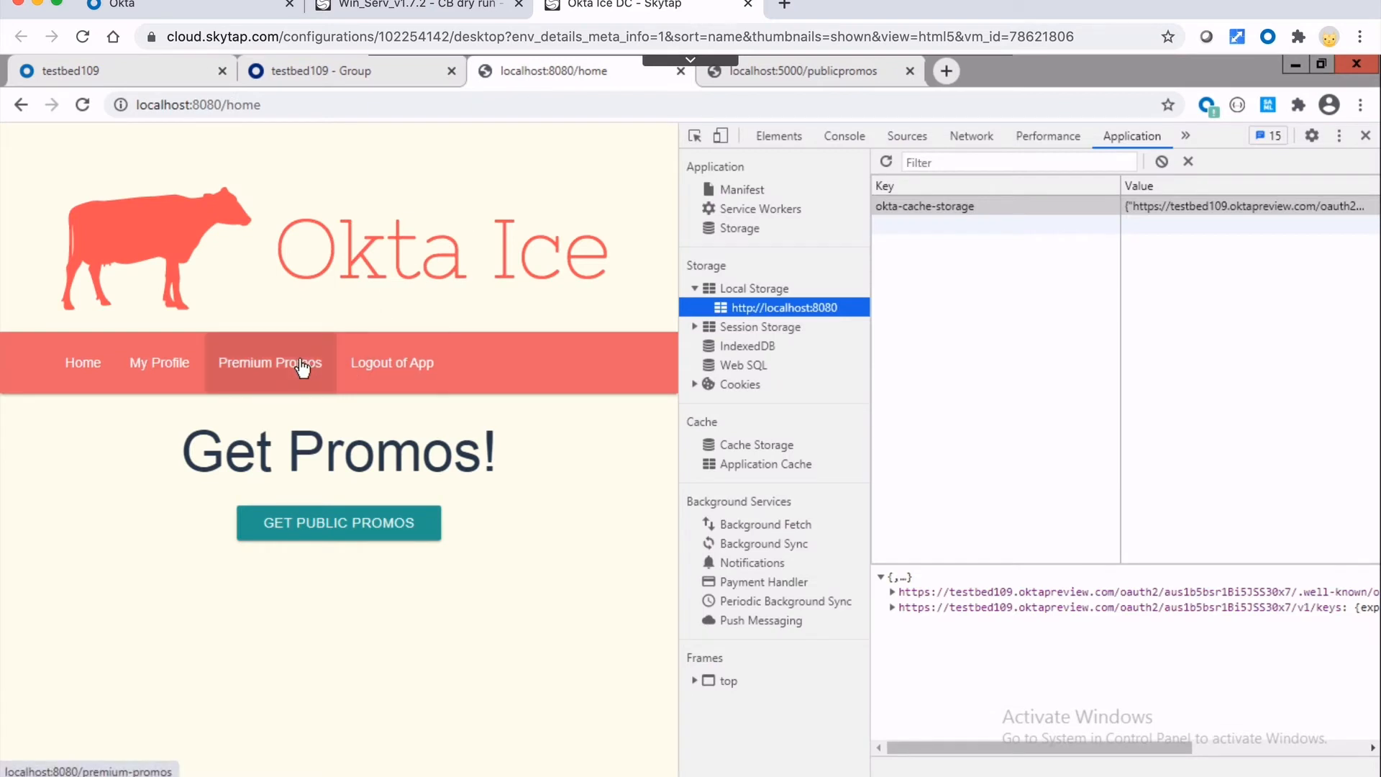
- Load Premium Promos and expand okta-token-storage's access_token, whose scopes are only openid and email
click(269, 362)
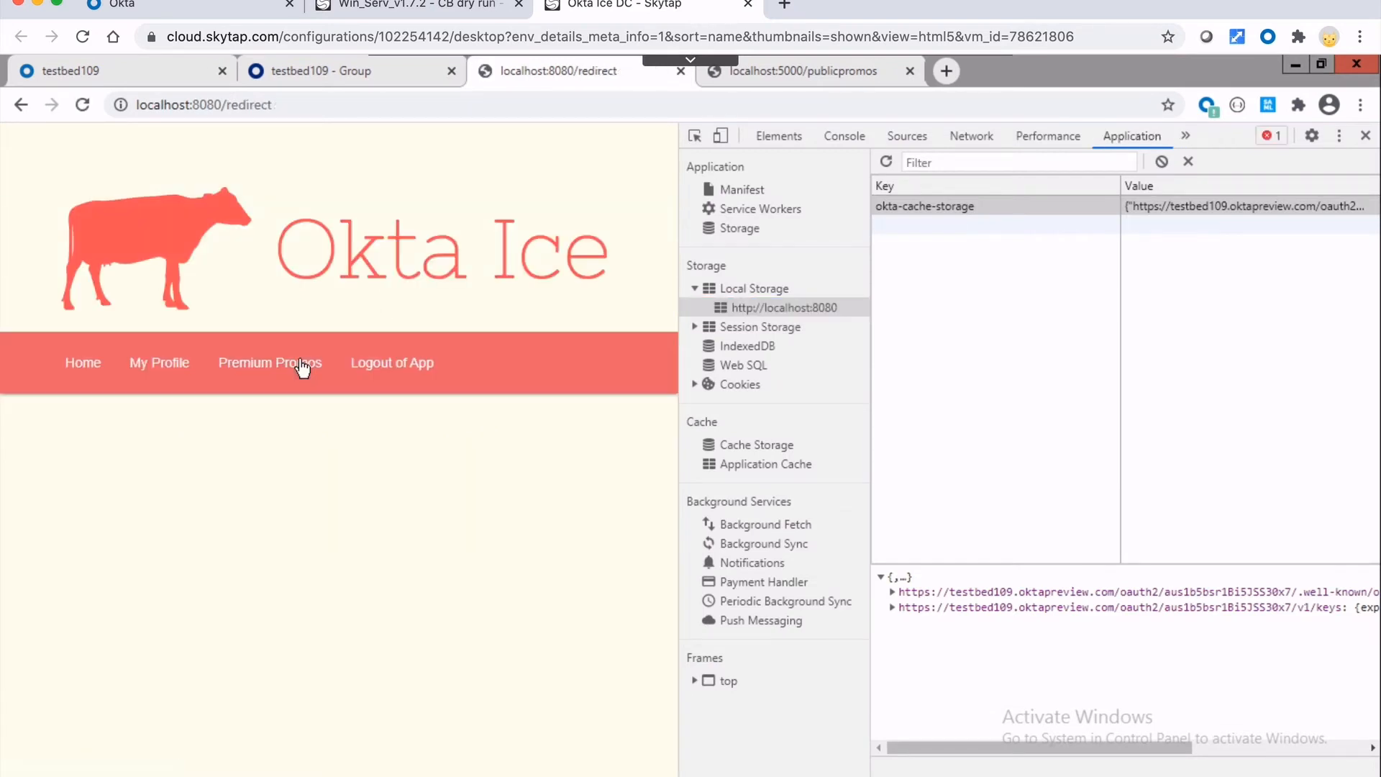
click(269, 363)
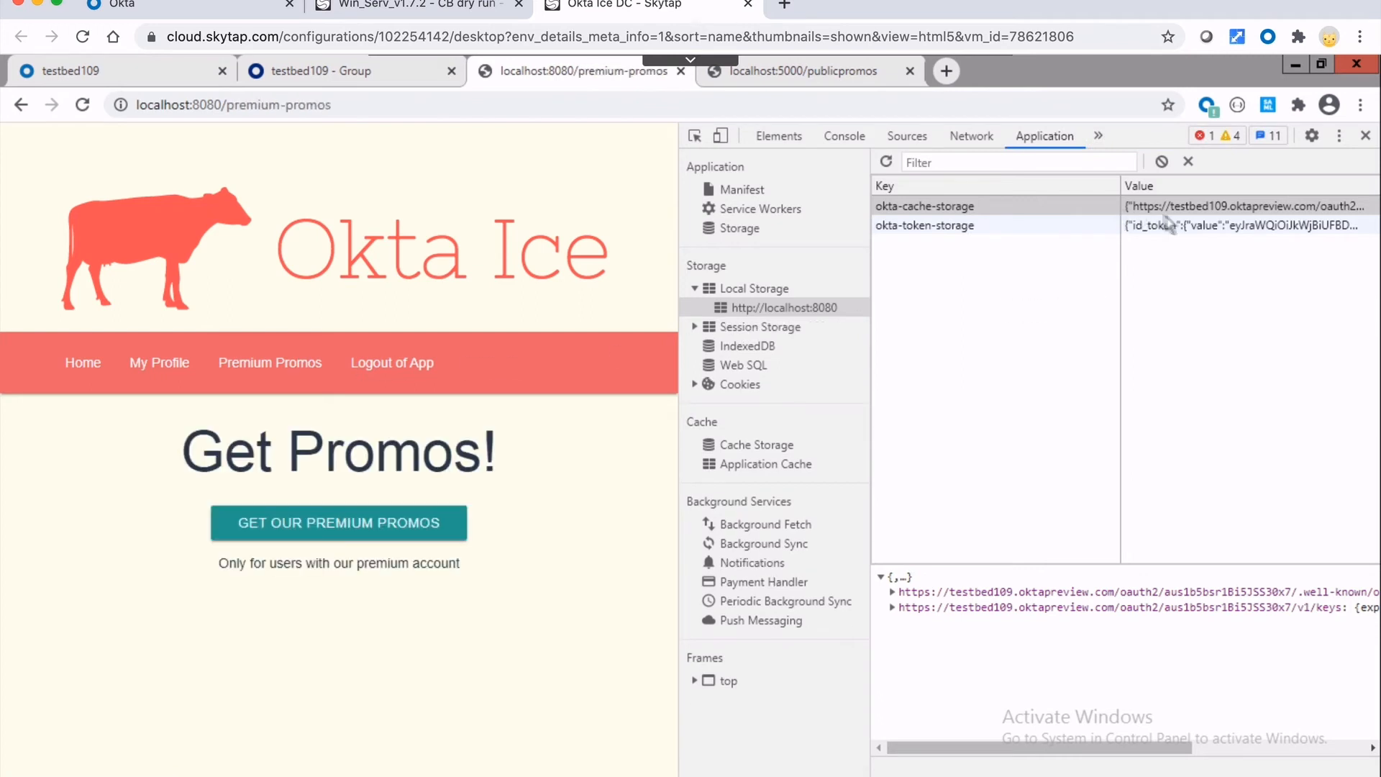
click(925, 225)
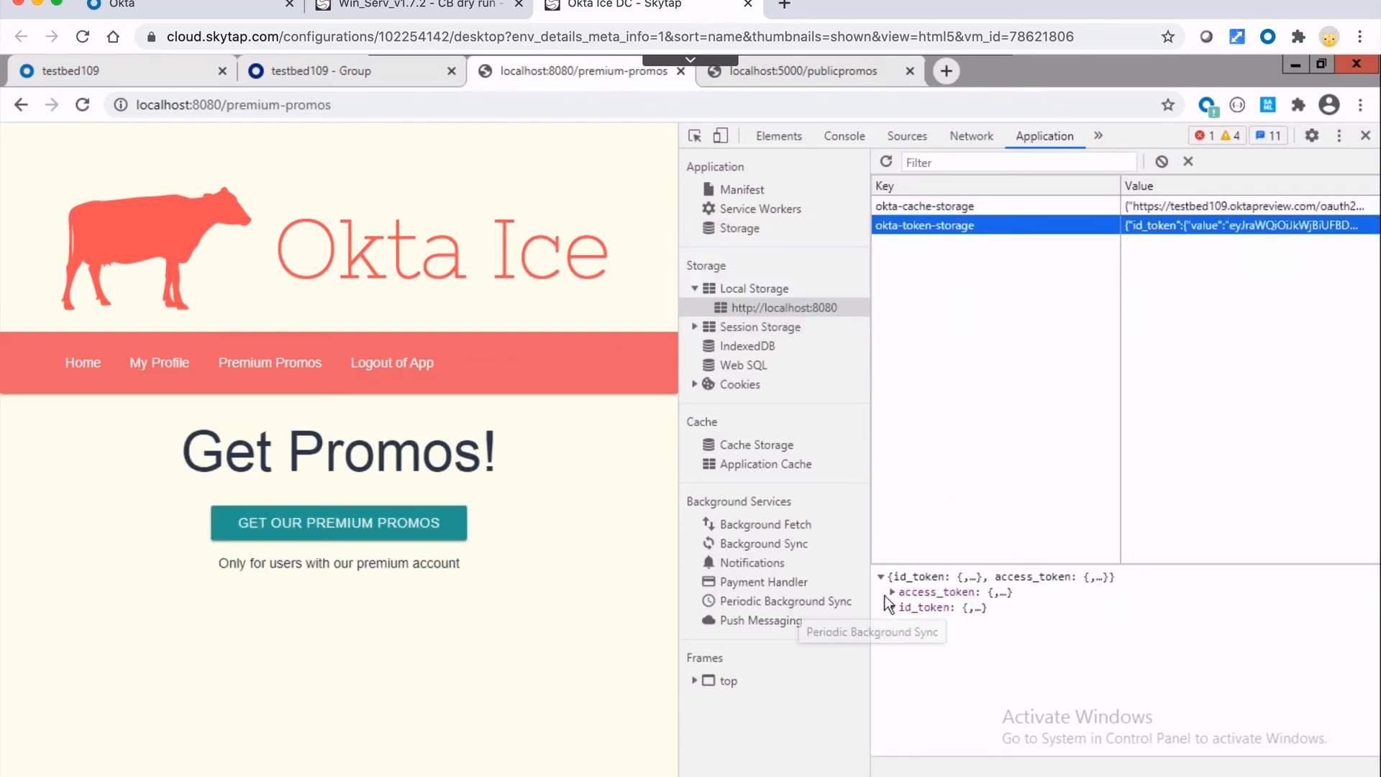
click(891, 591)
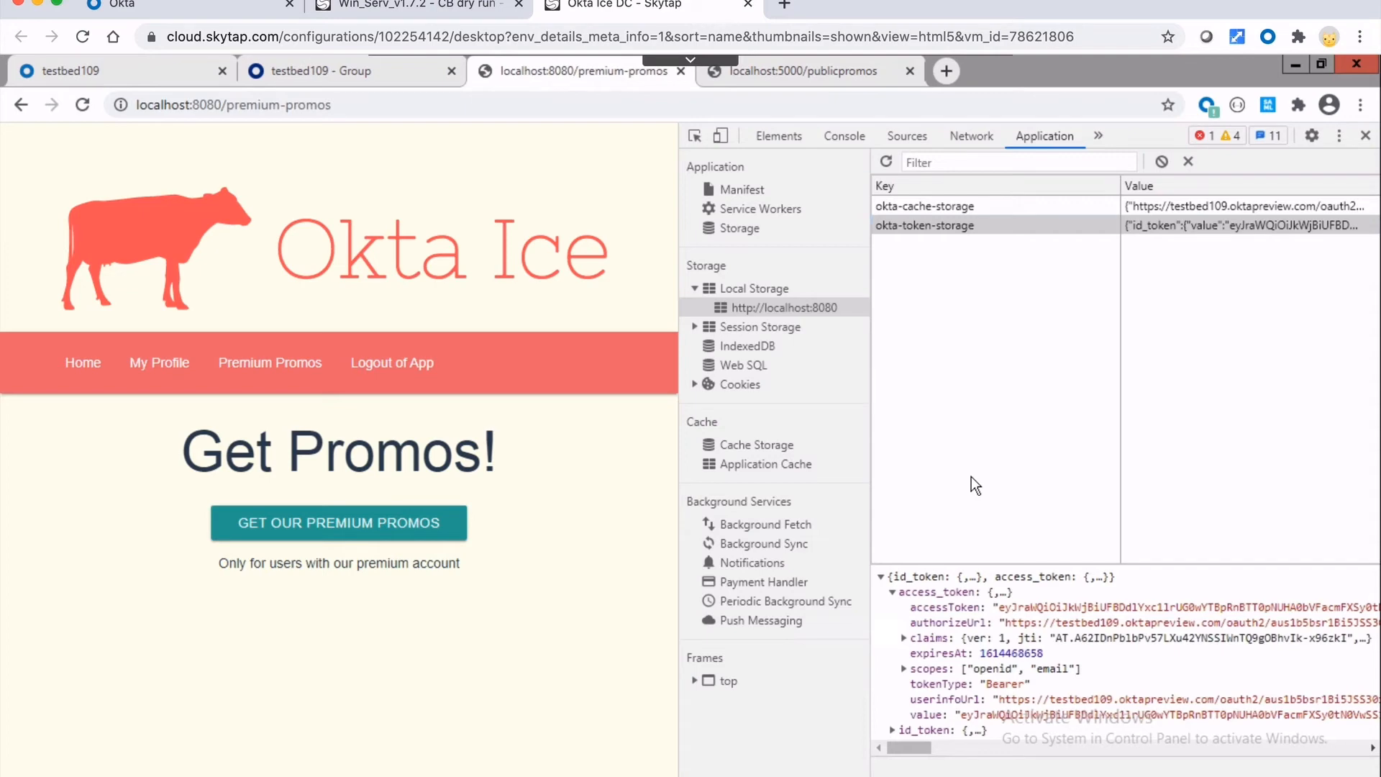
mouse_move(406, 507)
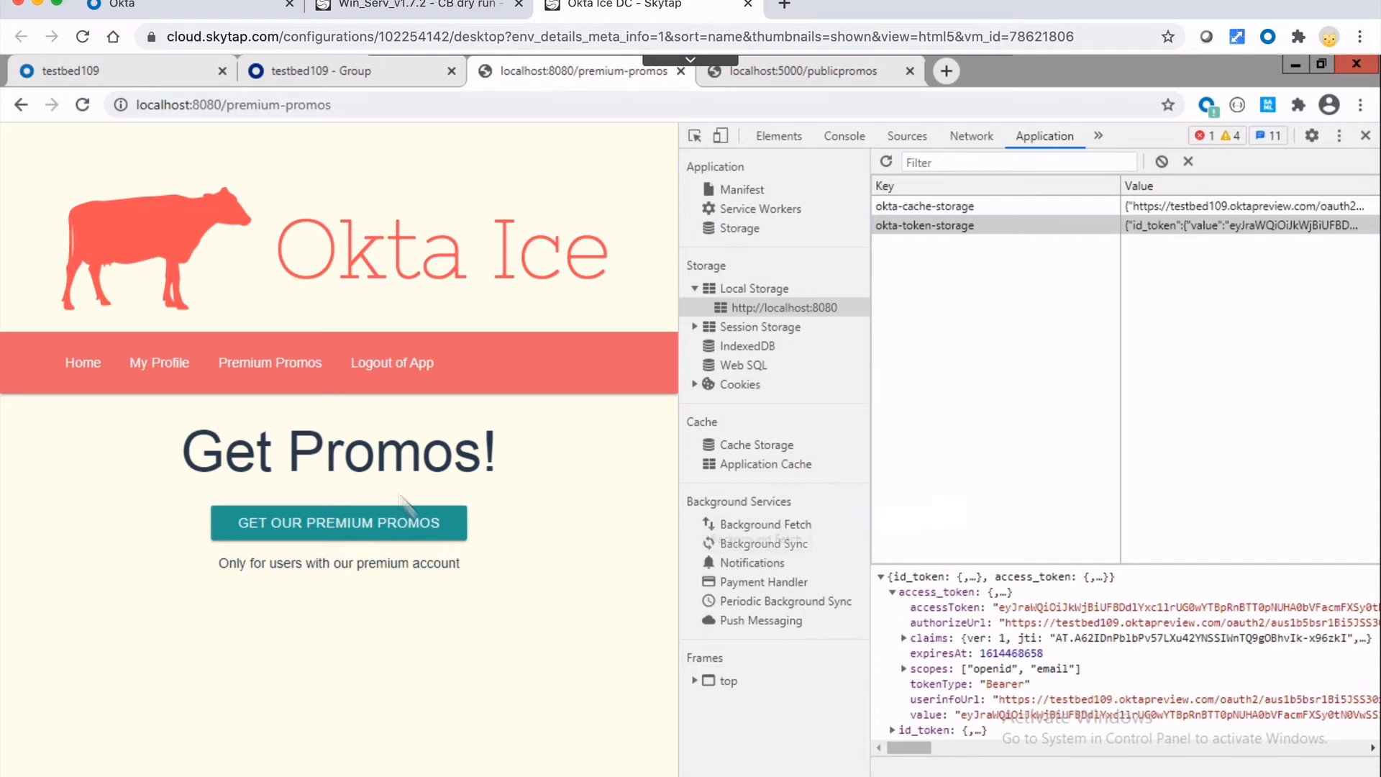
mouse_move(370, 527)
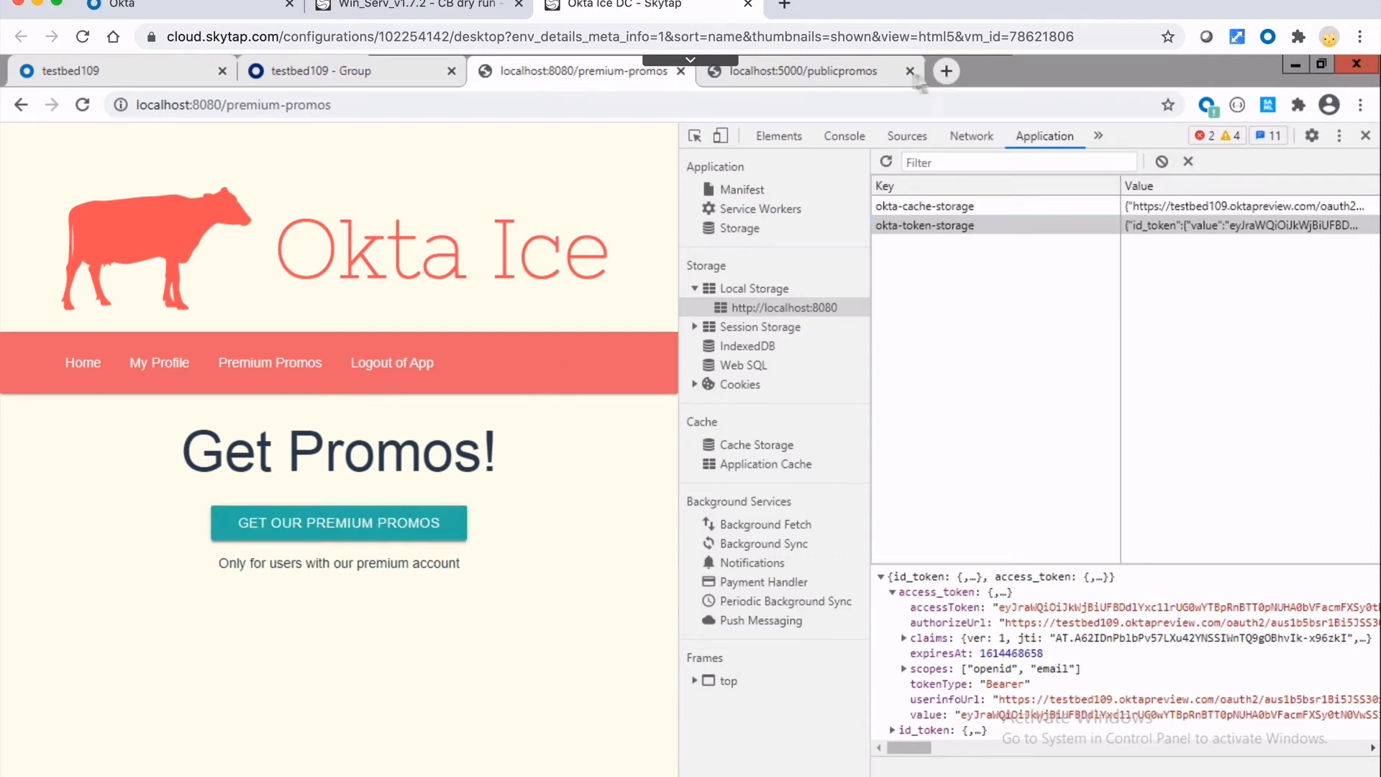
- In the Network list, inspect the failed PREMIUM request showing 401 Unauthorized with a Bearer header
click(972, 135)
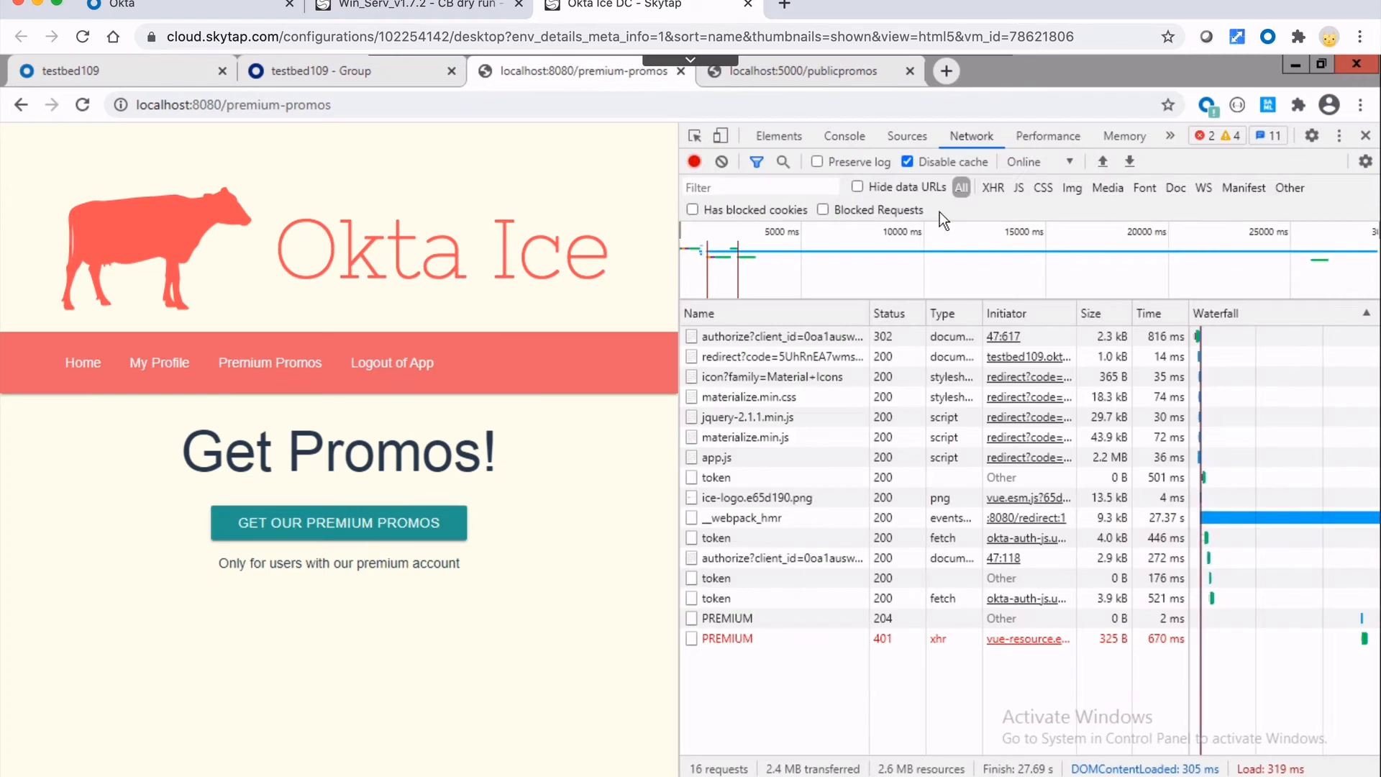
mouse_move(792, 647)
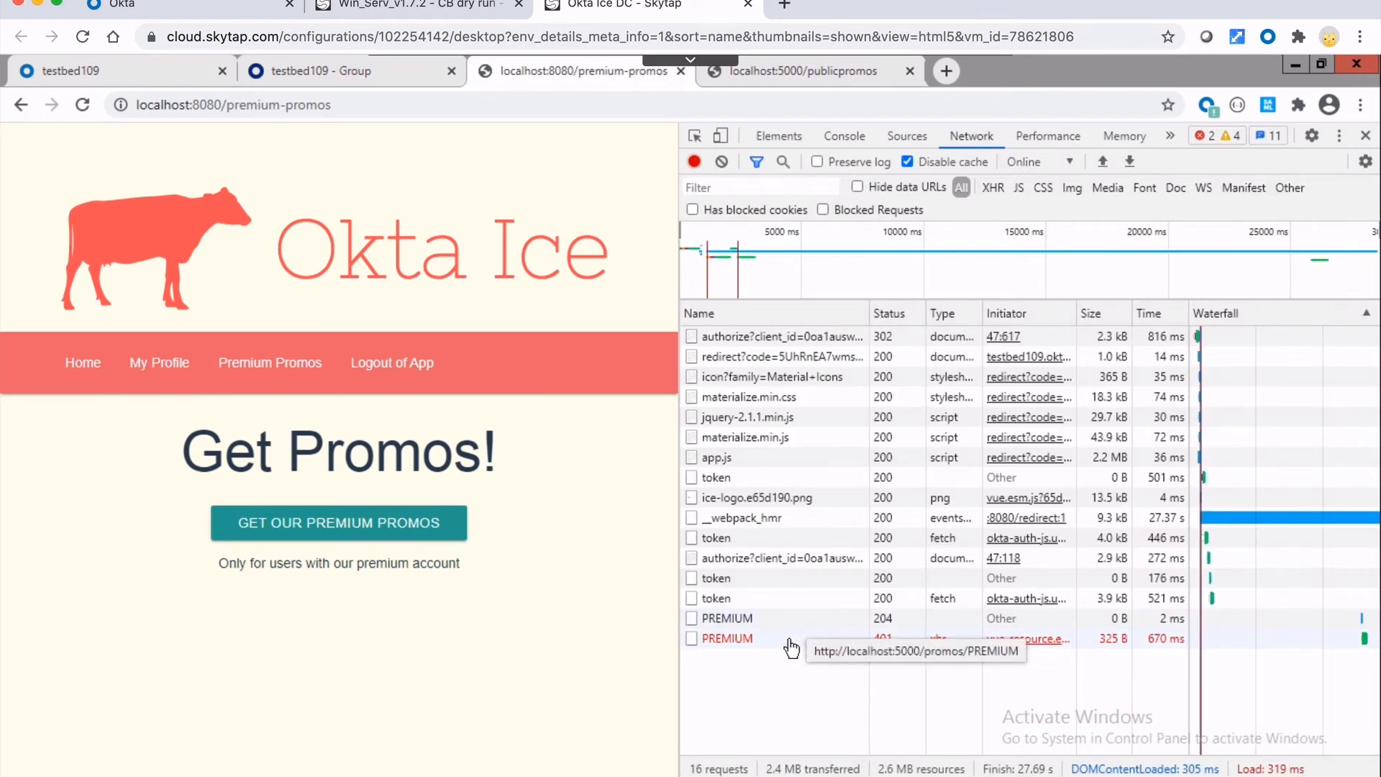
click(727, 638)
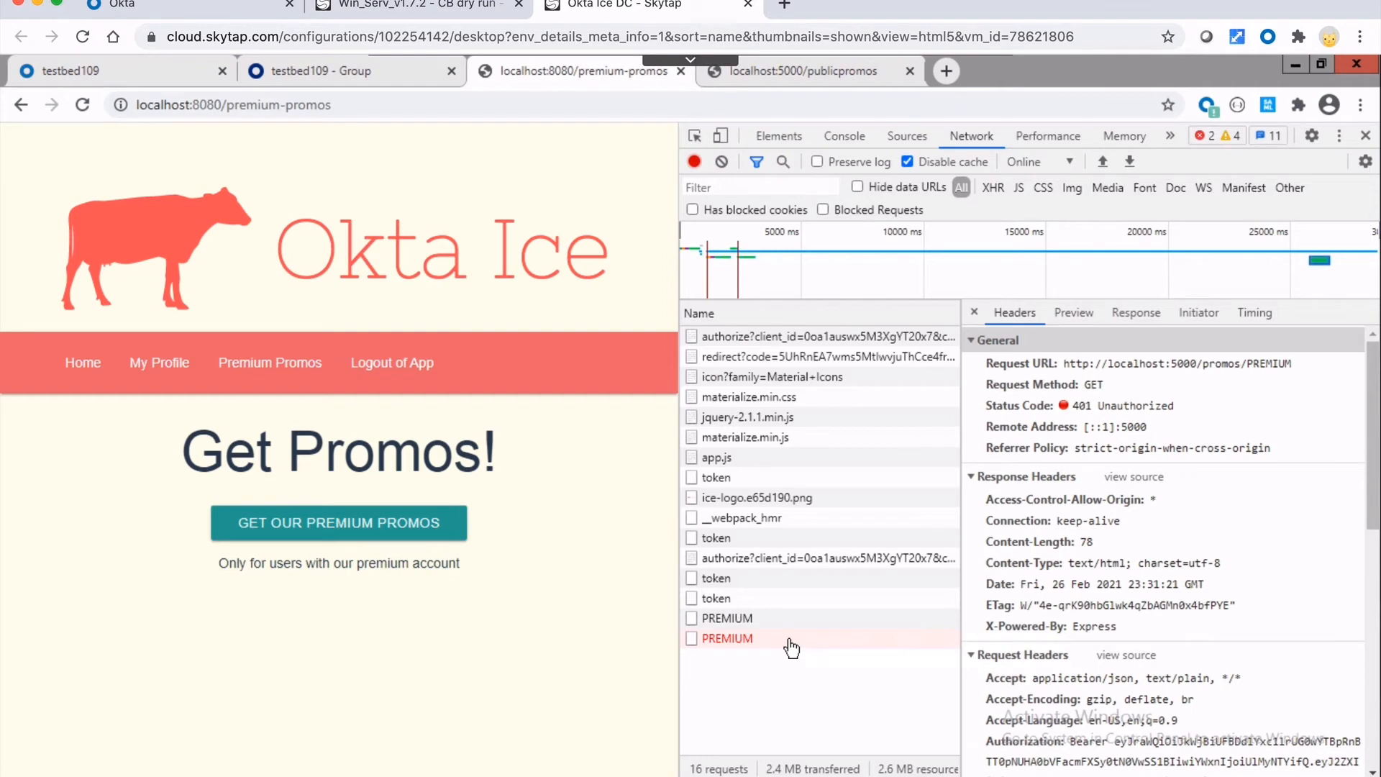
mouse_move(1053, 604)
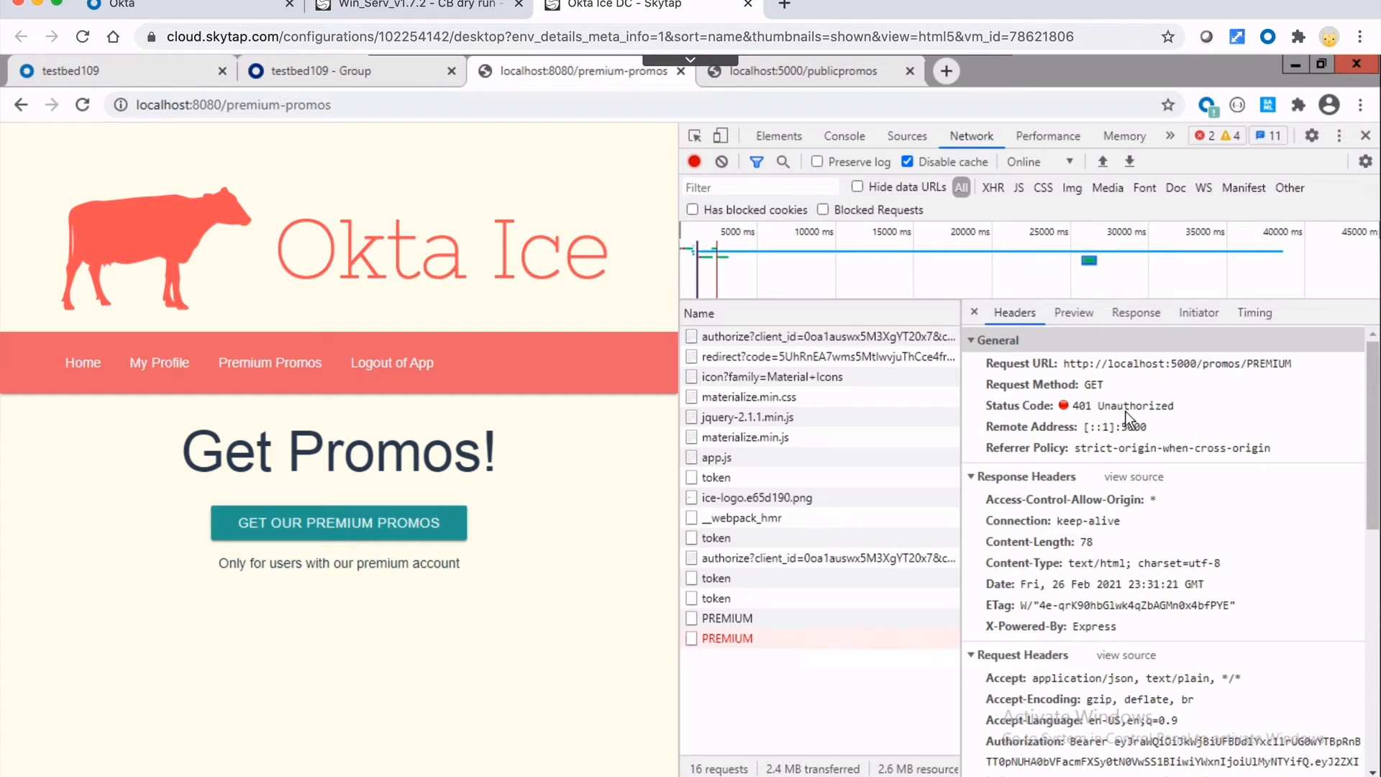
mouse_move(392, 171)
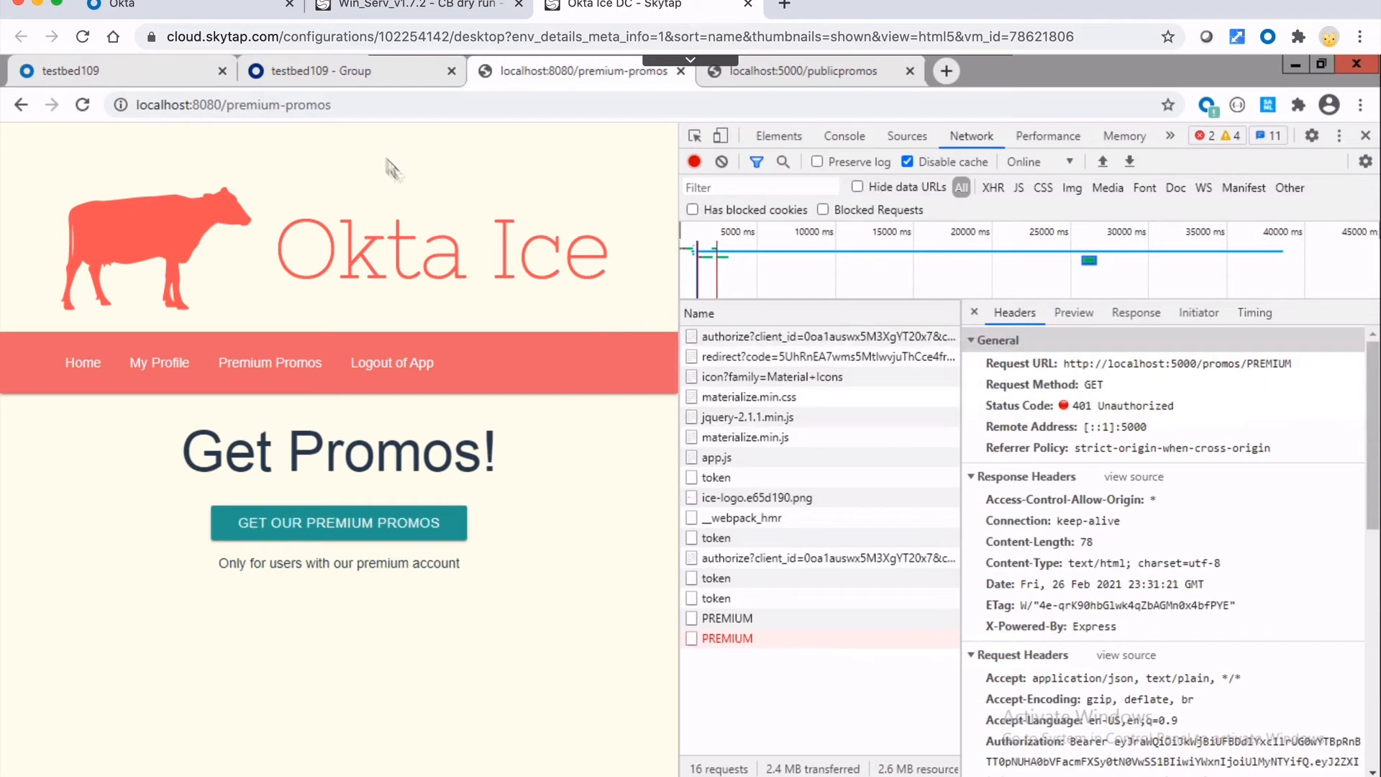
mouse_move(321, 71)
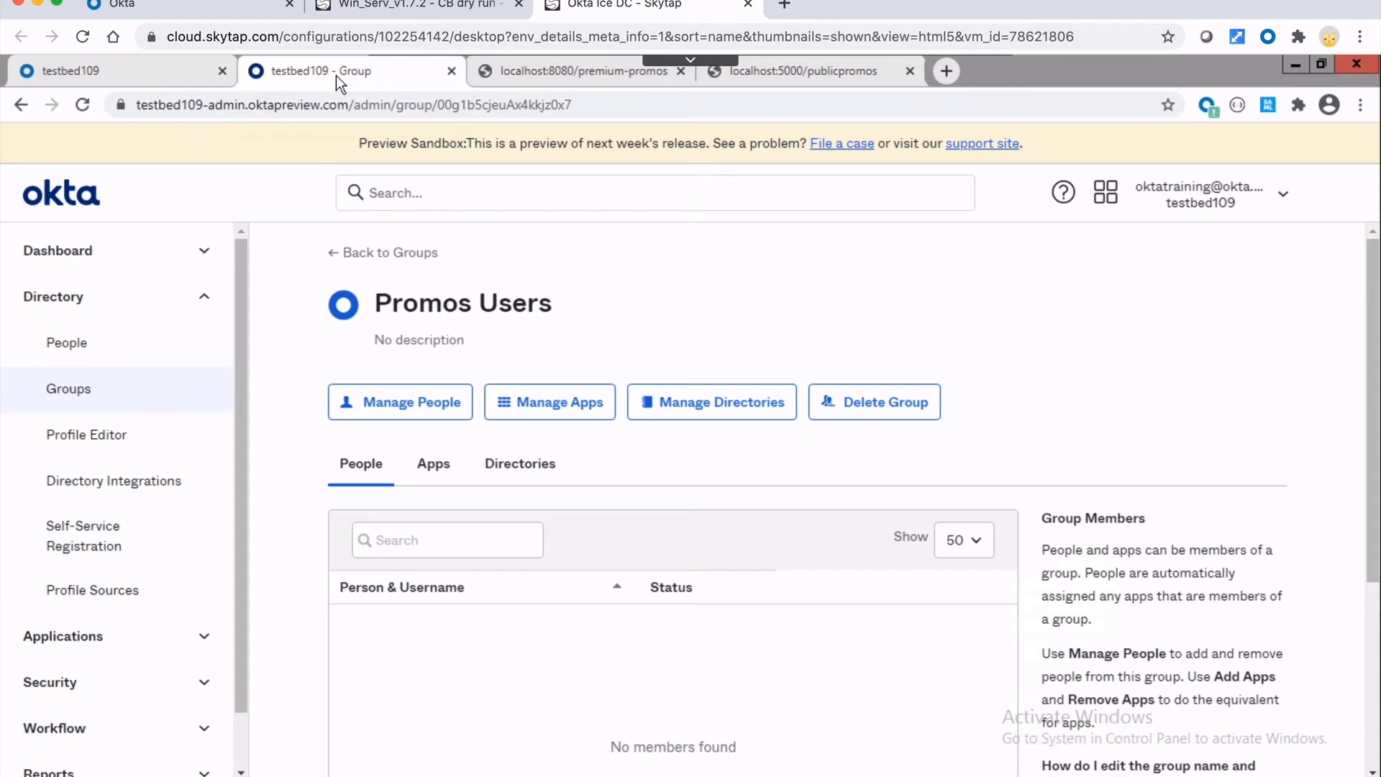
mouse_move(377, 253)
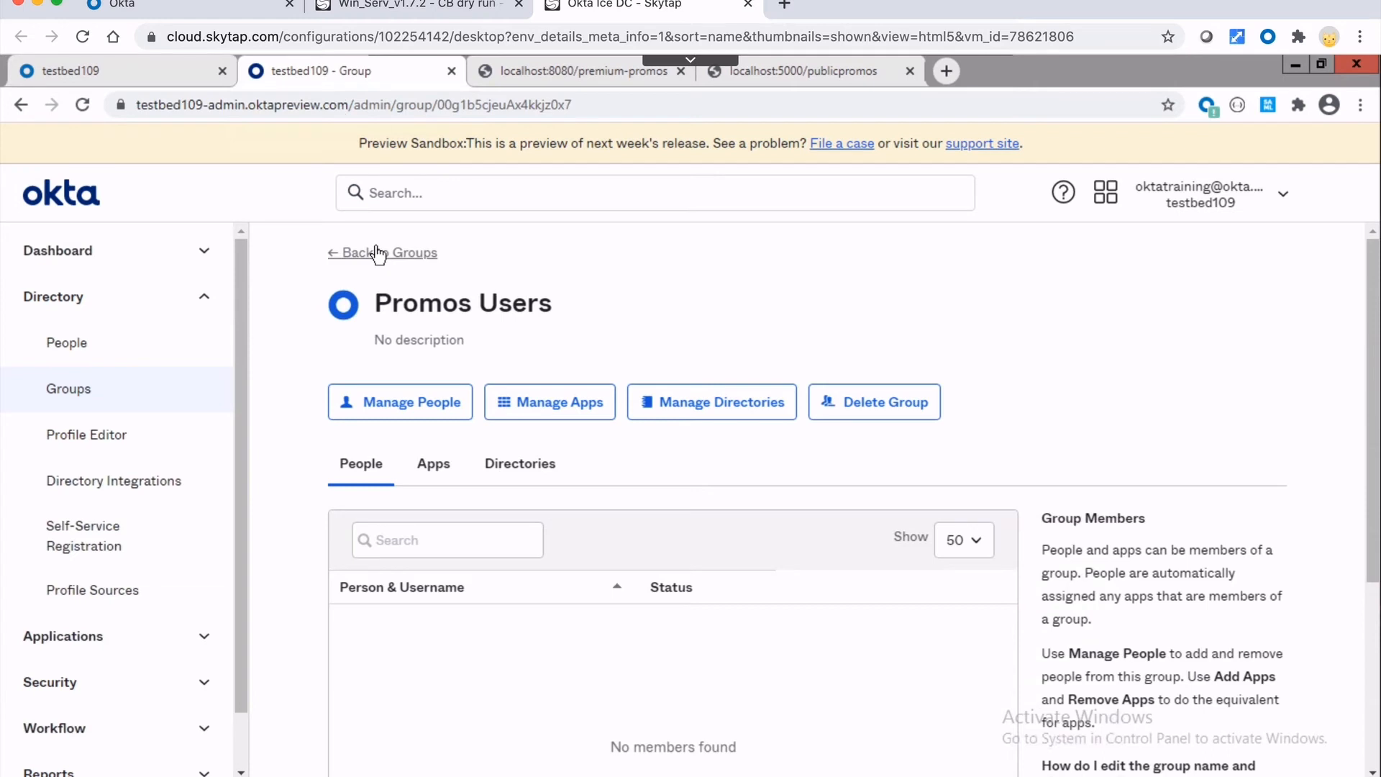
- Add Class Admin to the Promos Users group members, save, and return to Okta Ice
click(354, 253)
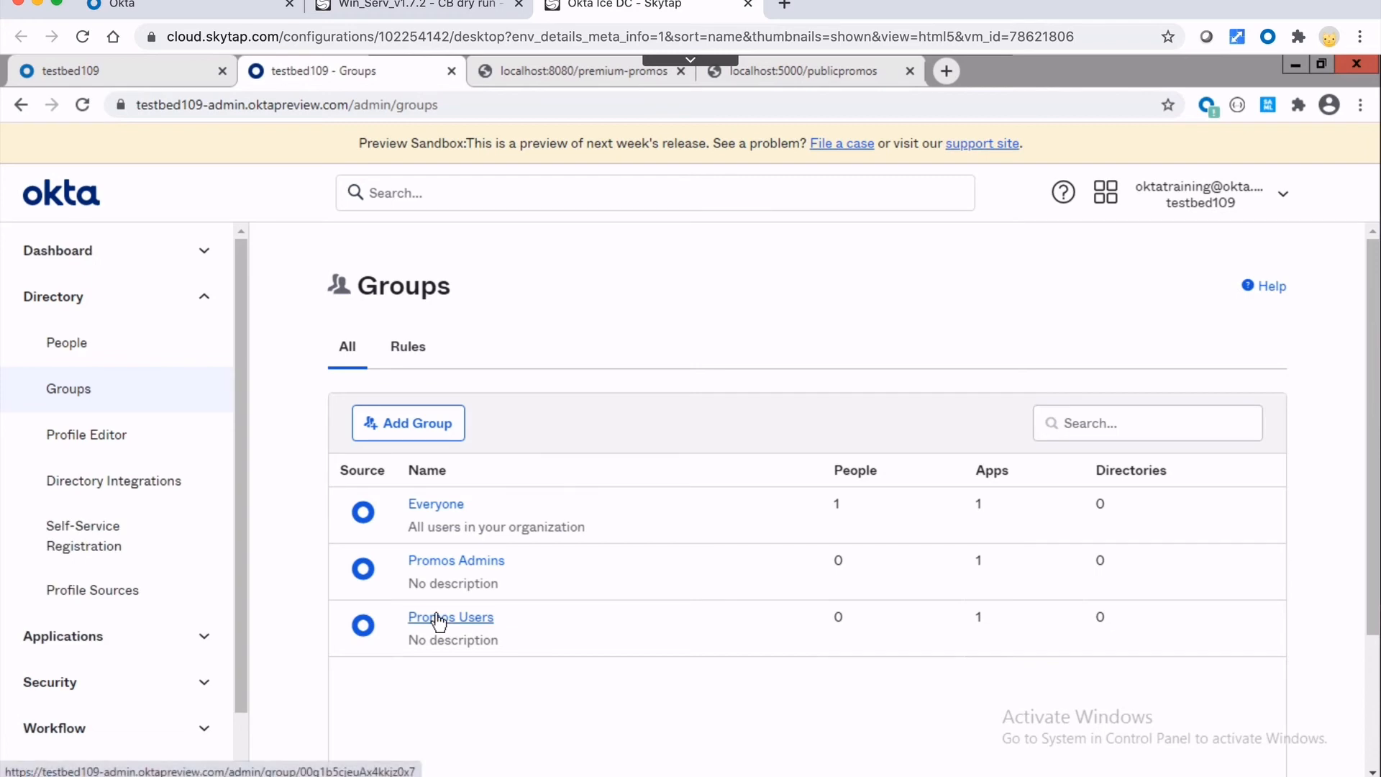
click(451, 617)
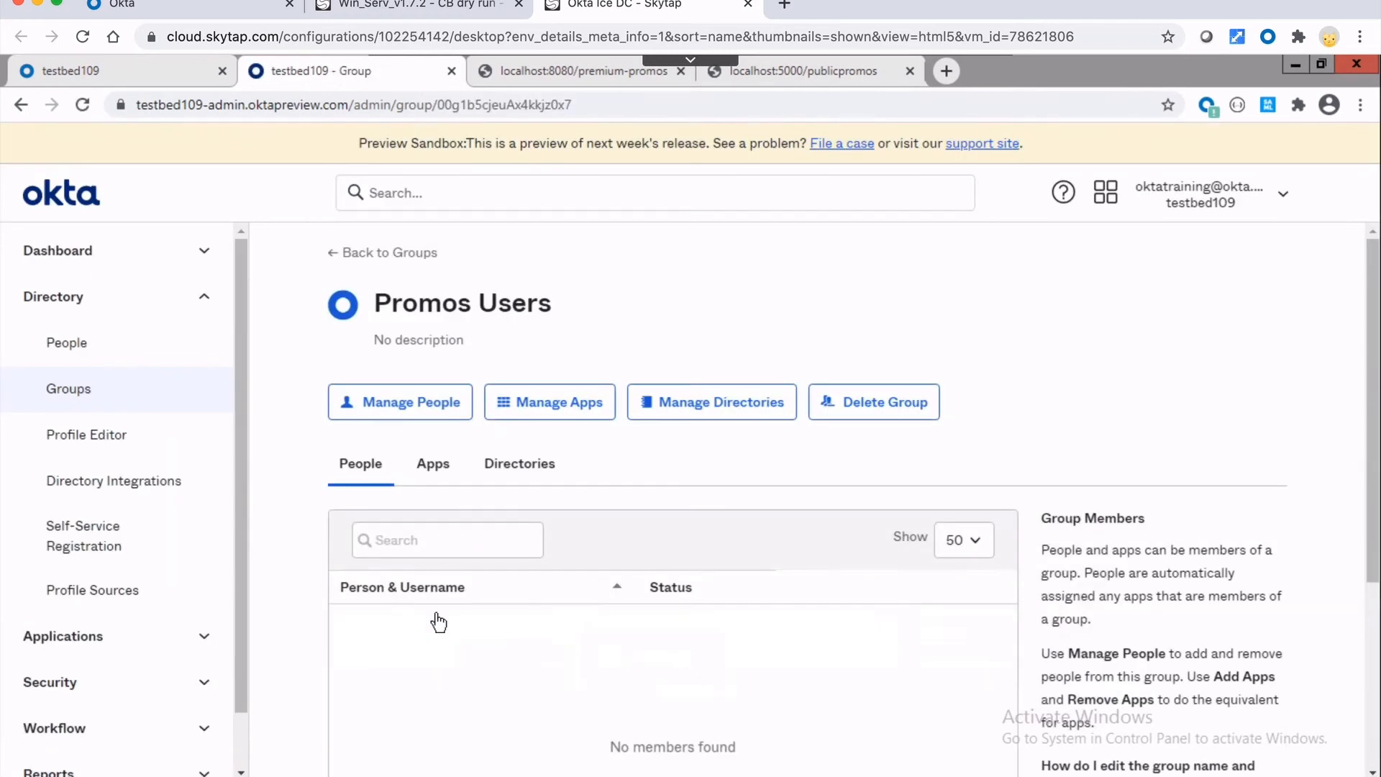
click(400, 401)
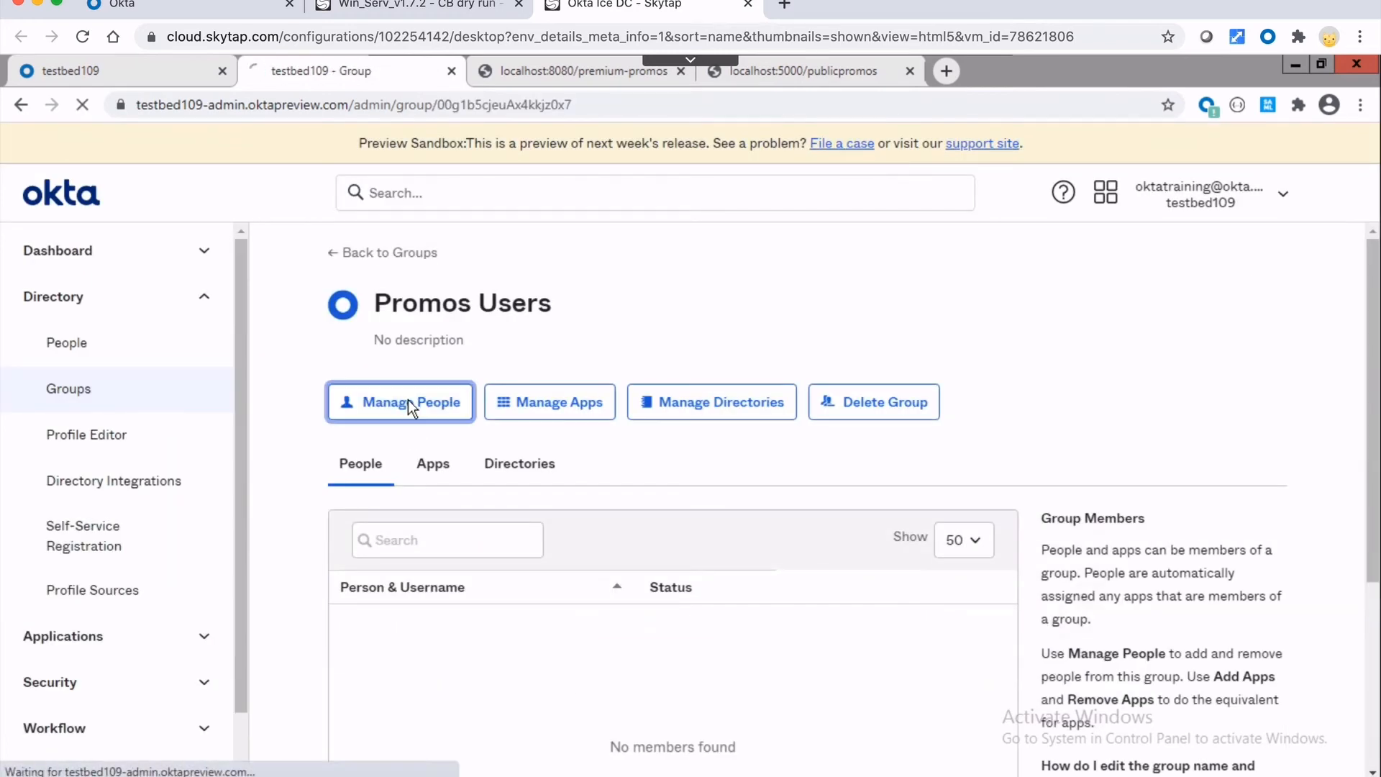
click(400, 402)
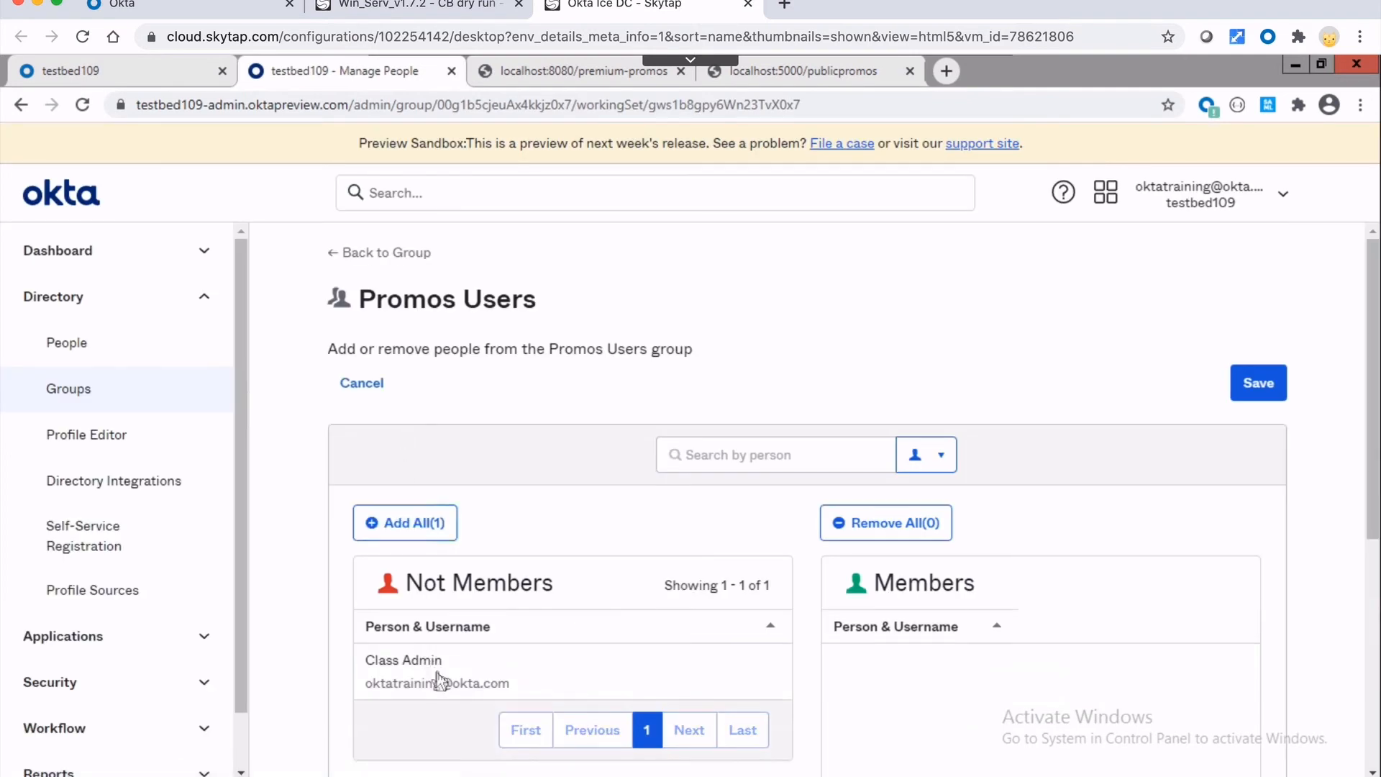
click(405, 522)
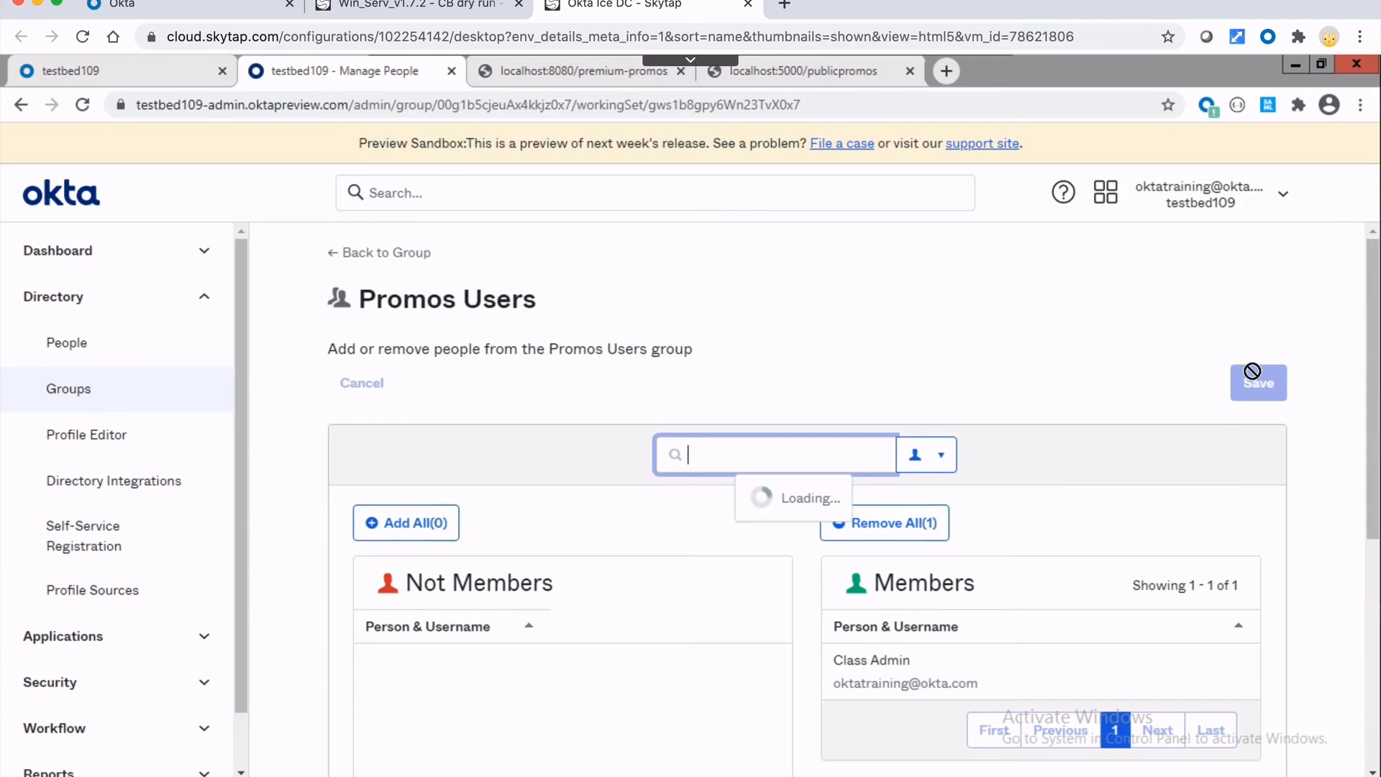
click(1258, 383)
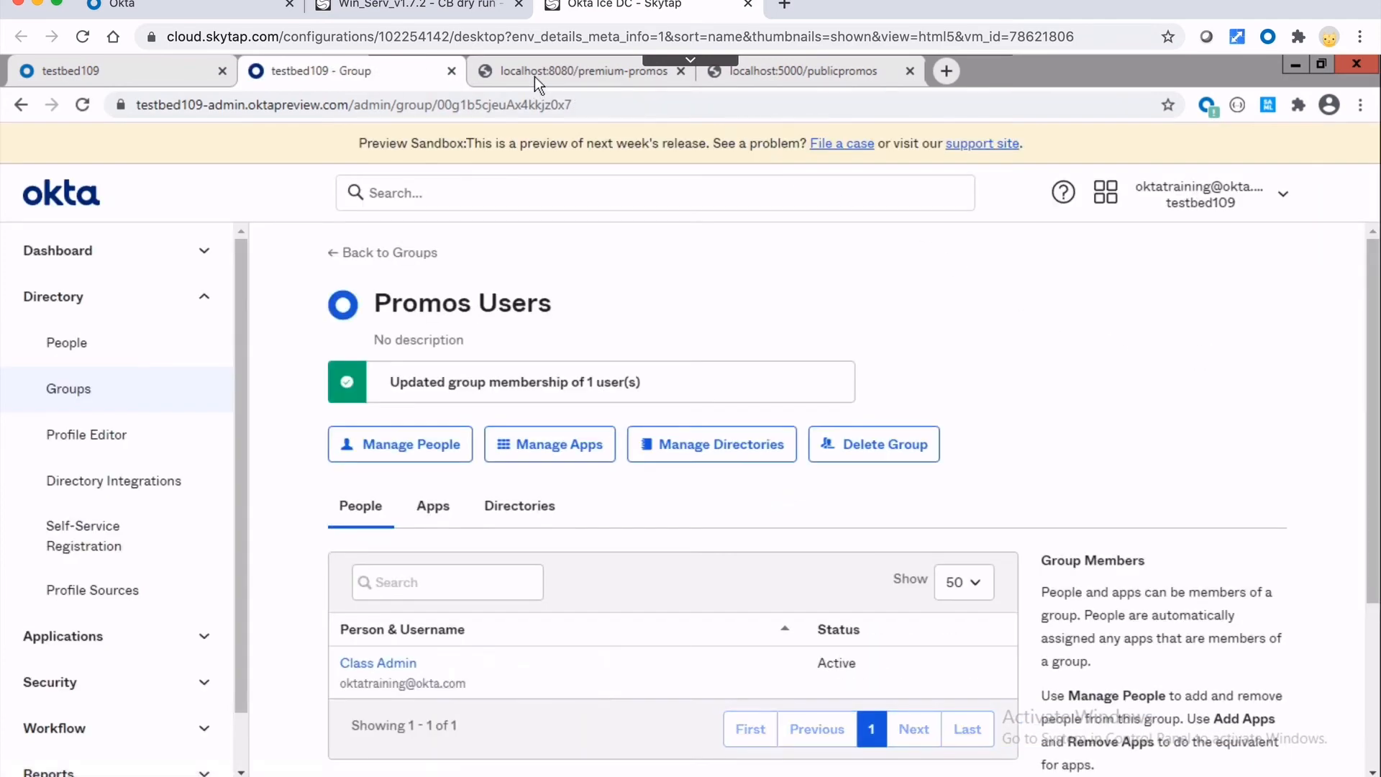
click(583, 70)
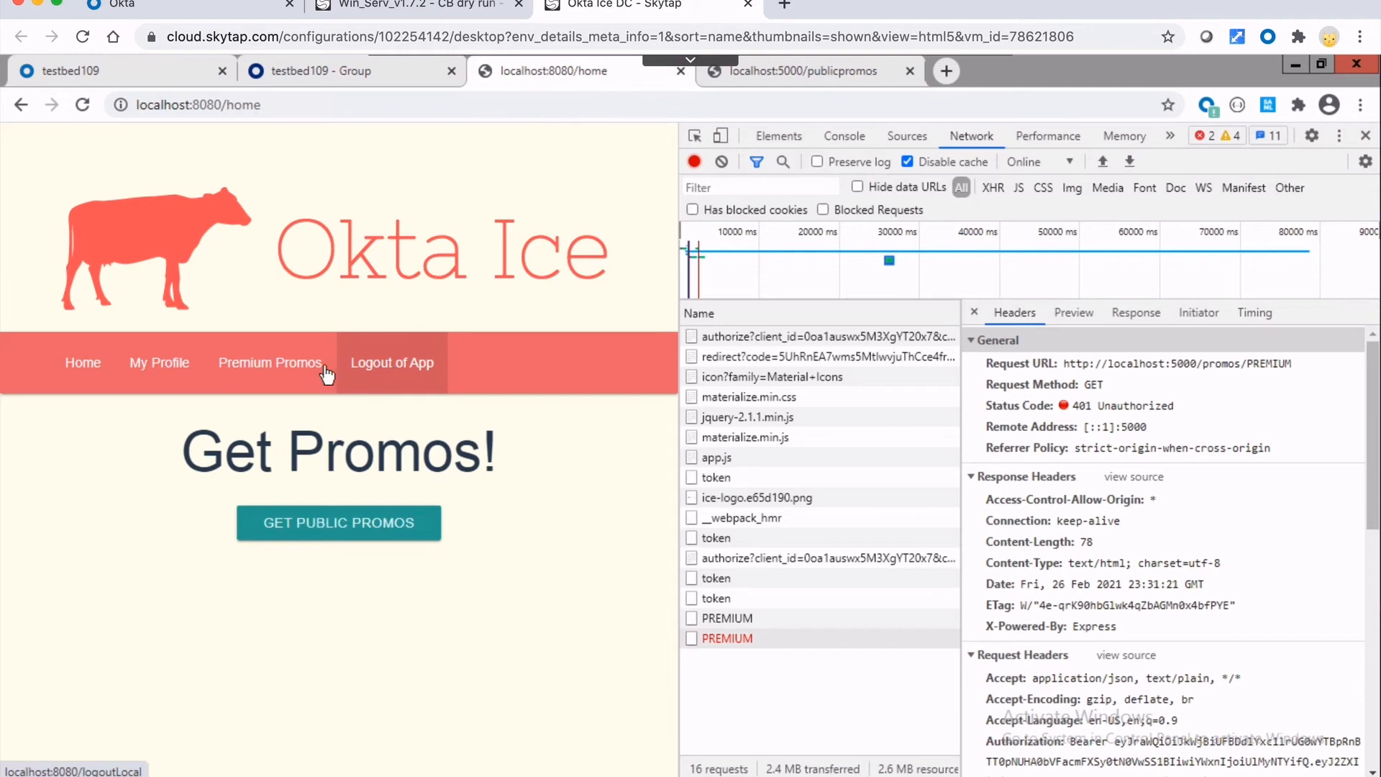
mouse_move(270, 363)
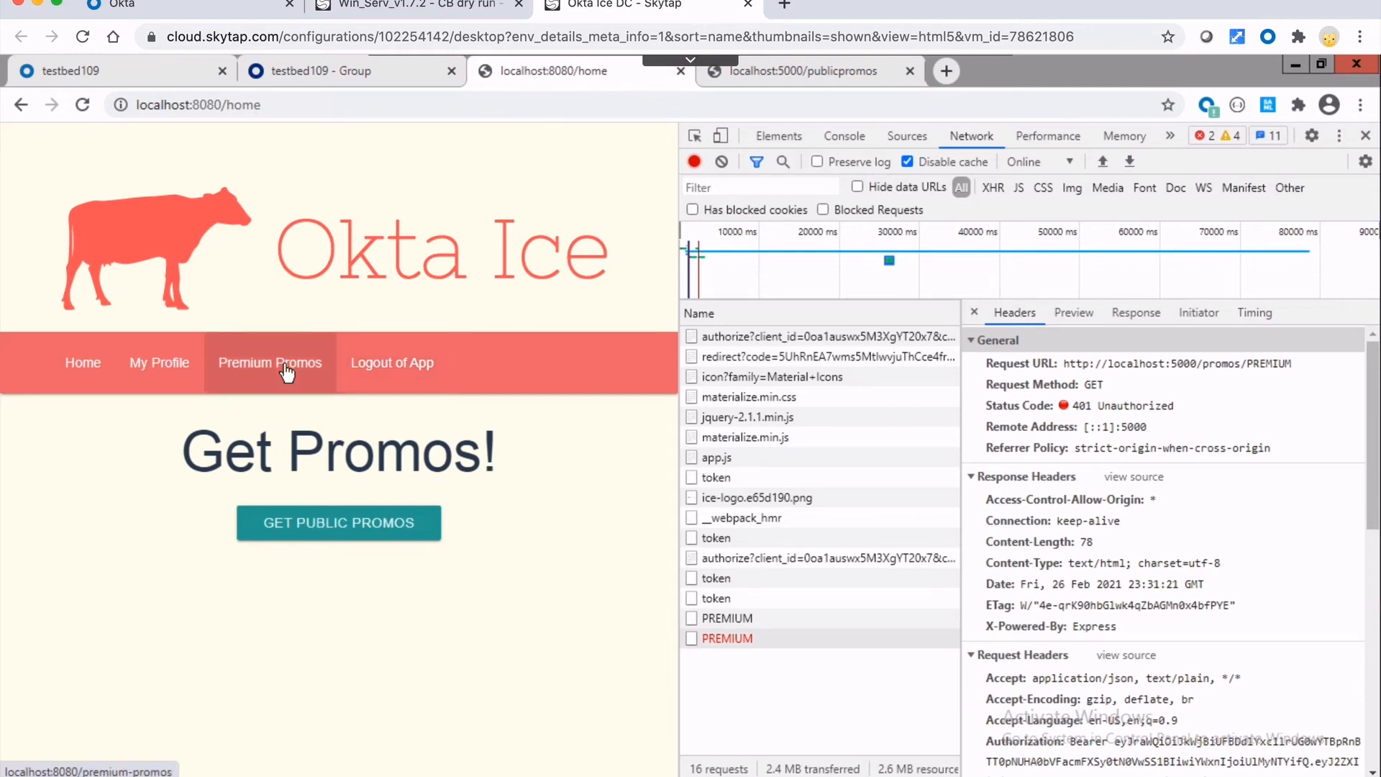
- Sign in again via Premium Promos and expand the stored access_token to see promos:read in its scopes
click(271, 363)
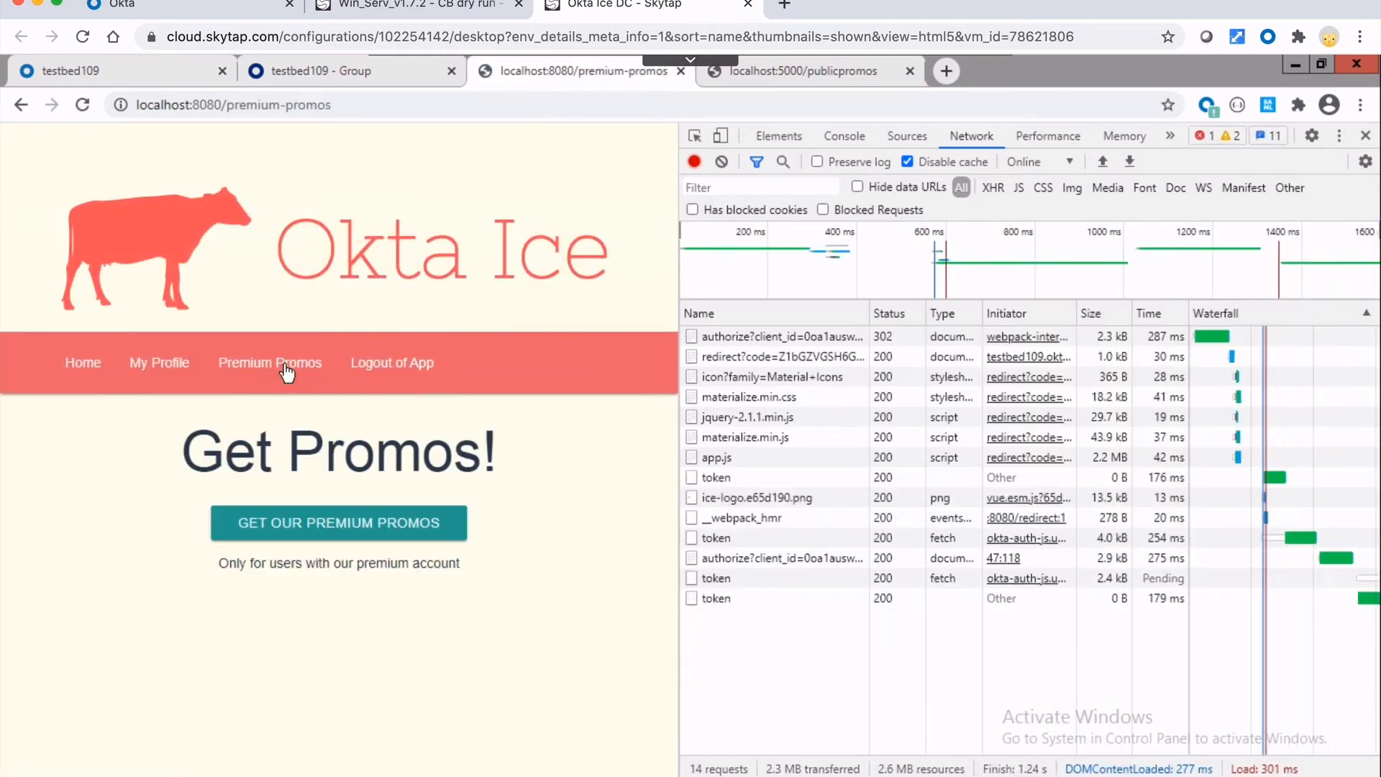
click(338, 522)
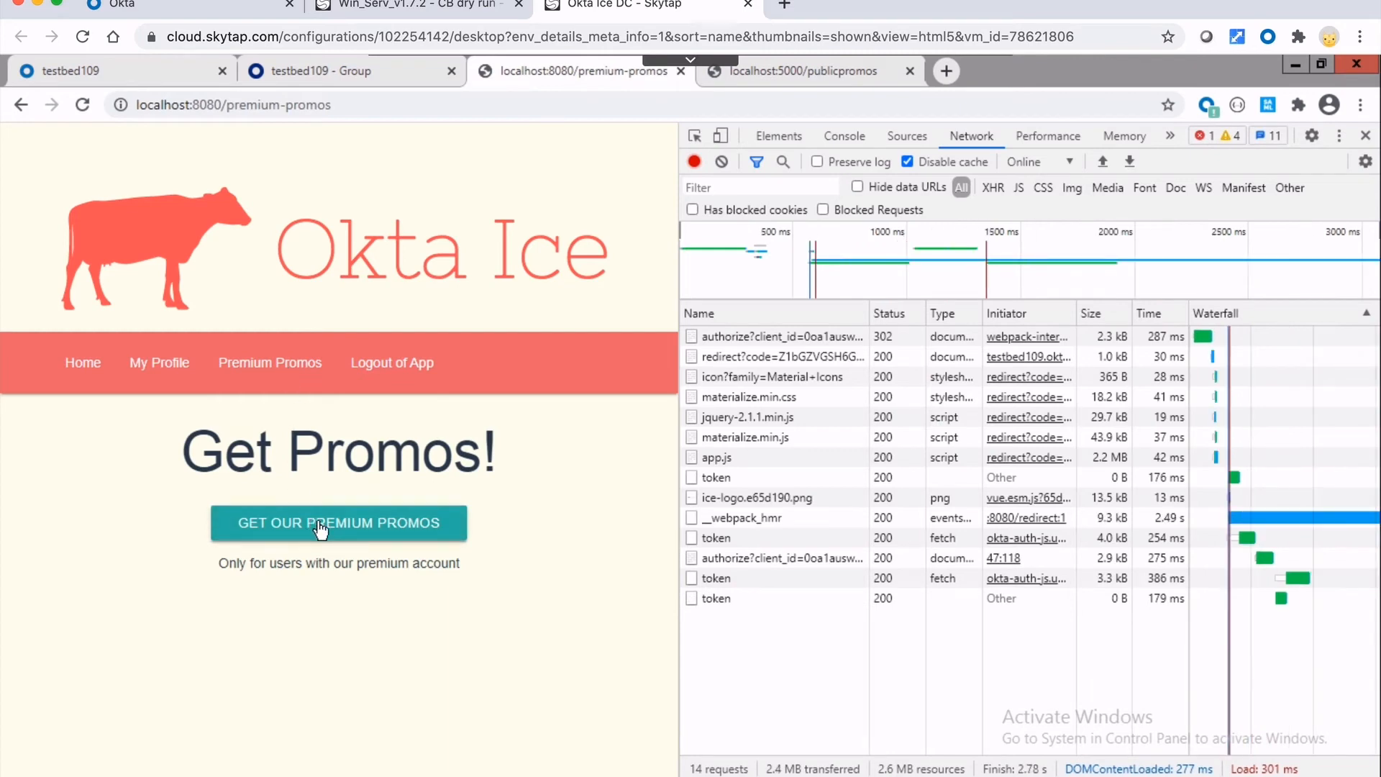
mouse_move(1175, 144)
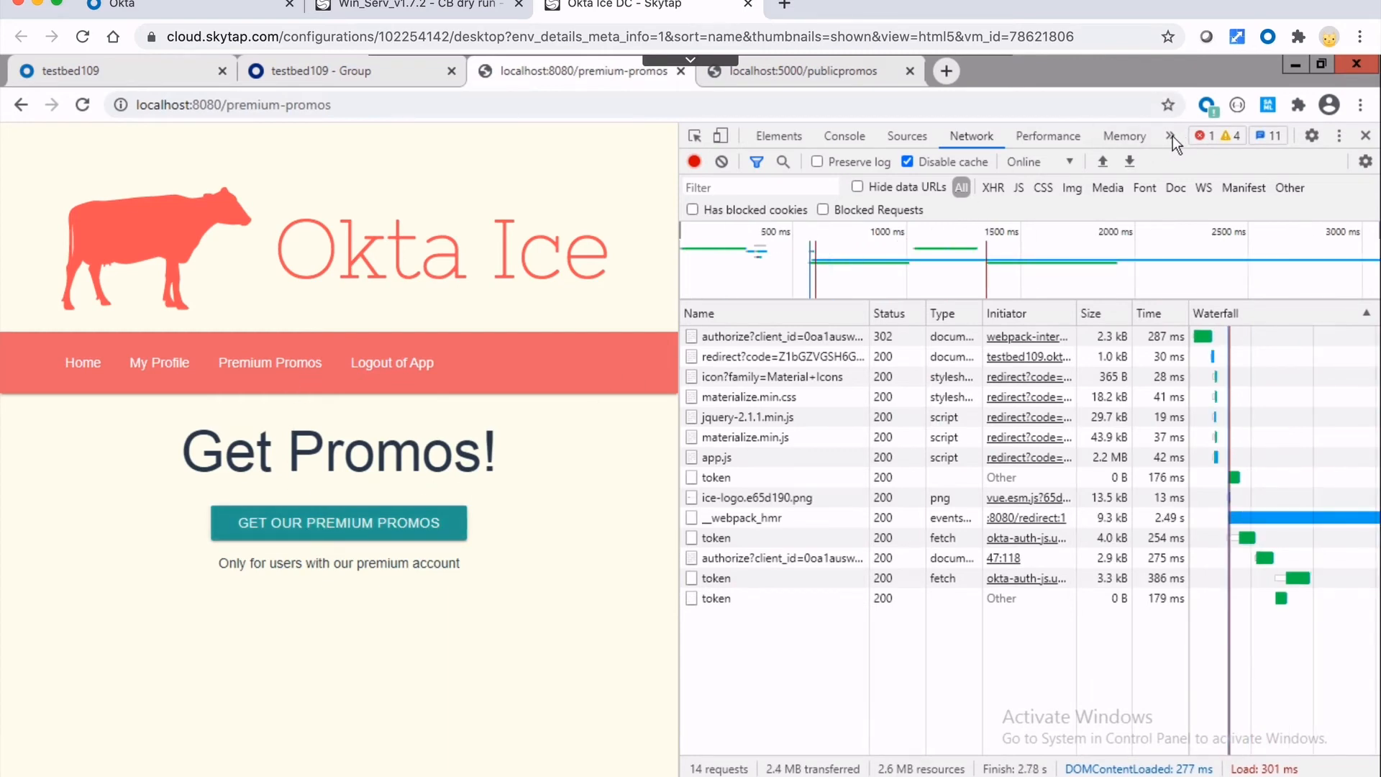
click(1172, 136)
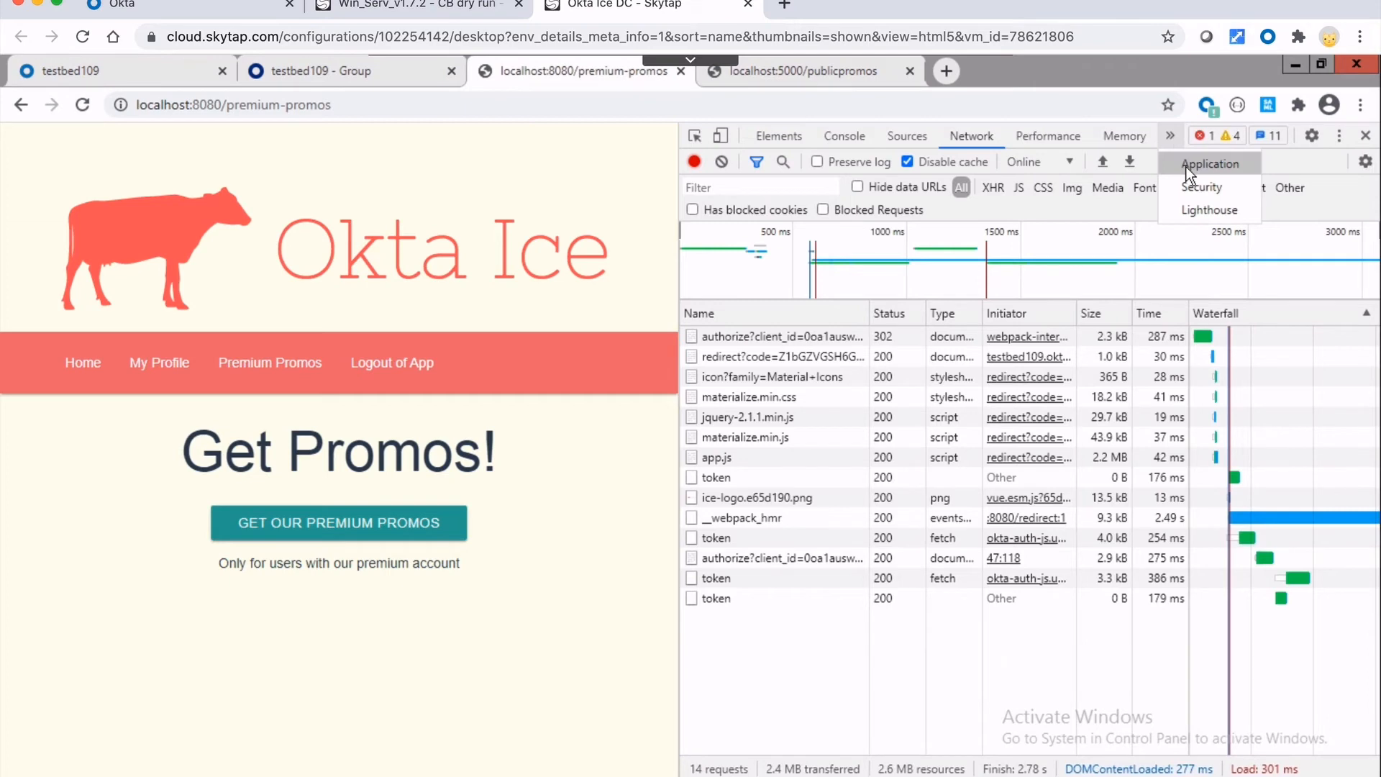
click(1210, 164)
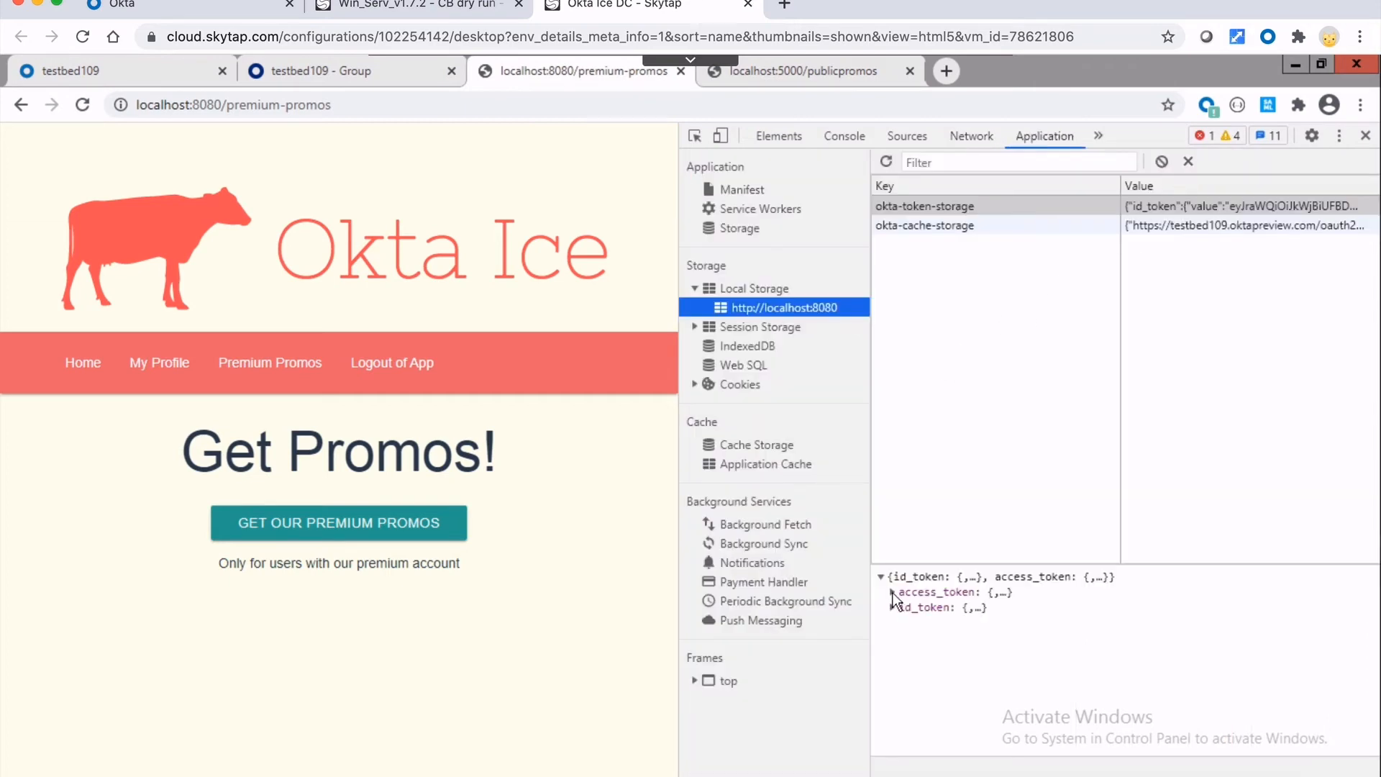
click(891, 591)
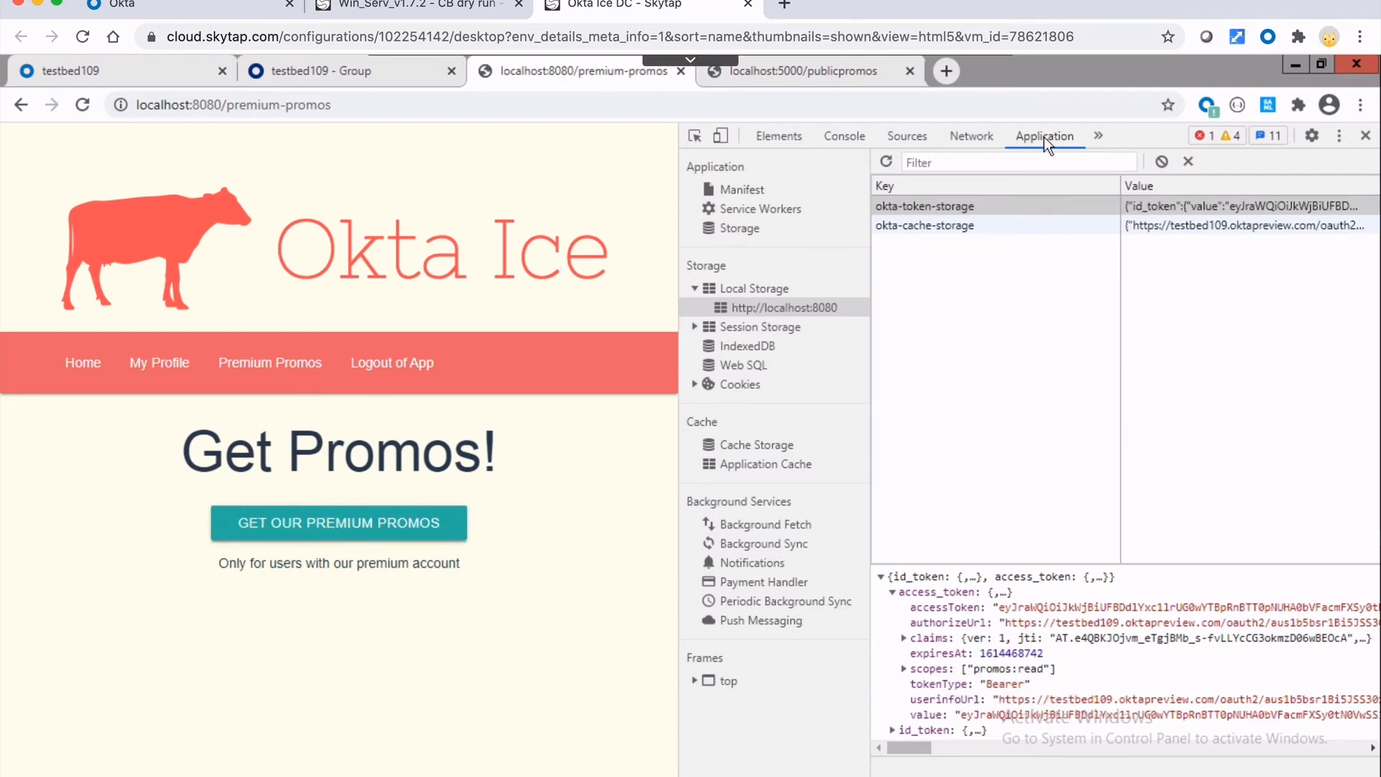
- Request the premium promos and watch the PREMIUM call succeed in the Network list
click(971, 135)
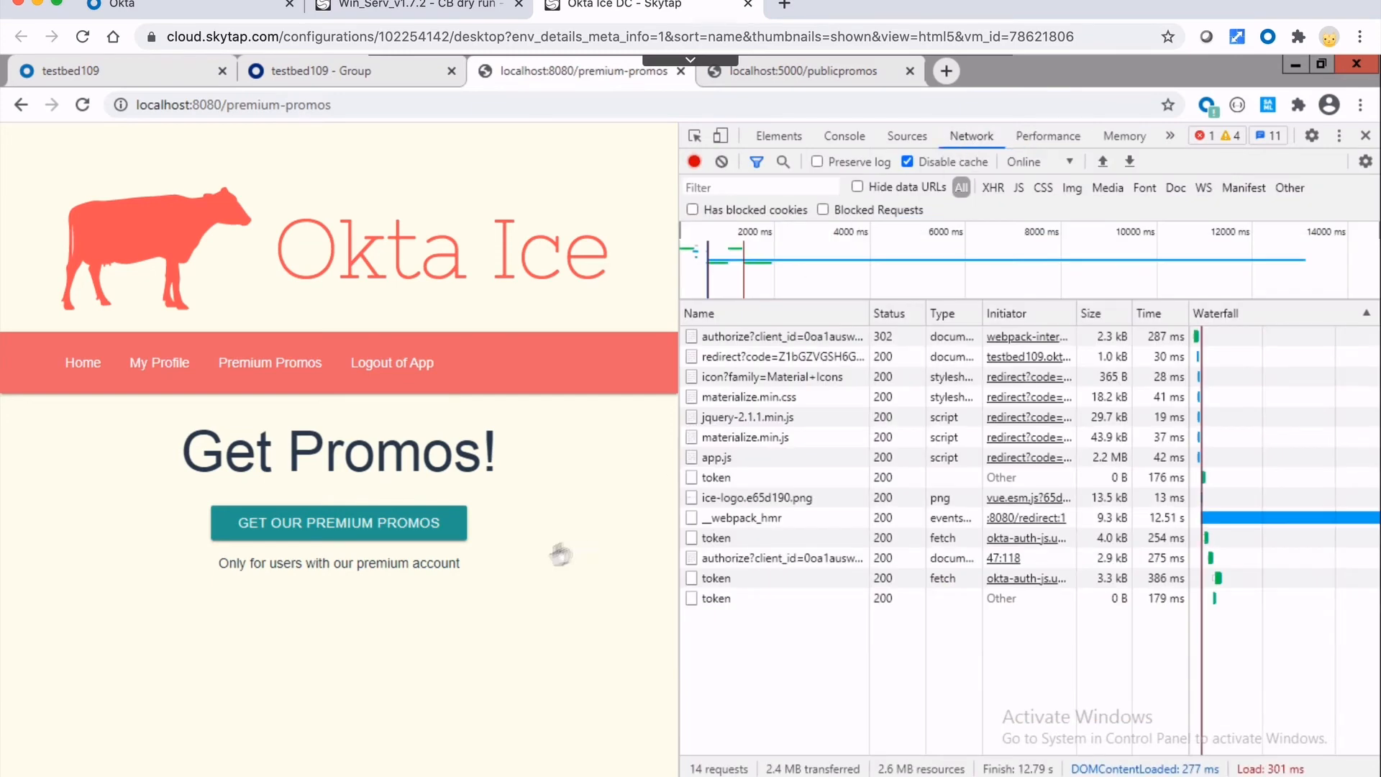
click(338, 522)
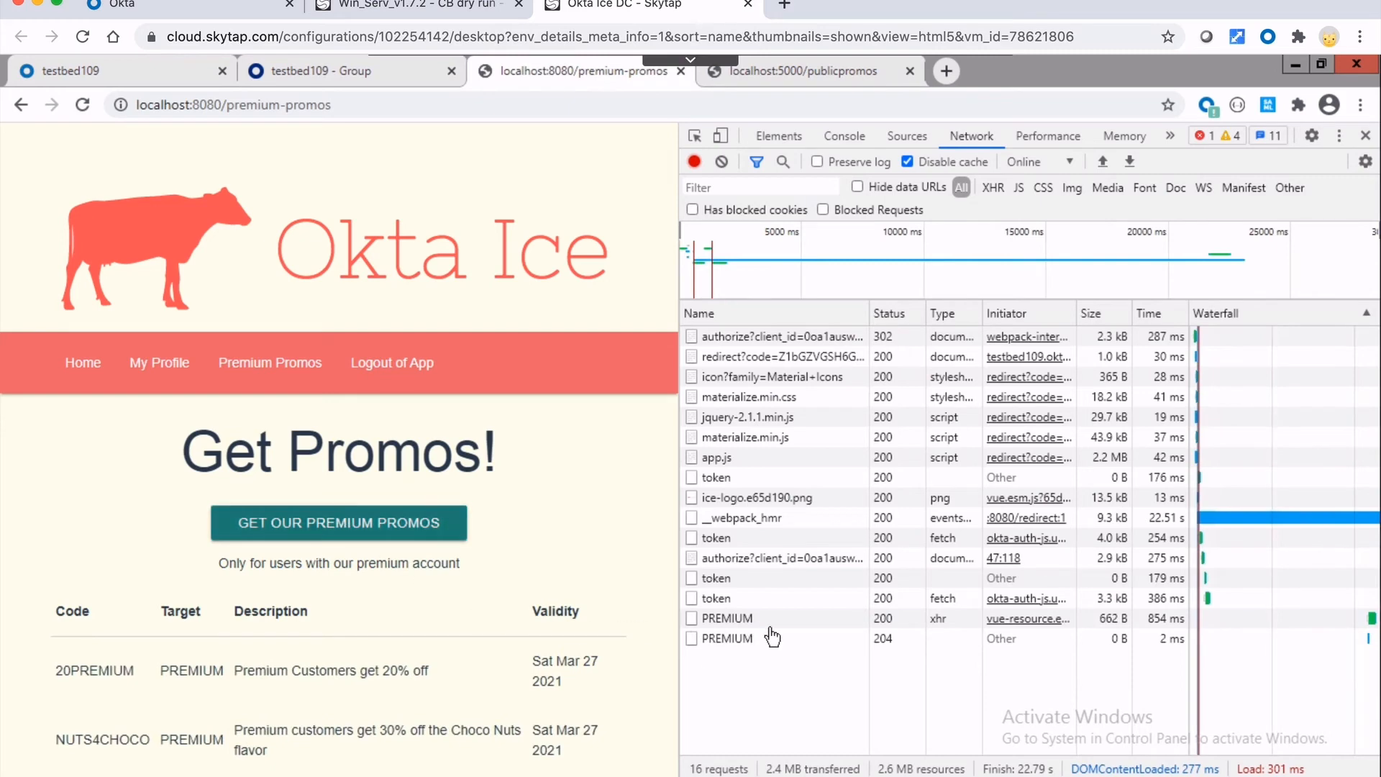
mouse_move(774, 637)
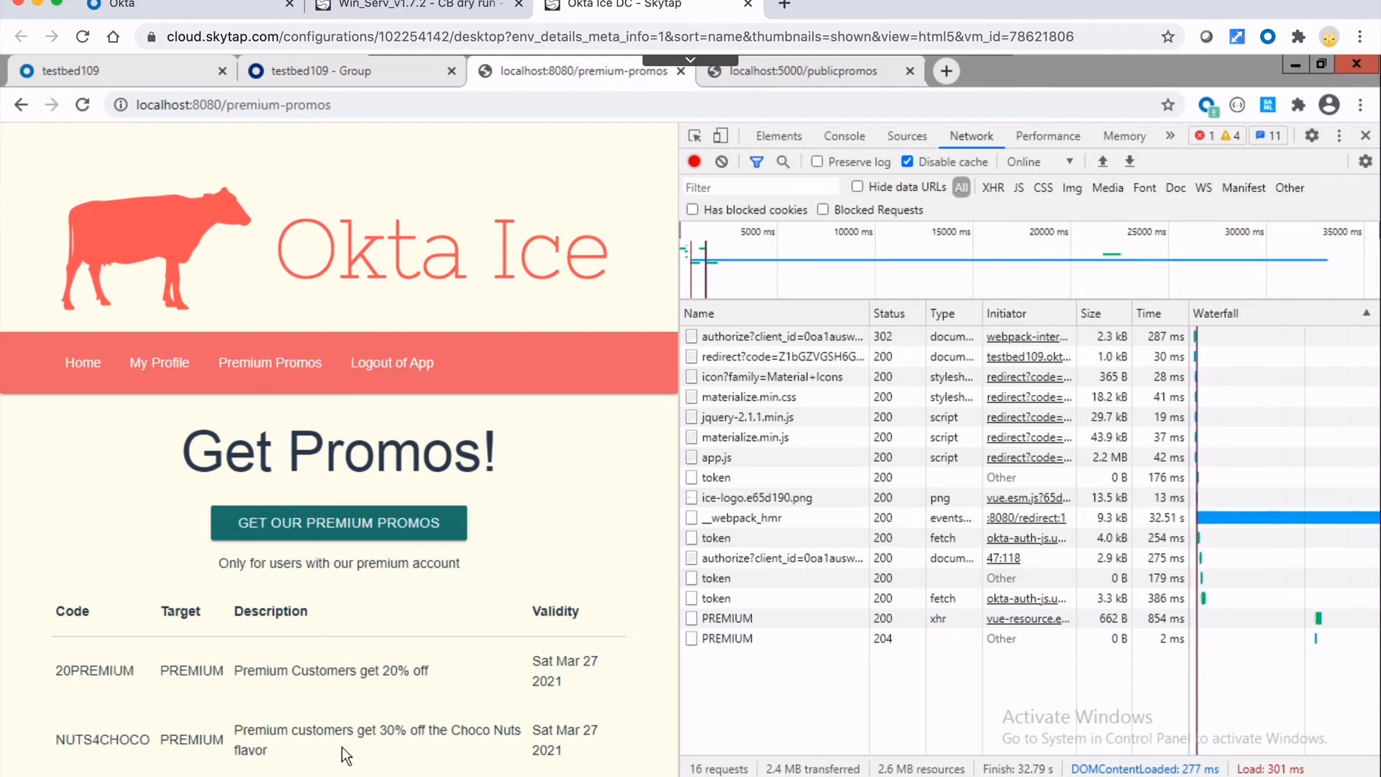
mouse_move(353, 96)
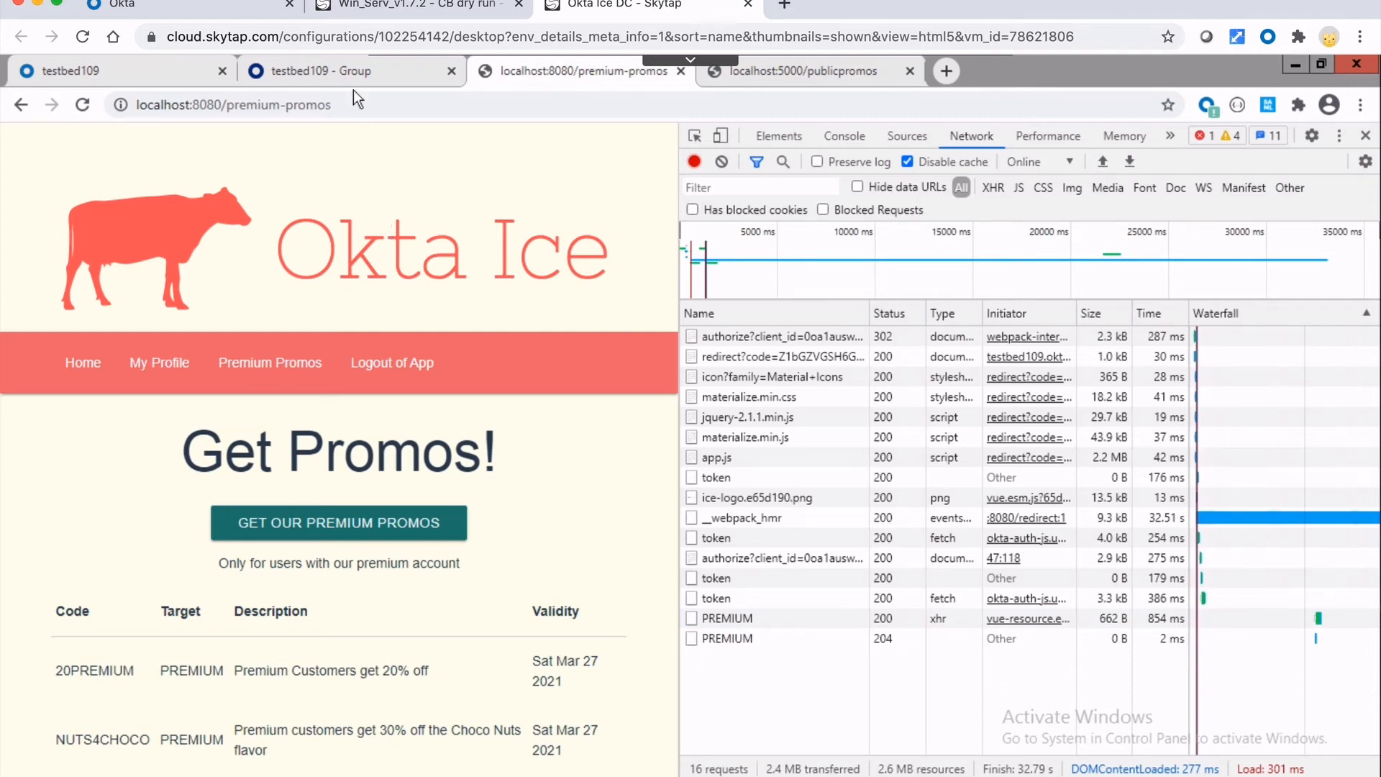
mouse_move(321, 71)
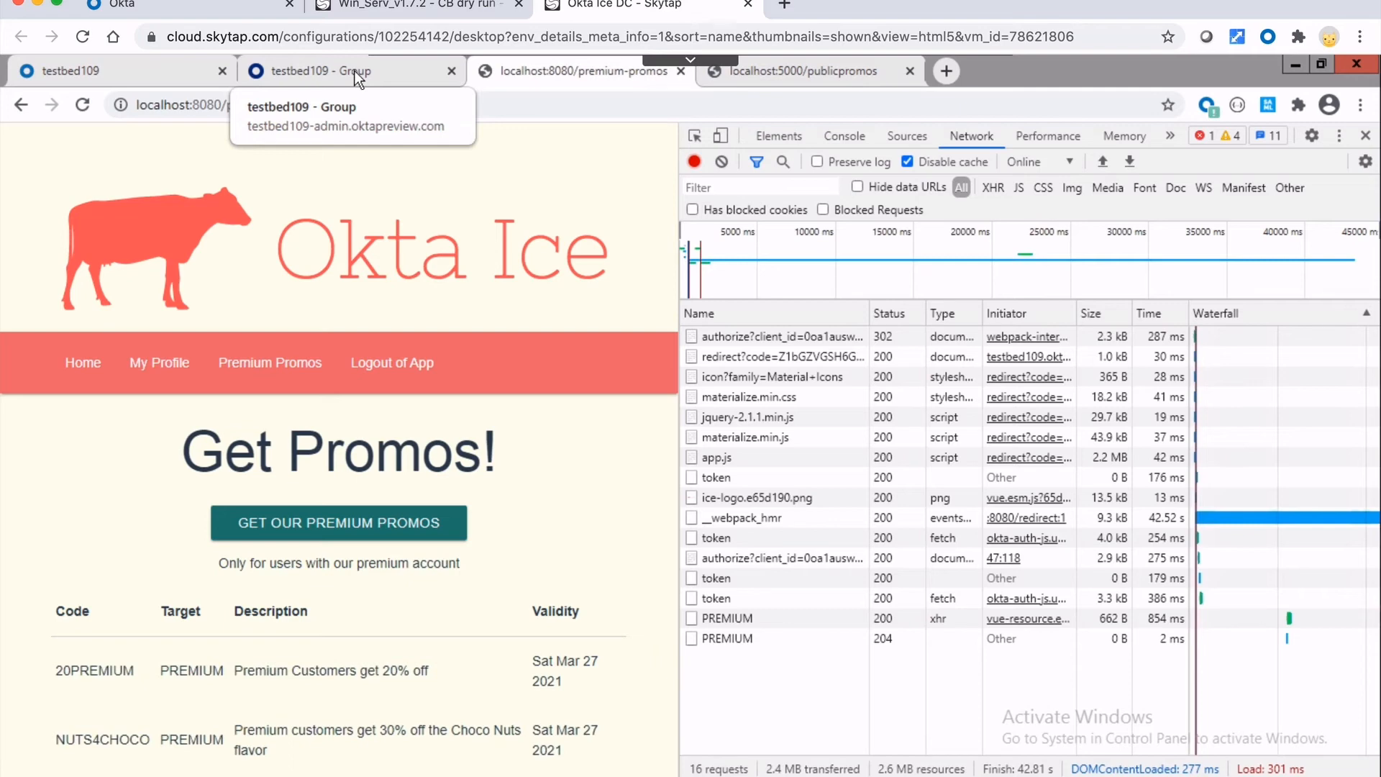
- Back on the promos page, expand okta-token-storage's access_token scopes showing only promos:read
click(352, 115)
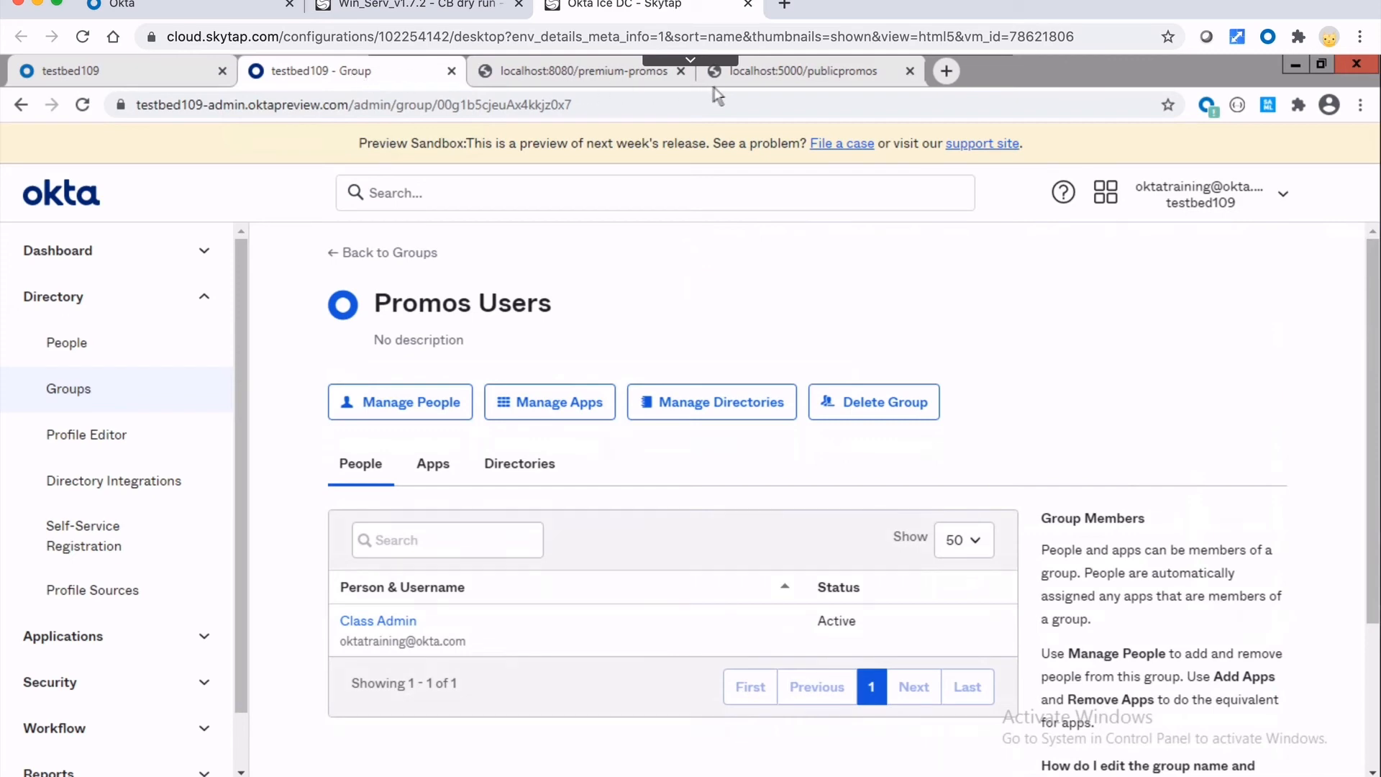
click(582, 71)
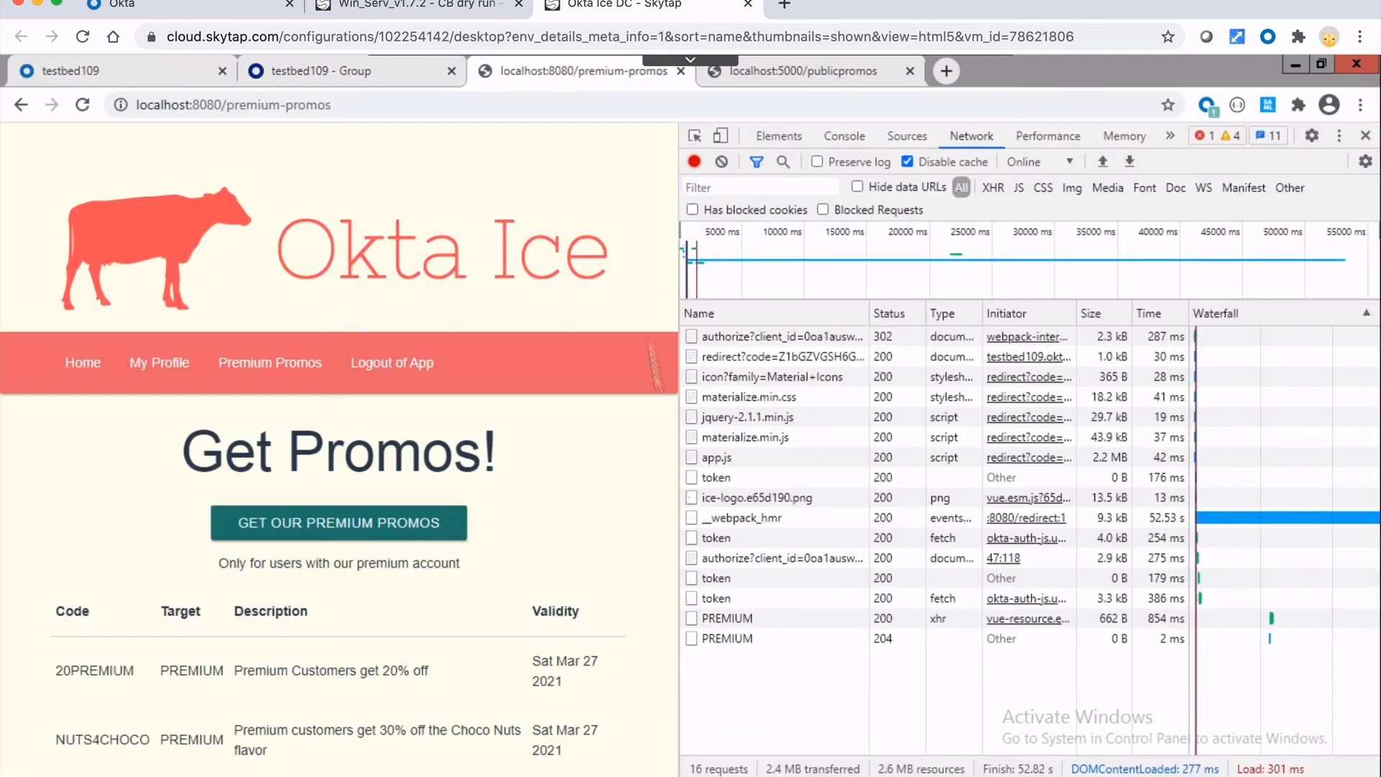
mouse_move(1158, 146)
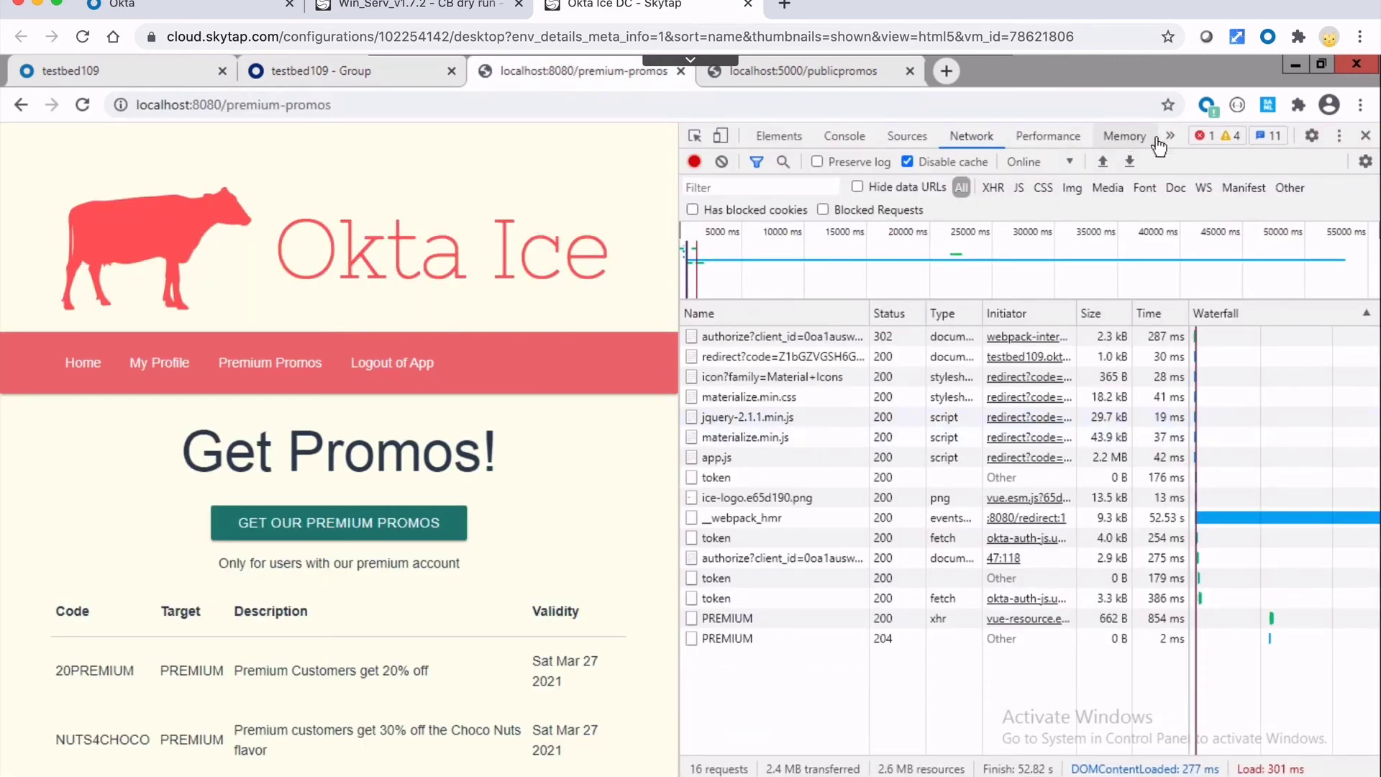
click(1171, 135)
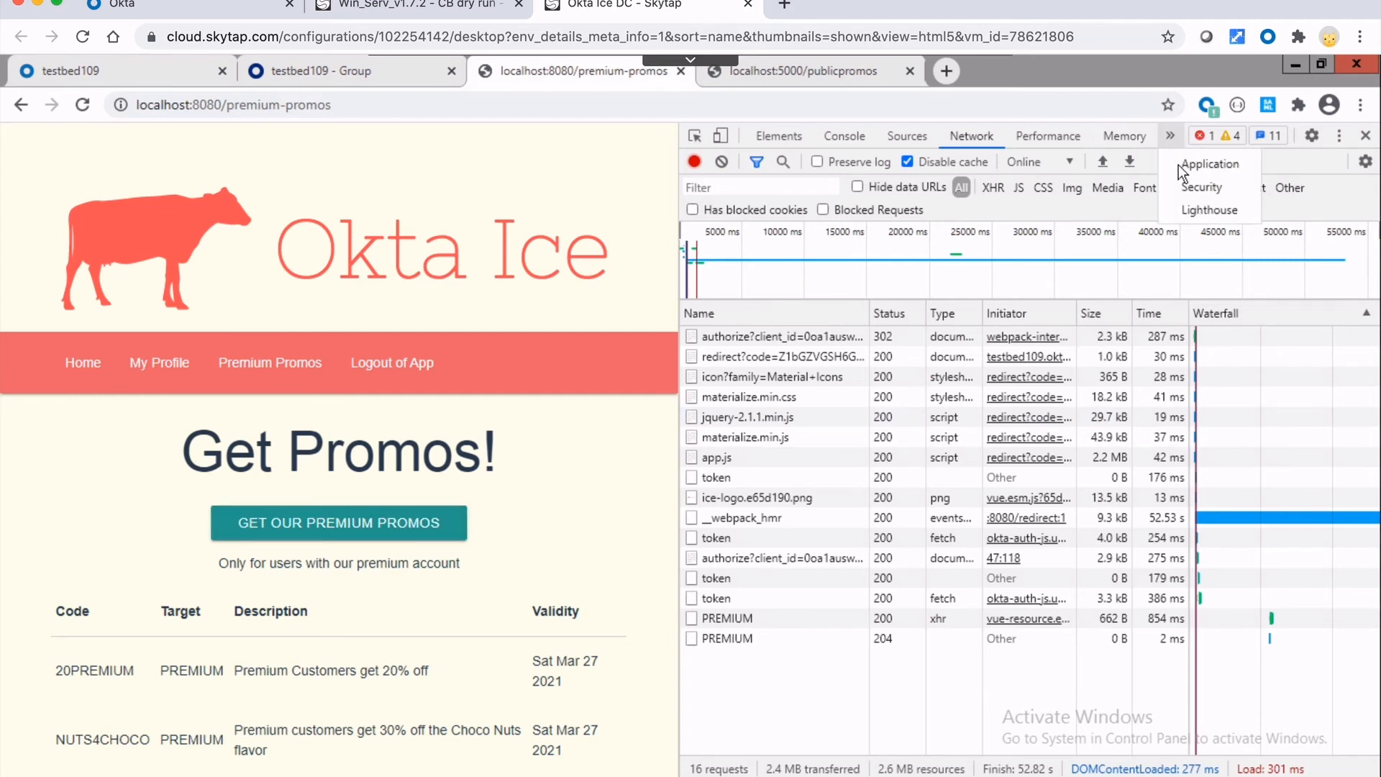
click(1214, 163)
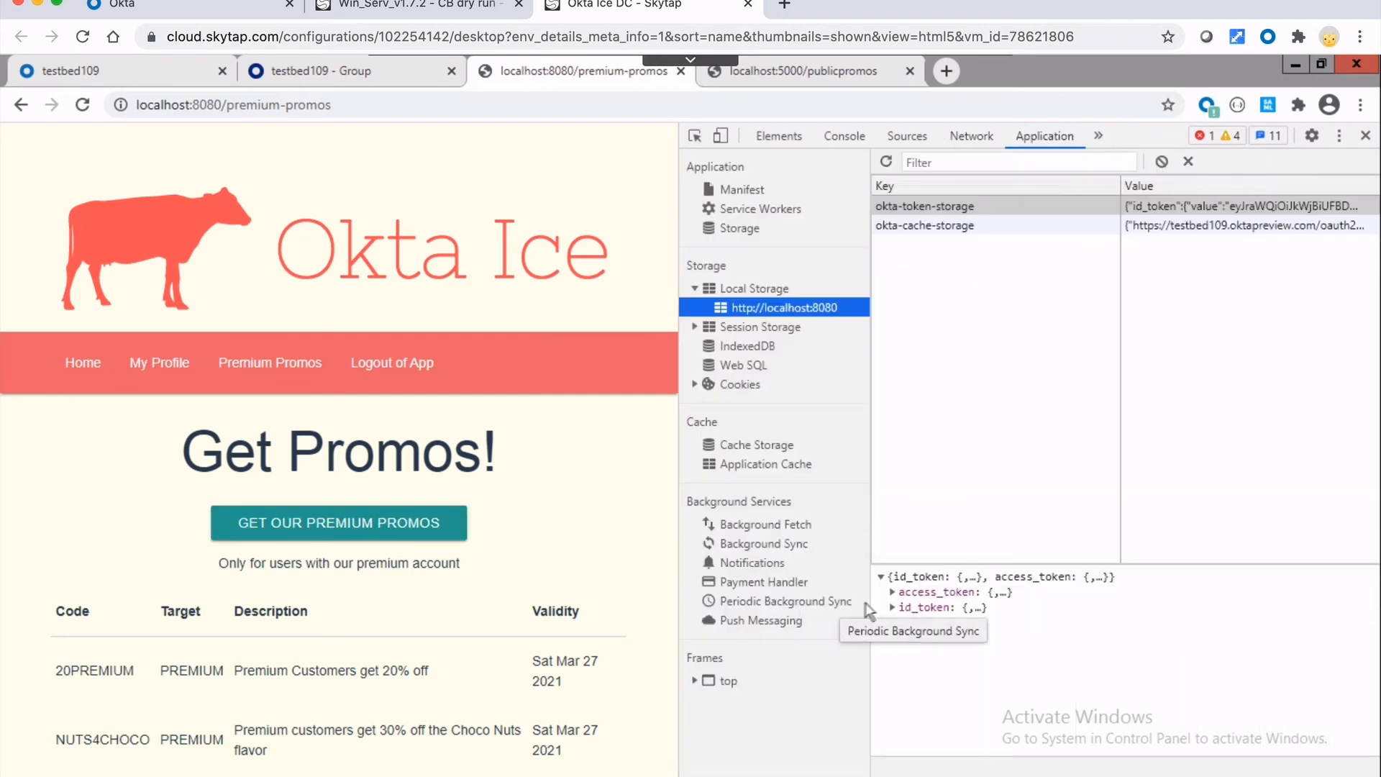
click(892, 592)
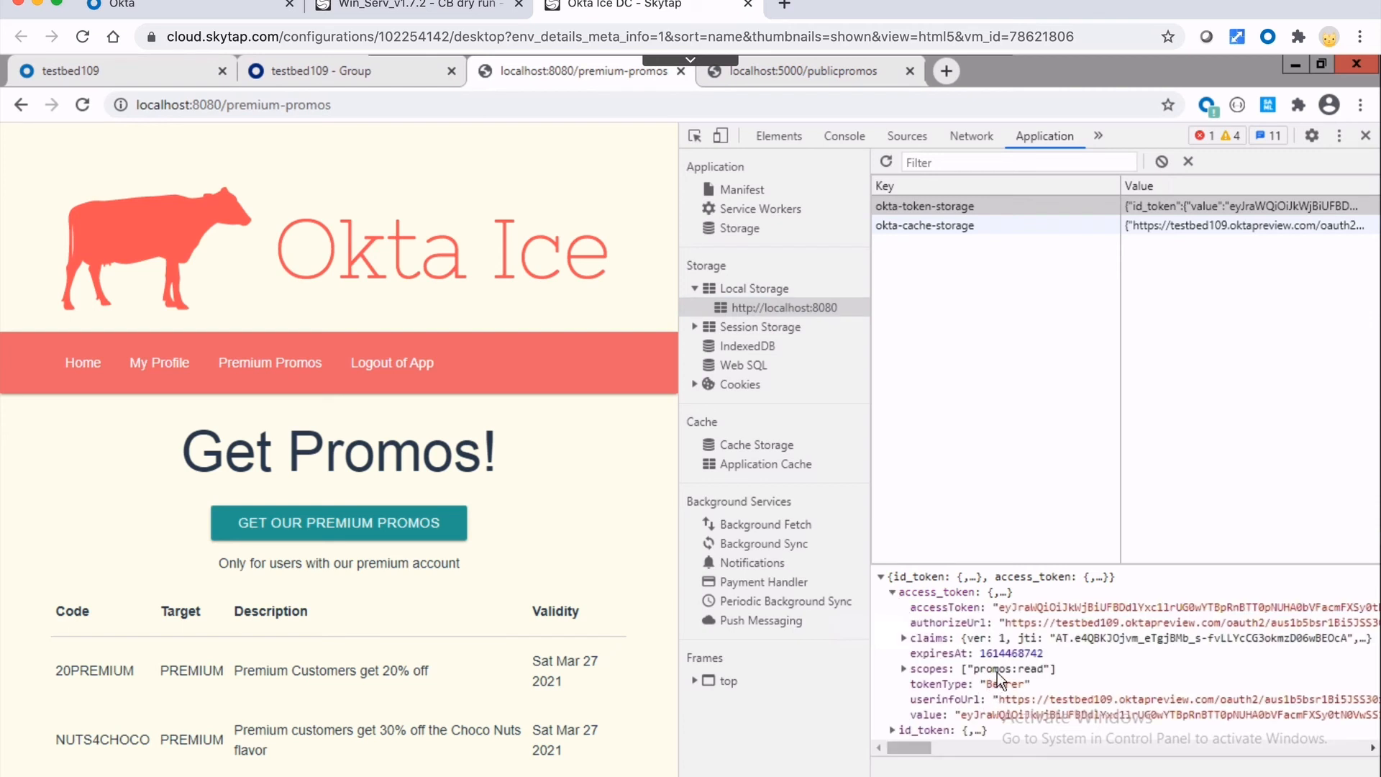
click(904, 669)
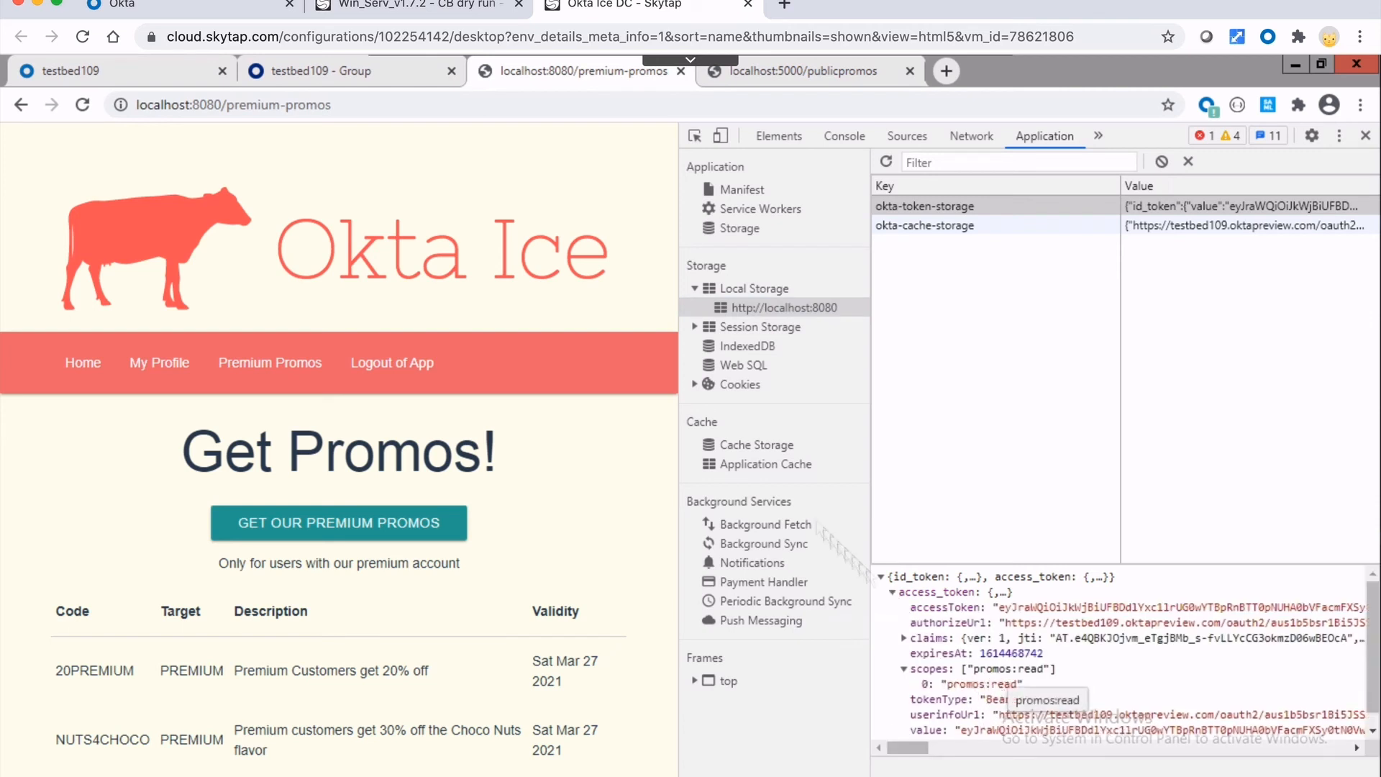
mouse_move(344, 75)
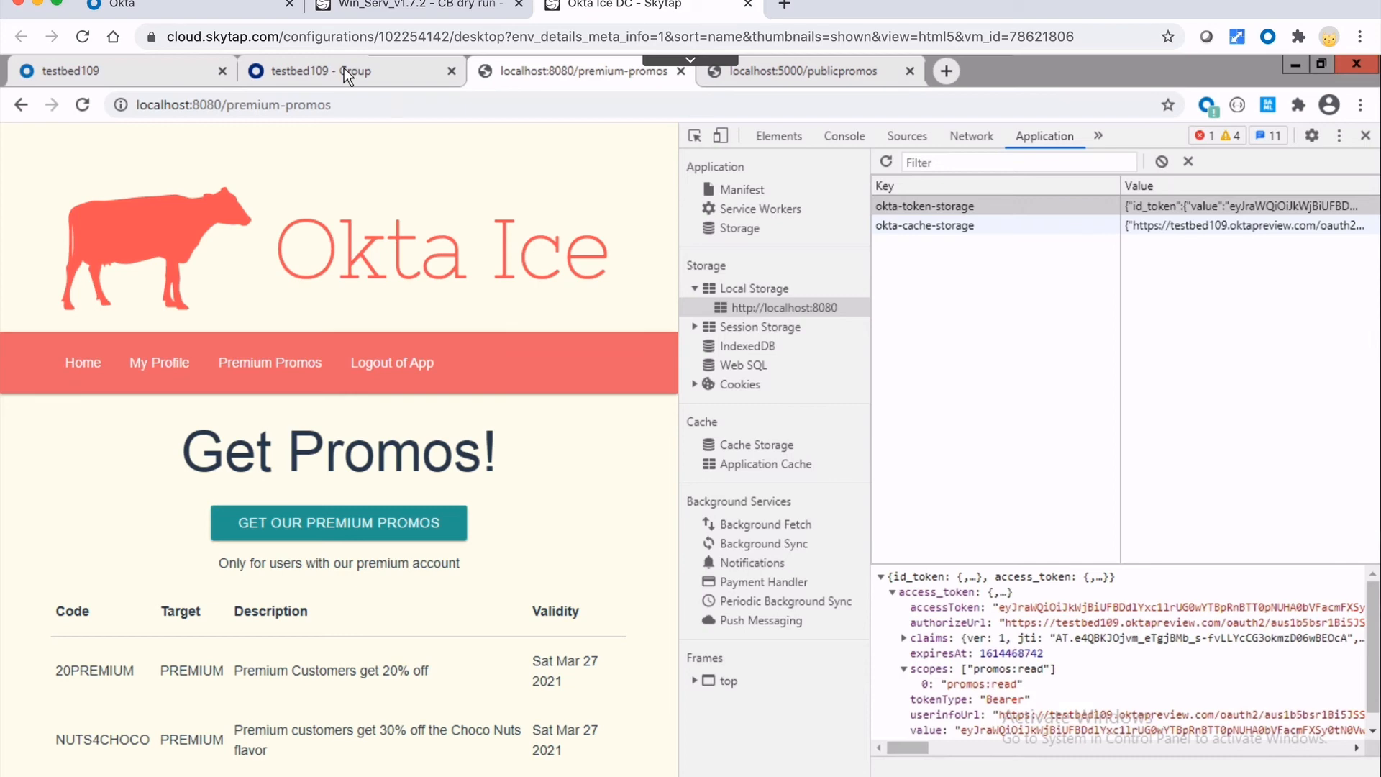
- Add Class Admin to the Promos Admins group members in the admin console
click(308, 72)
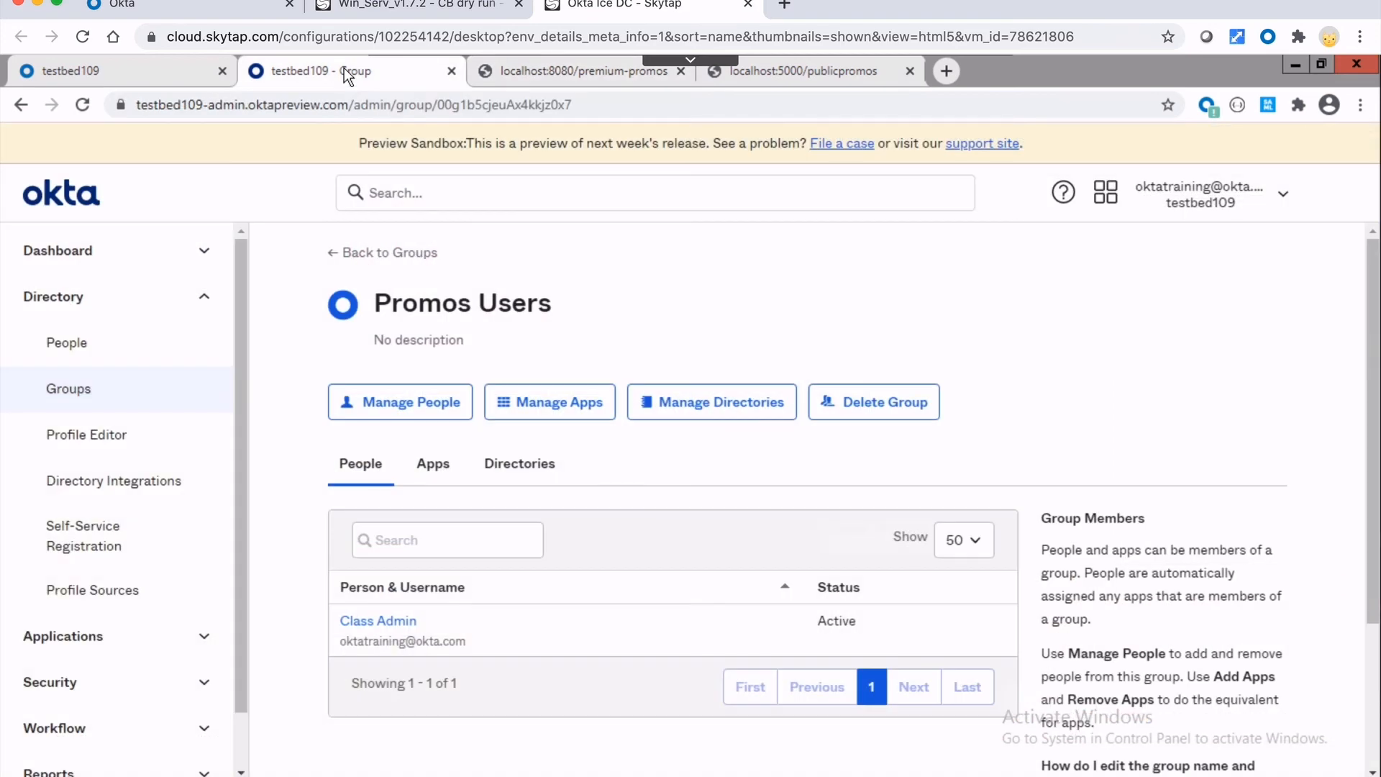
click(383, 253)
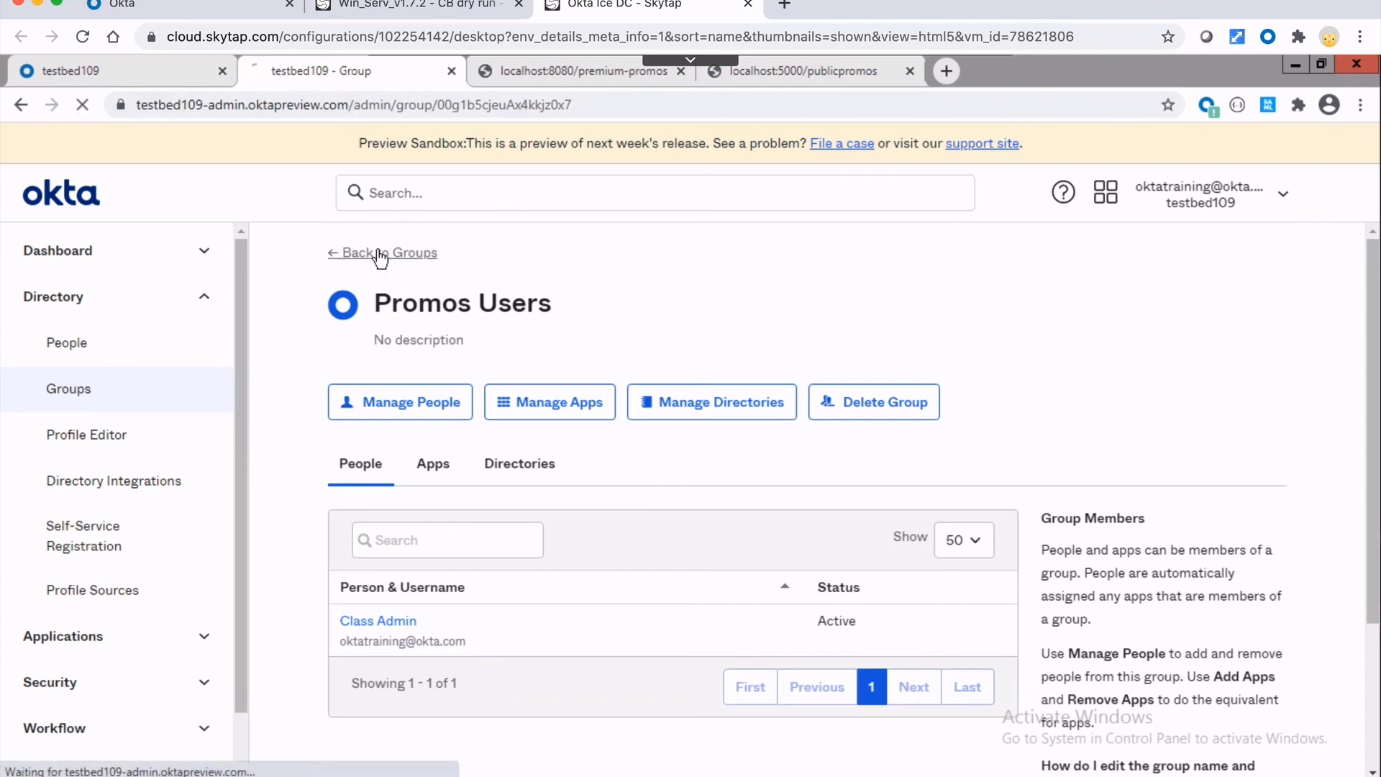
click(380, 253)
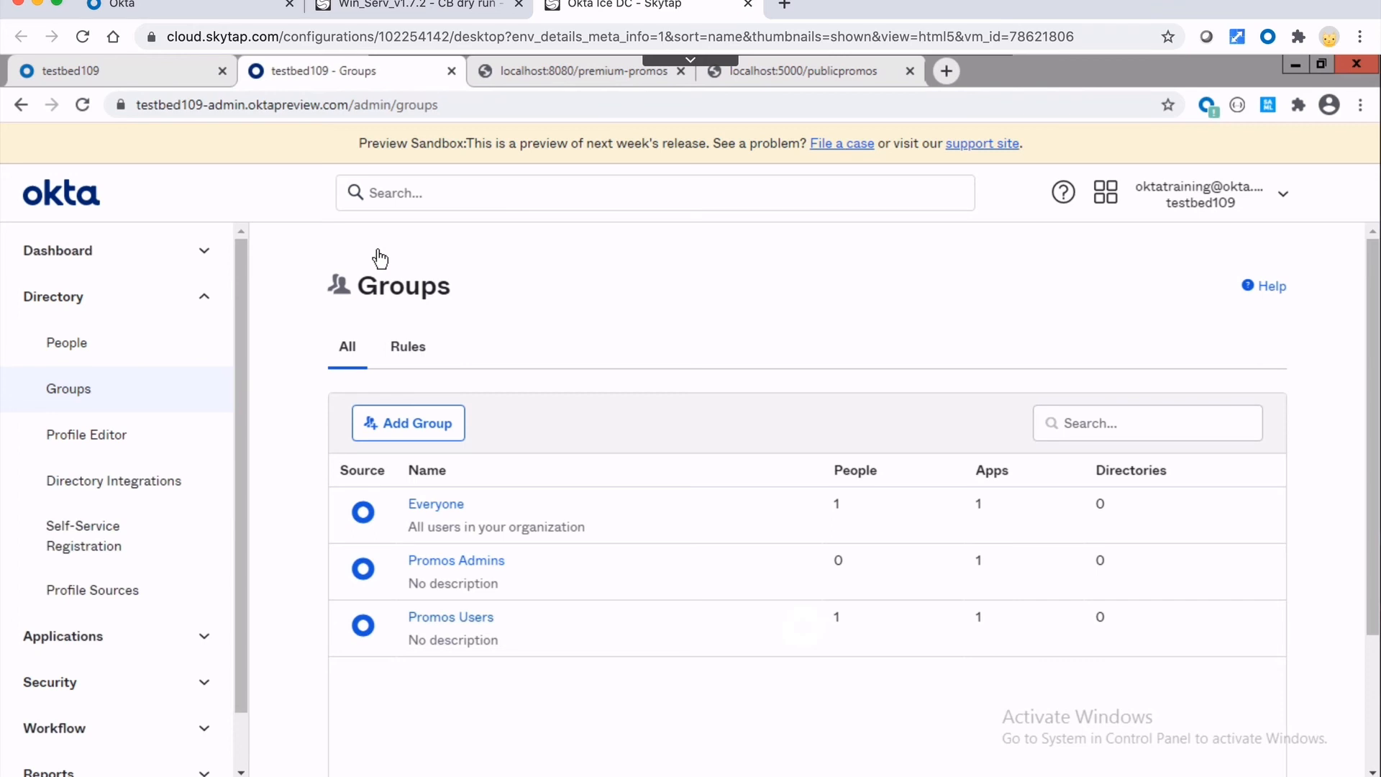
mouse_move(451, 543)
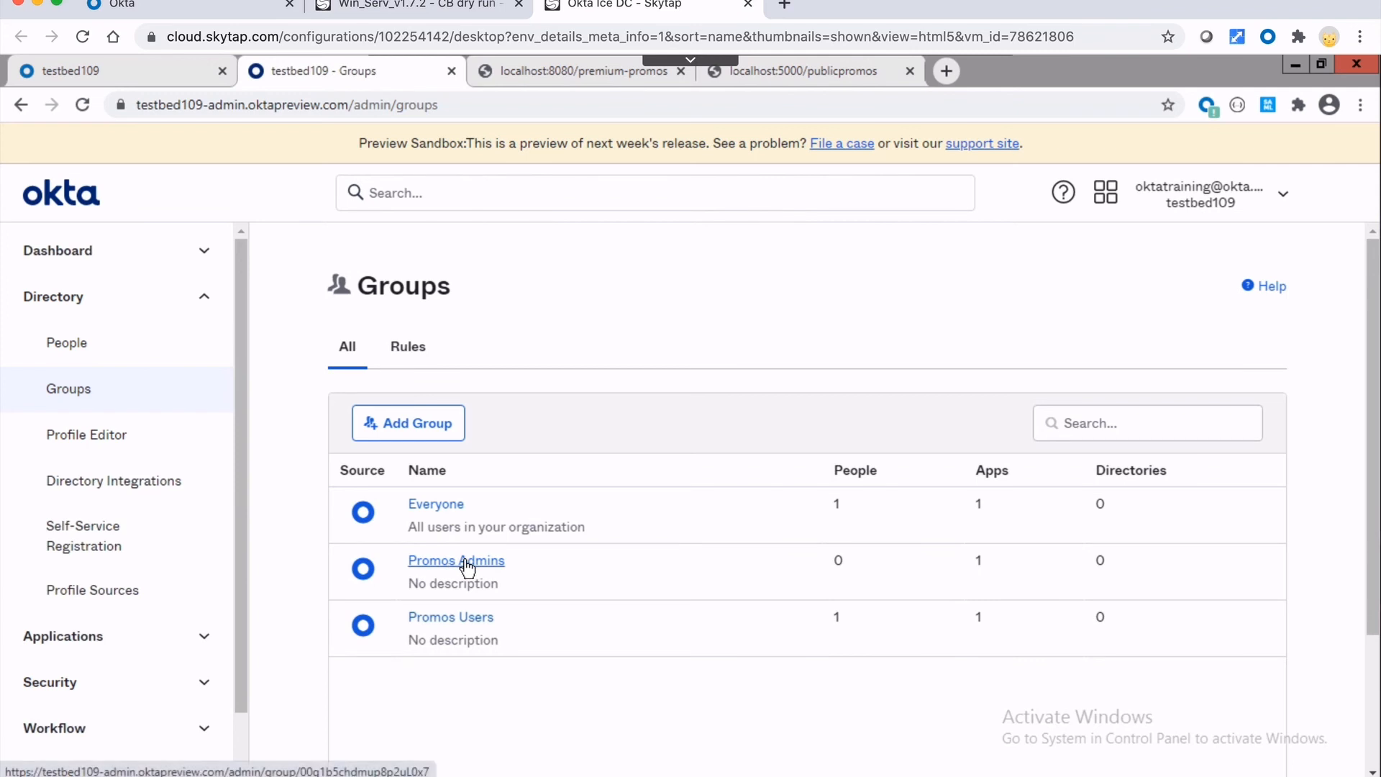
click(456, 559)
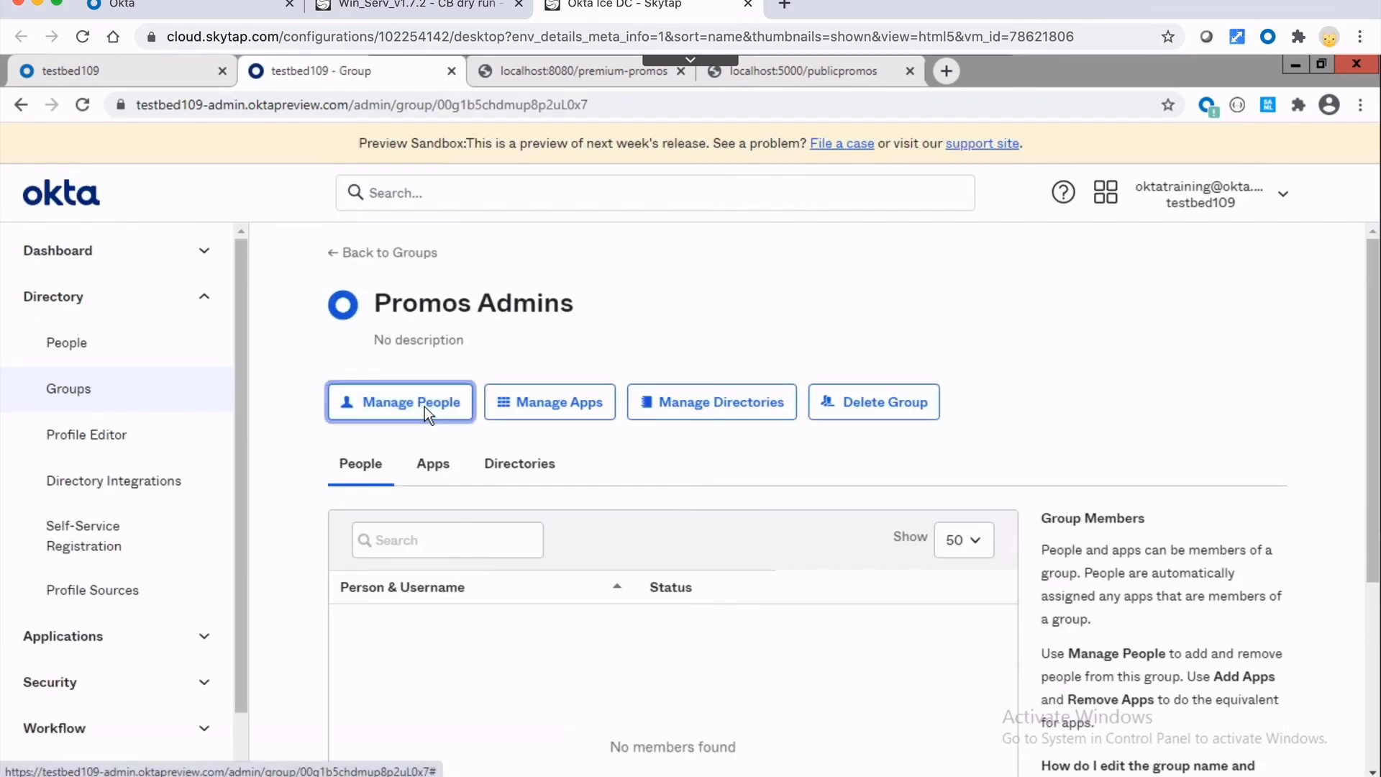
click(400, 401)
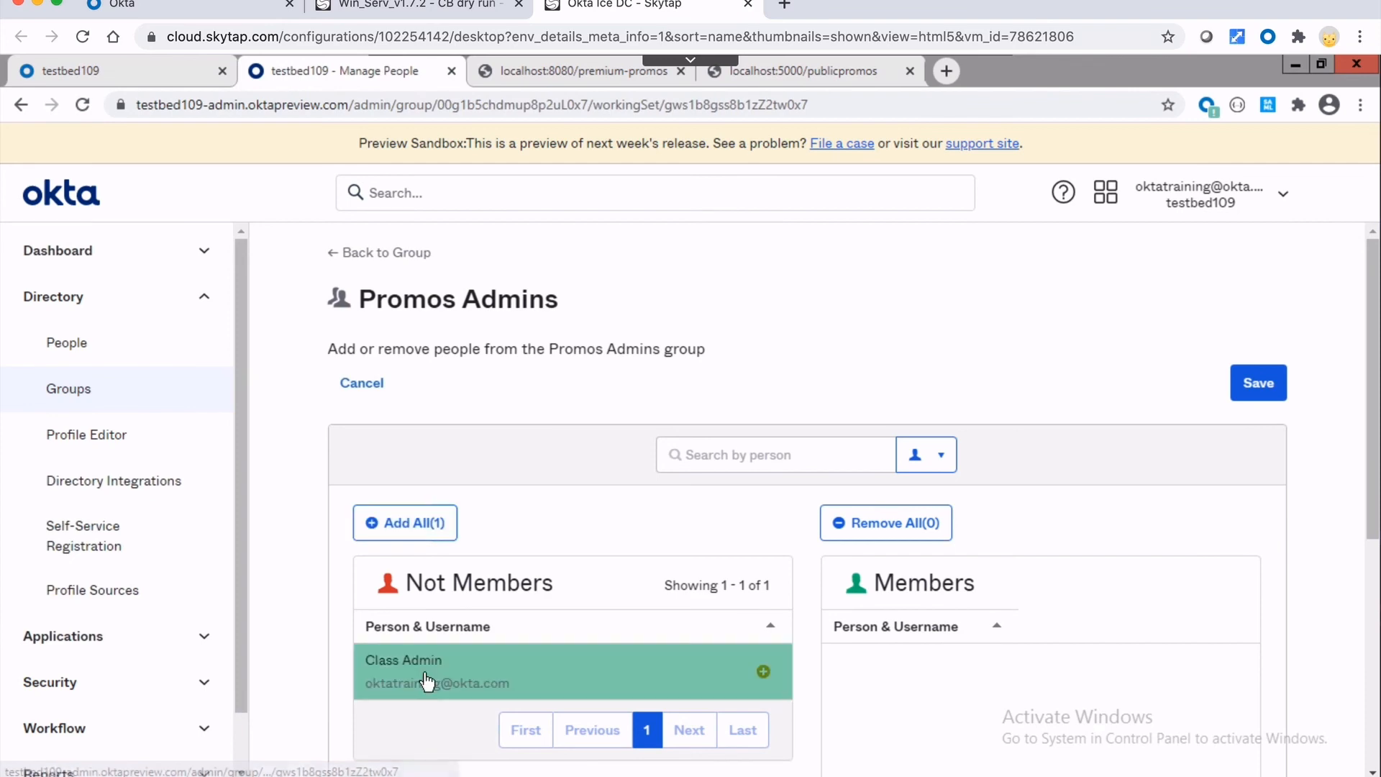
click(763, 672)
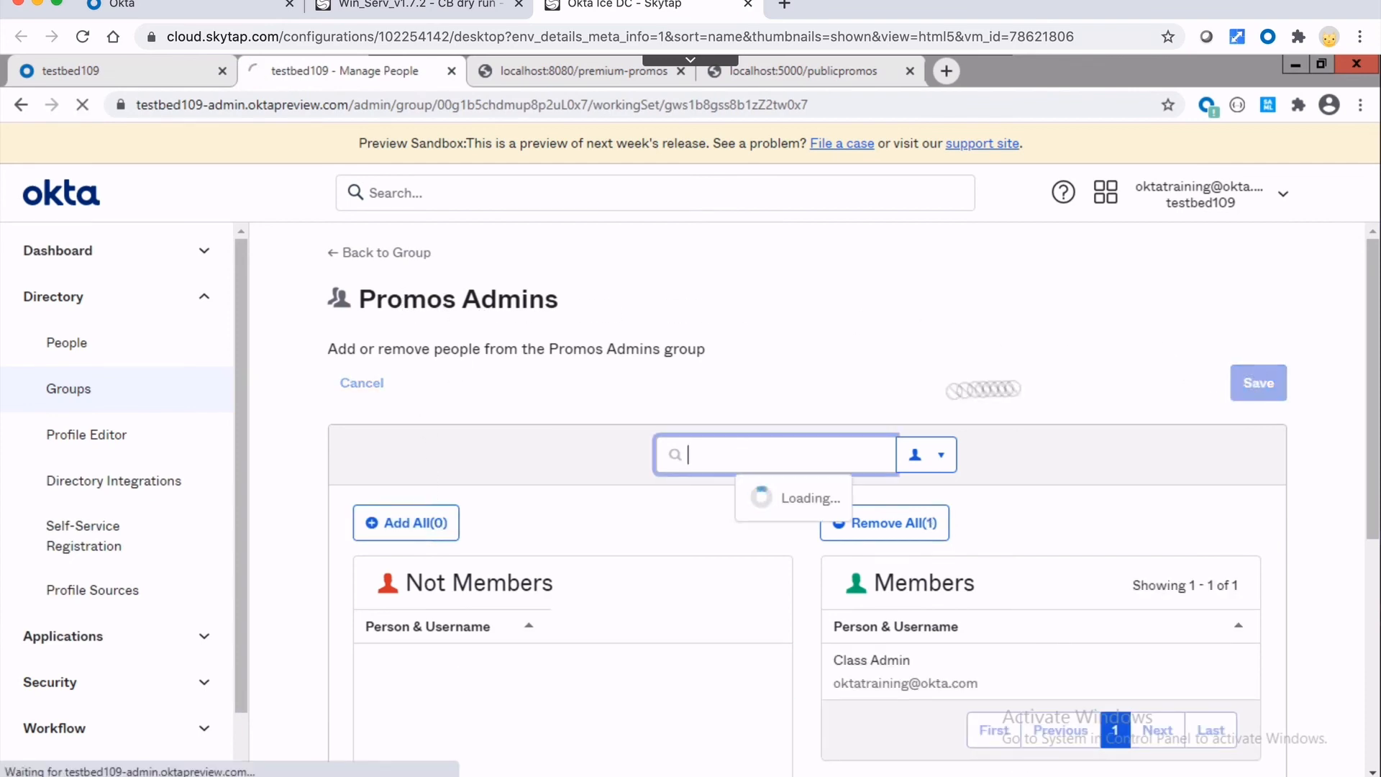
- Log out and back in, then expand the new access_token scopes: promos:read, promos:create, promos:delete
click(581, 72)
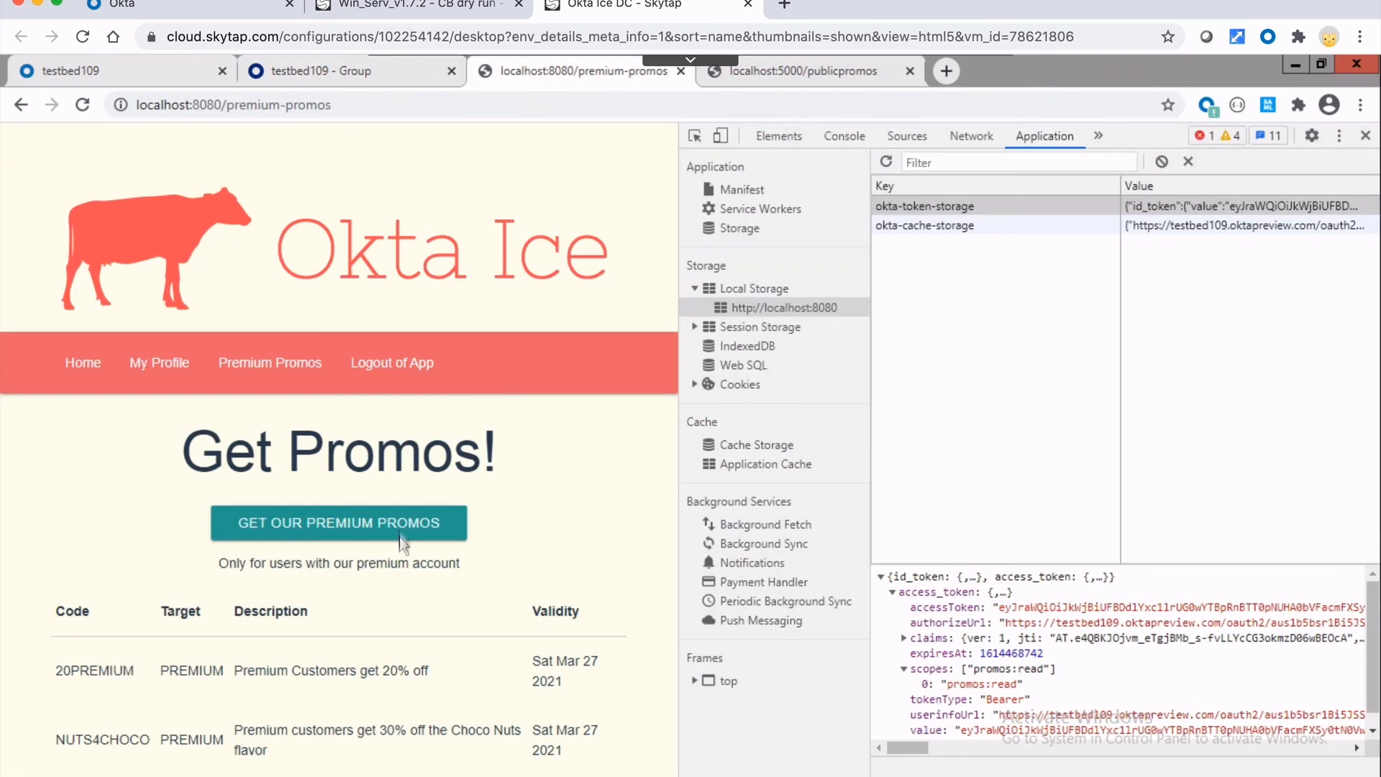
click(391, 362)
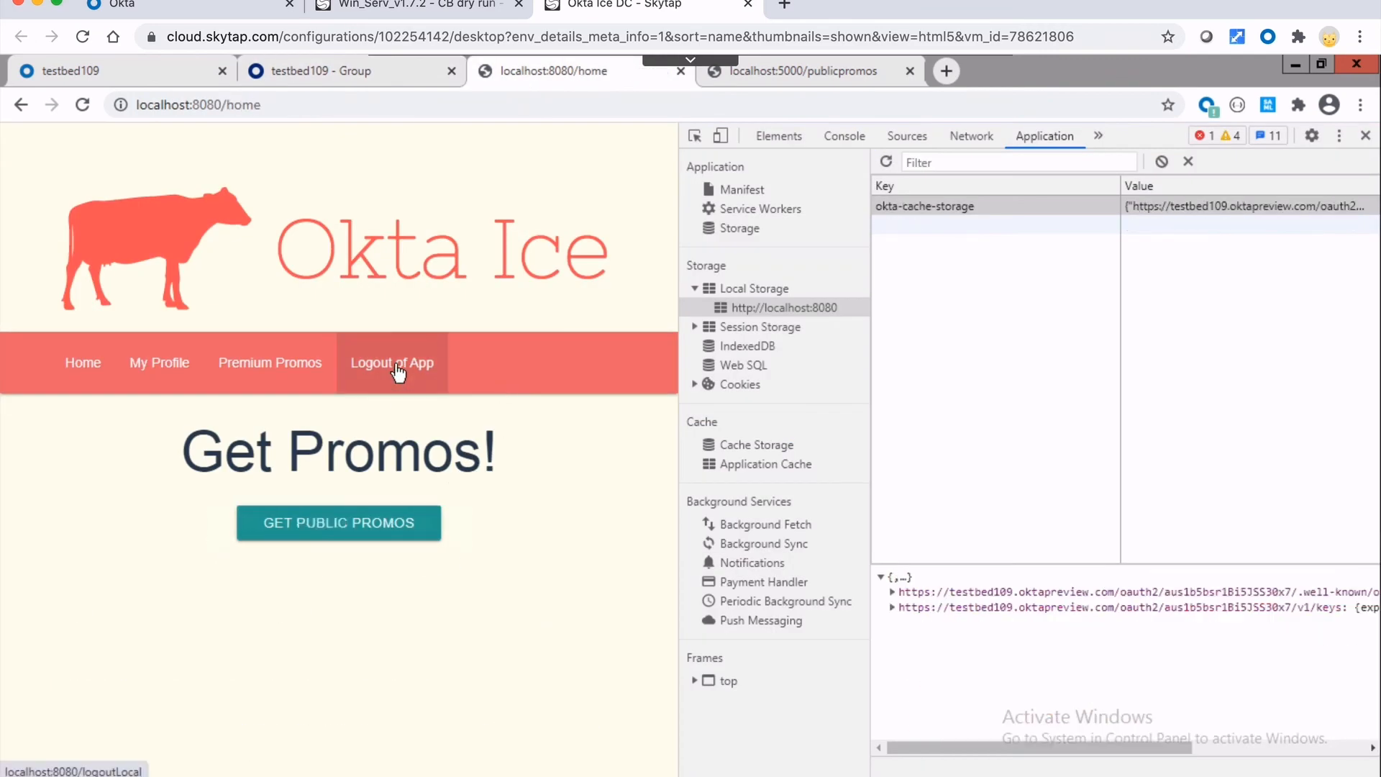
mouse_move(270, 363)
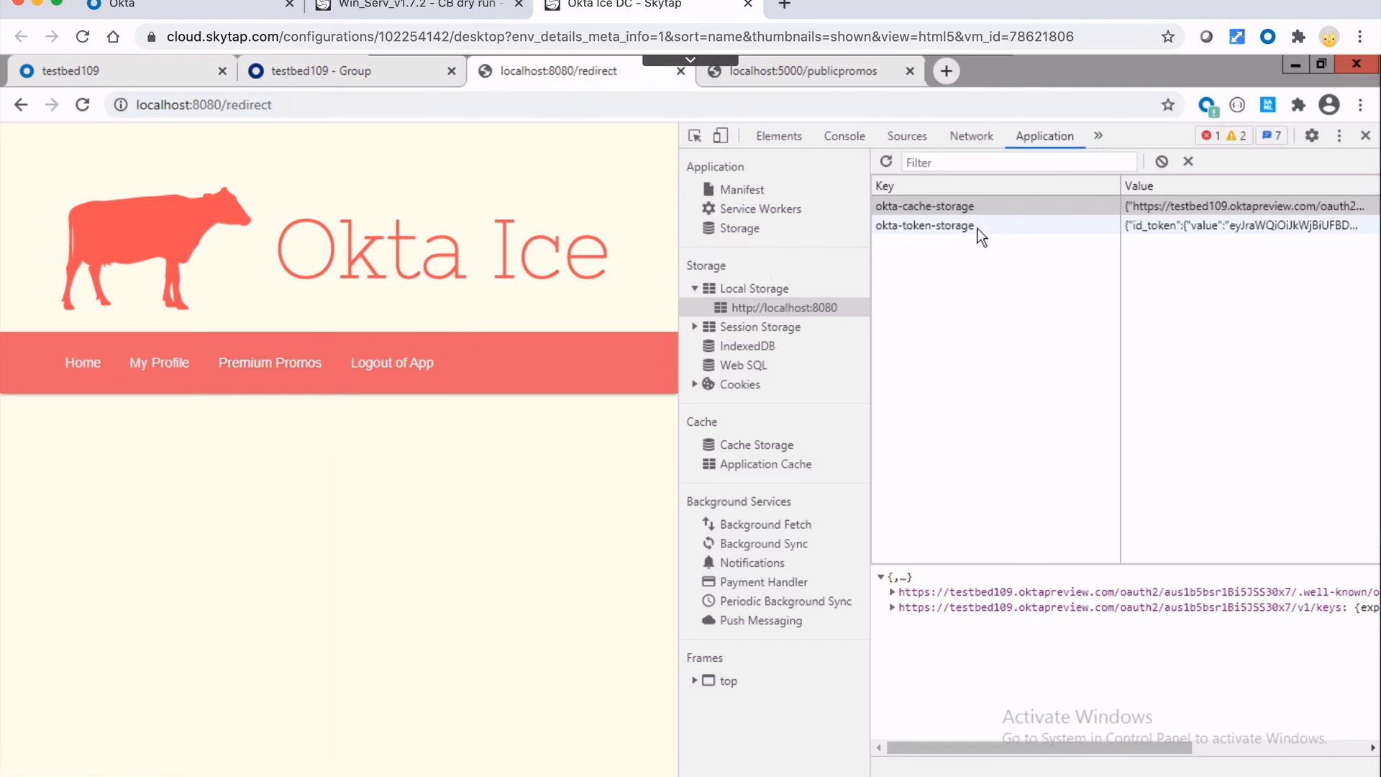
click(269, 363)
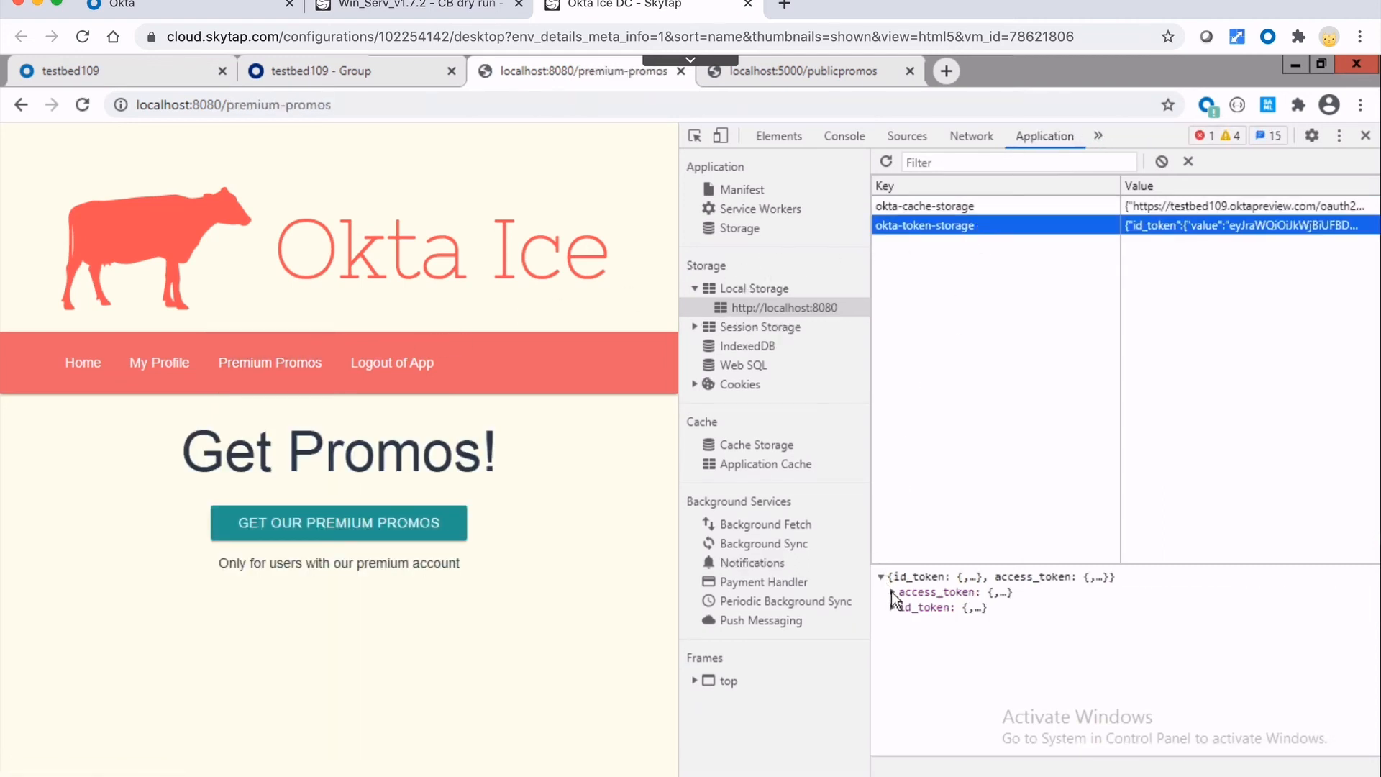
click(892, 591)
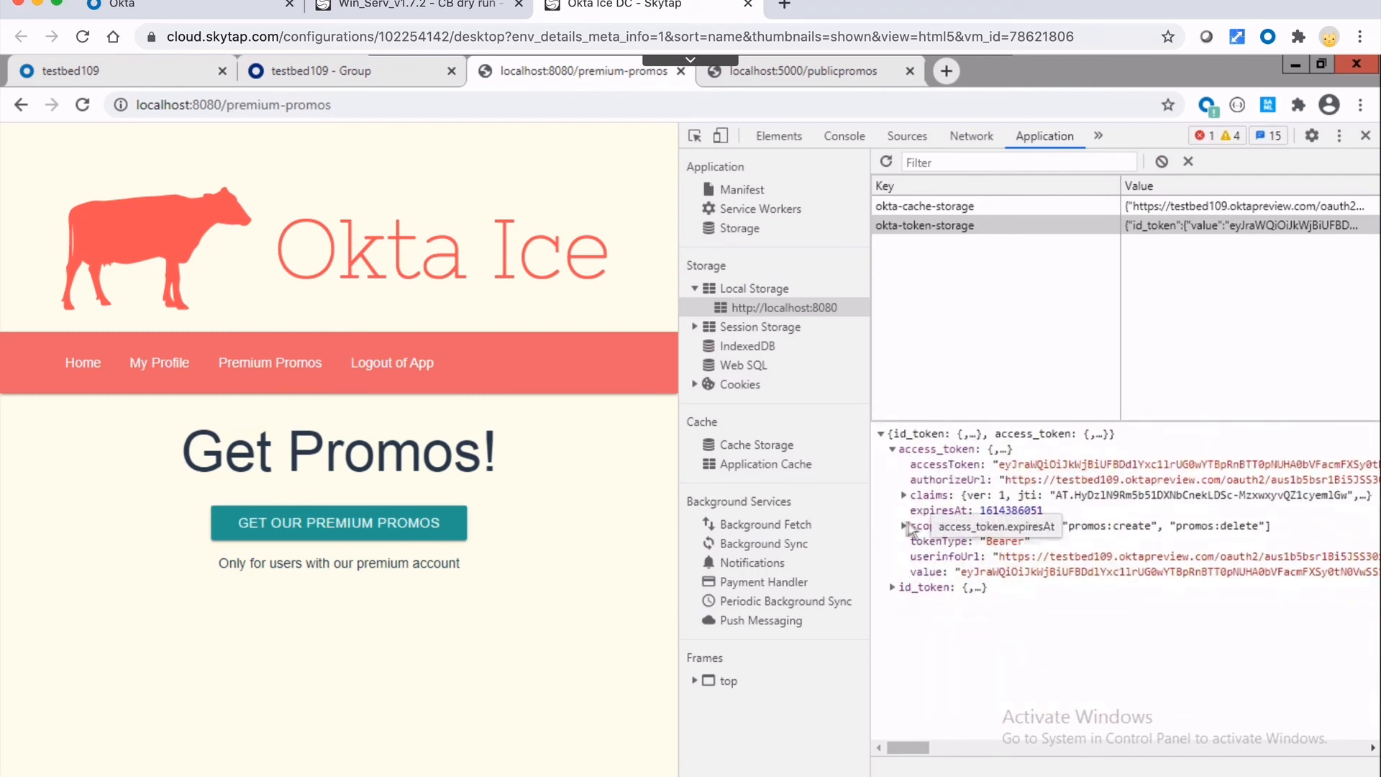
click(898, 527)
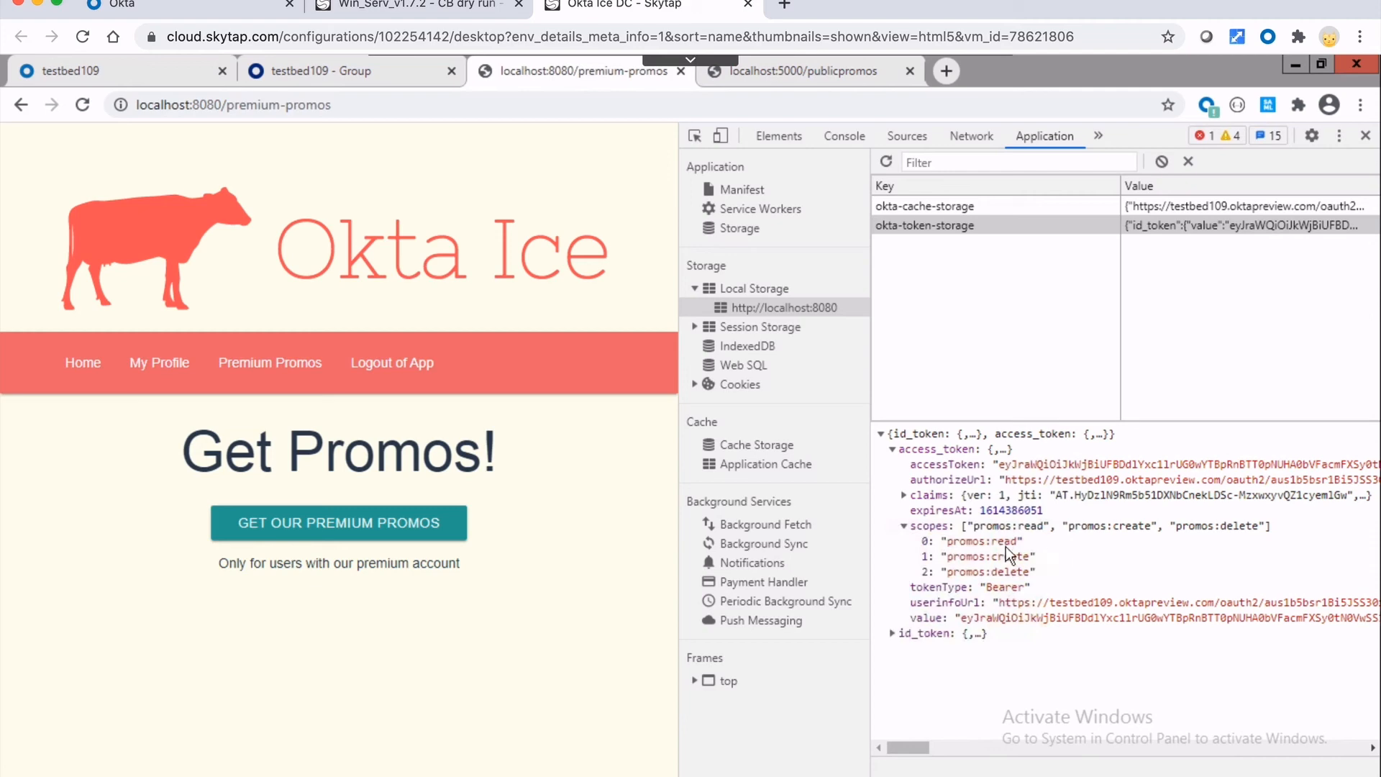
mouse_move(996, 541)
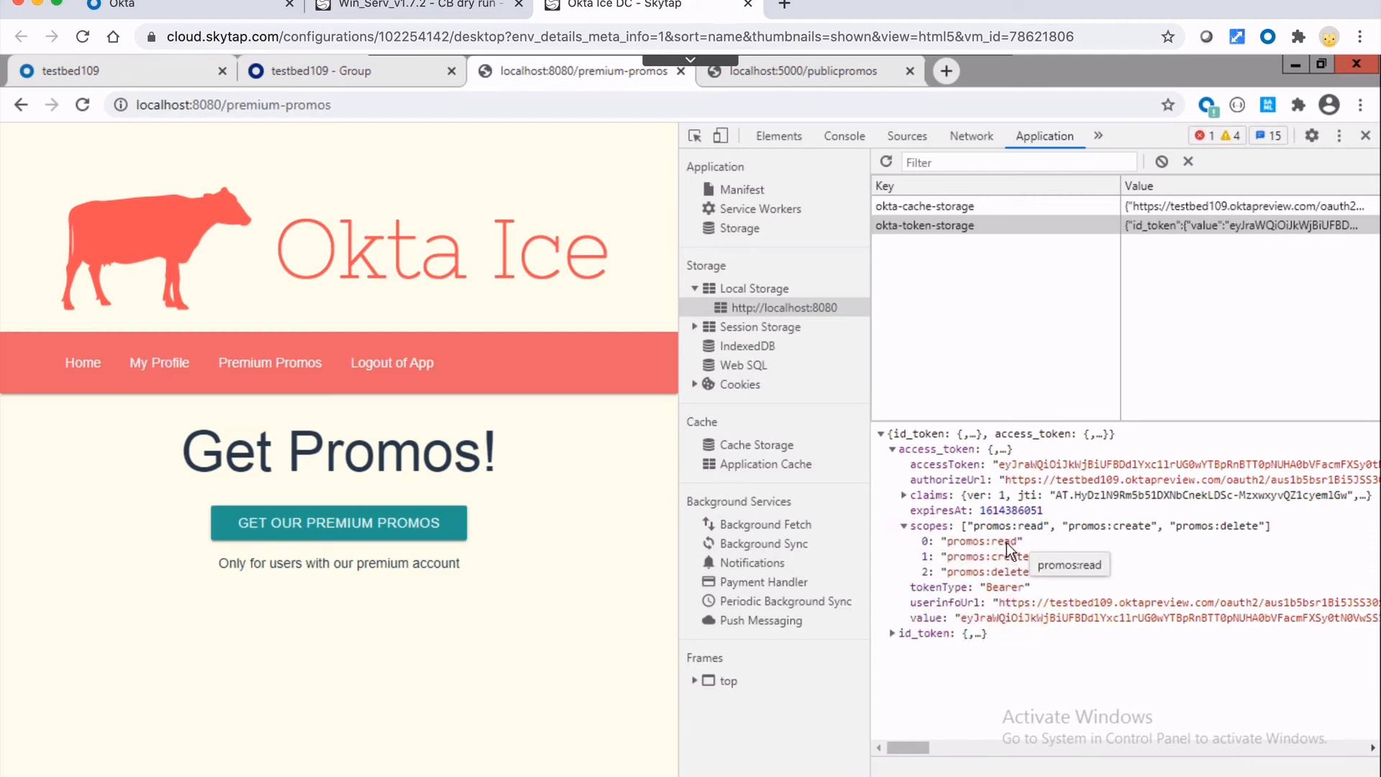
mouse_move(1009, 580)
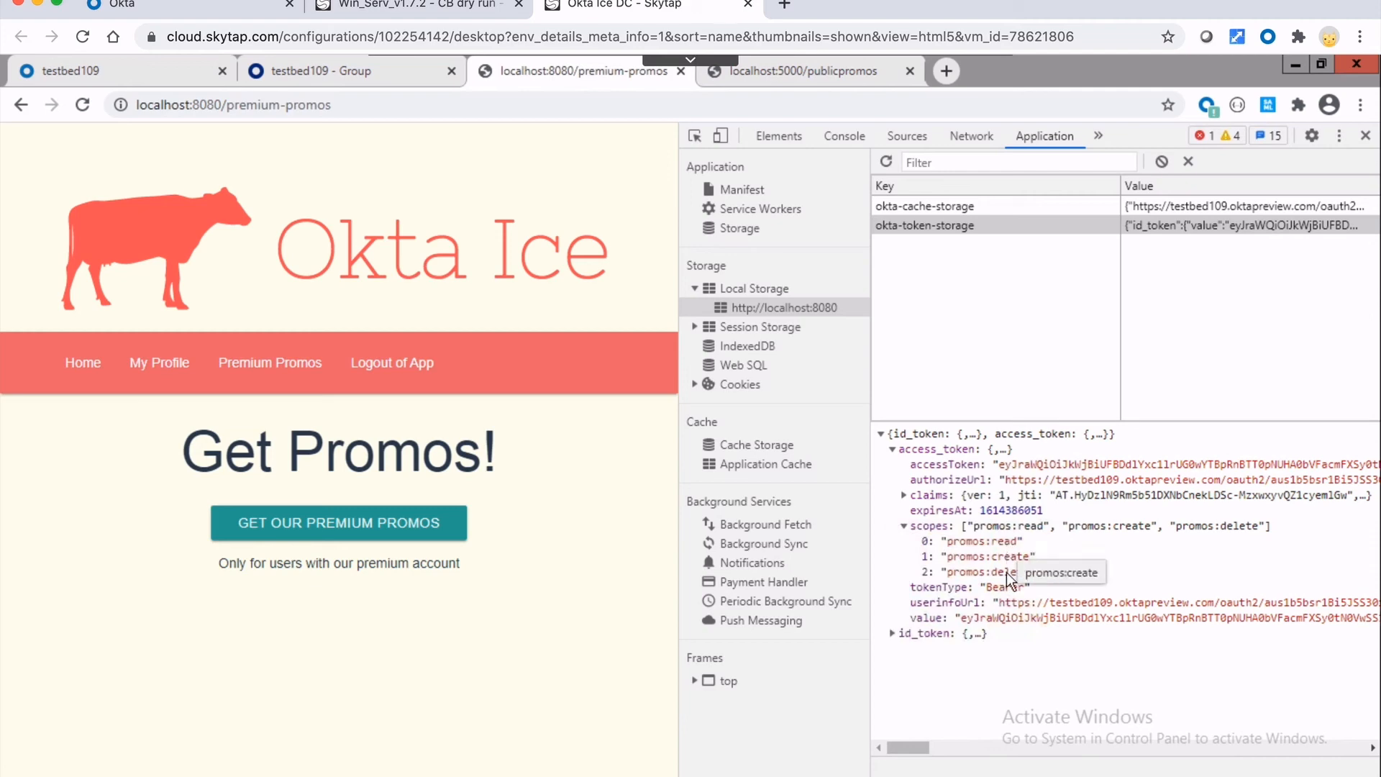
mouse_move(1010, 571)
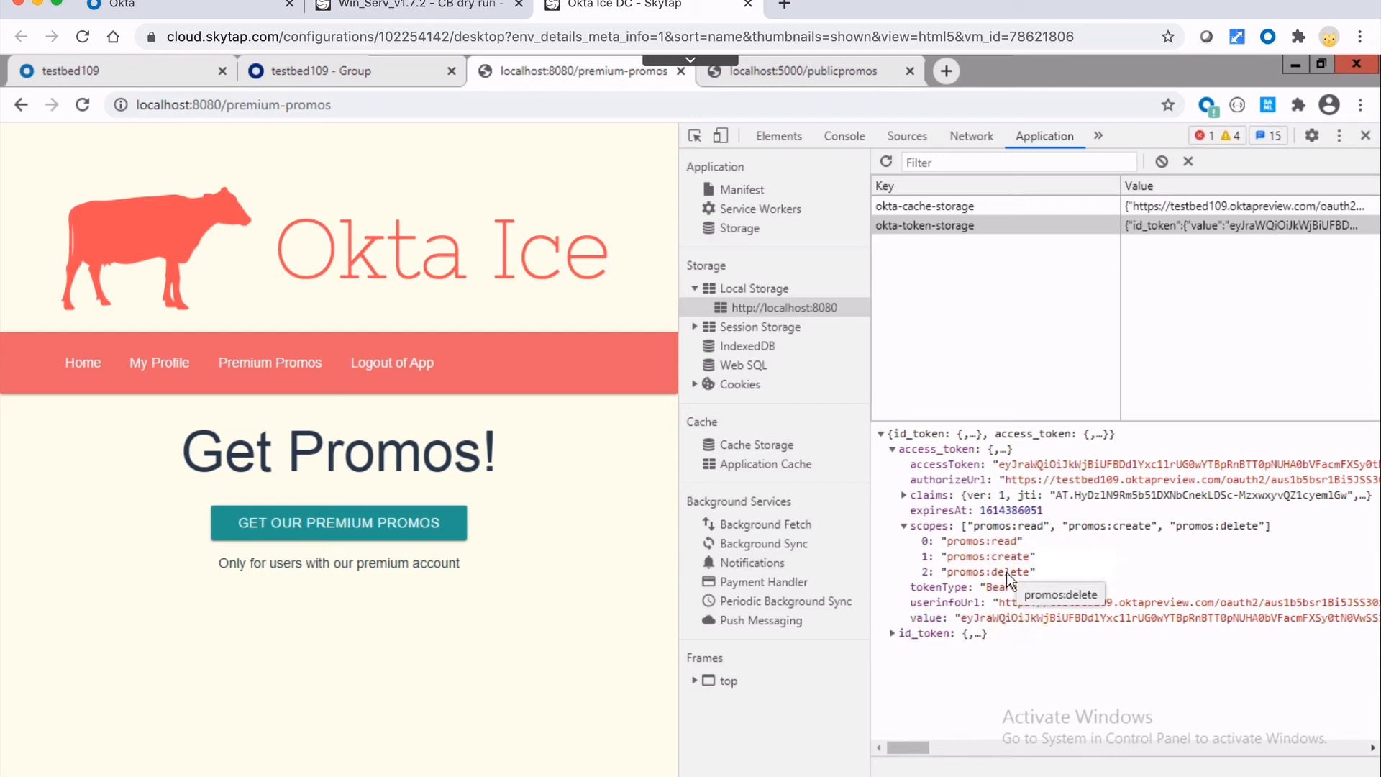